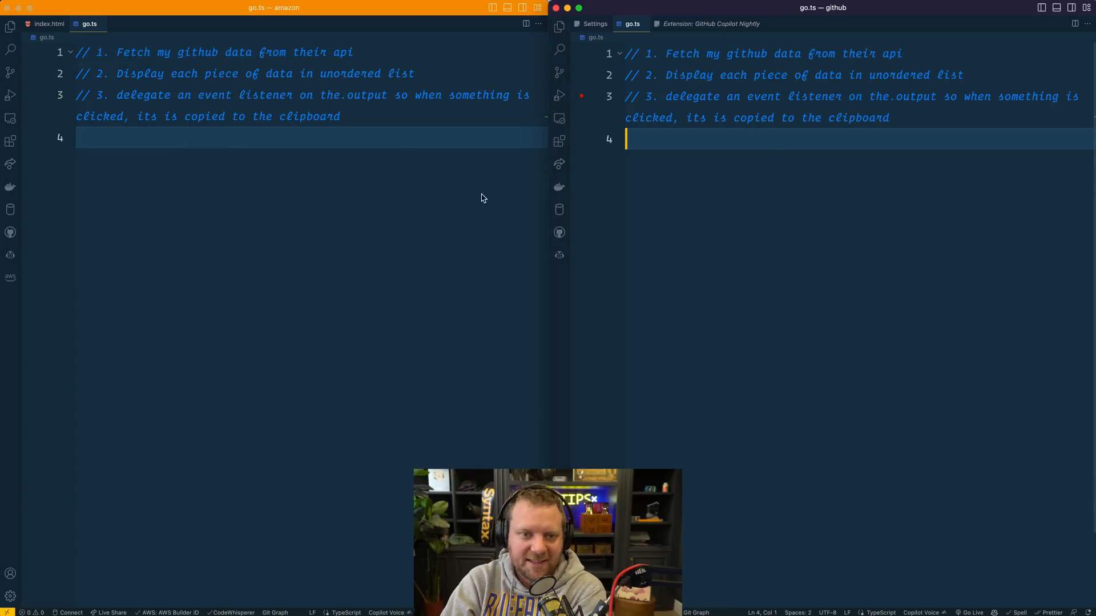
mouse_move(457, 177)
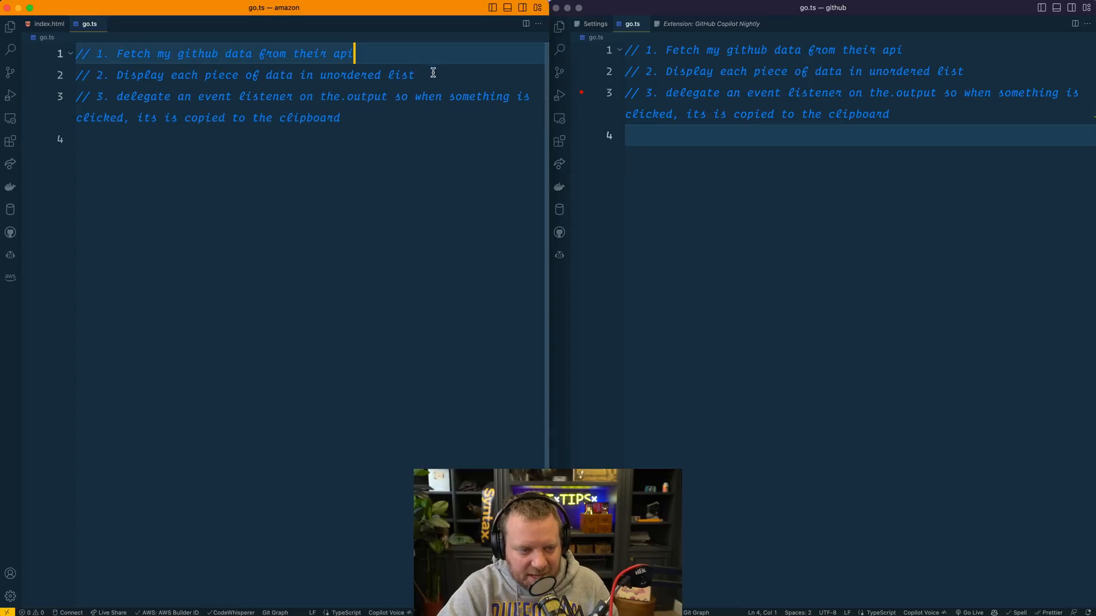
Review the index.html markup and the step comments in go.ts.
left_click(414, 75)
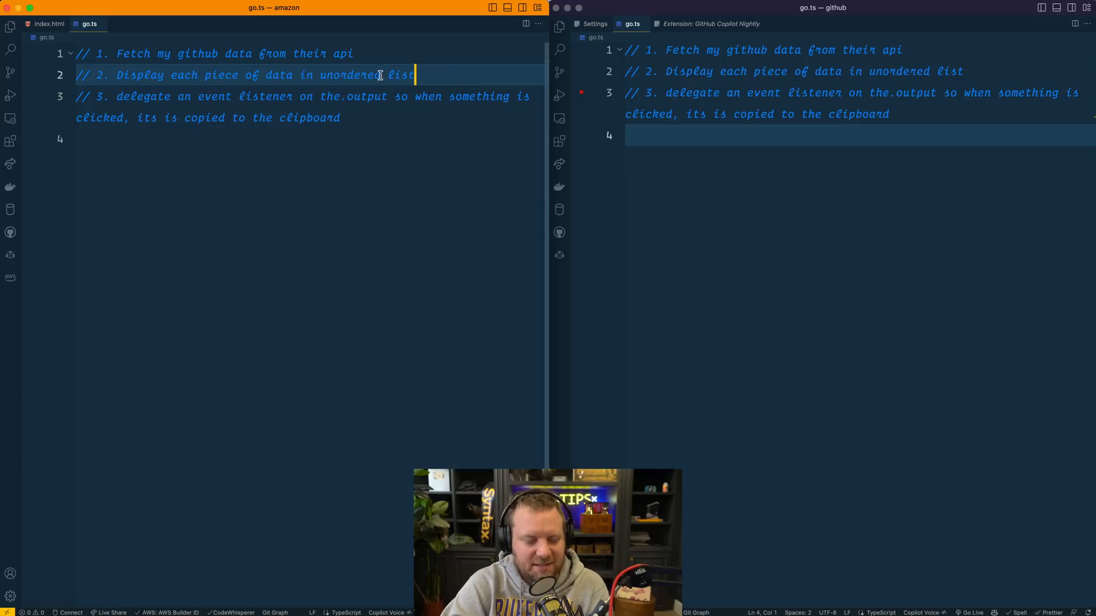
left_click(48, 23)
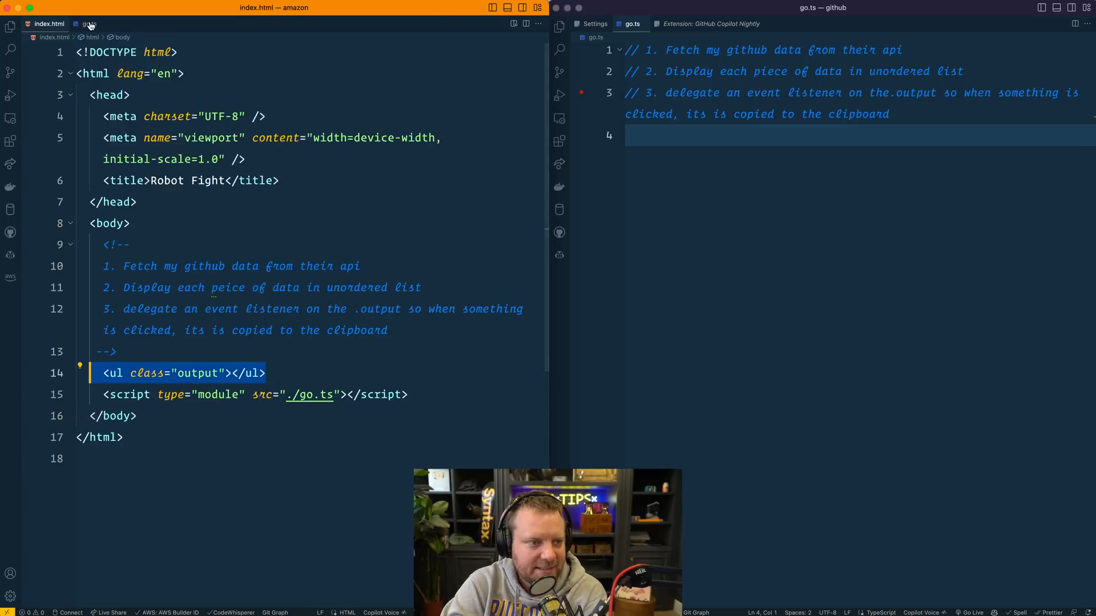
left_click(90, 23)
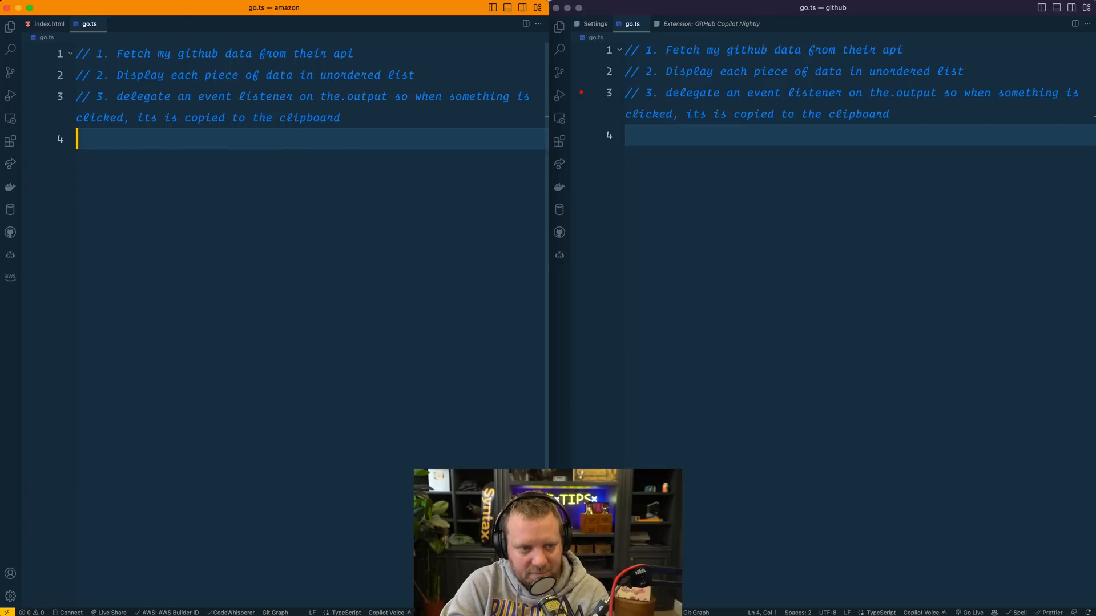
left_click(340, 97)
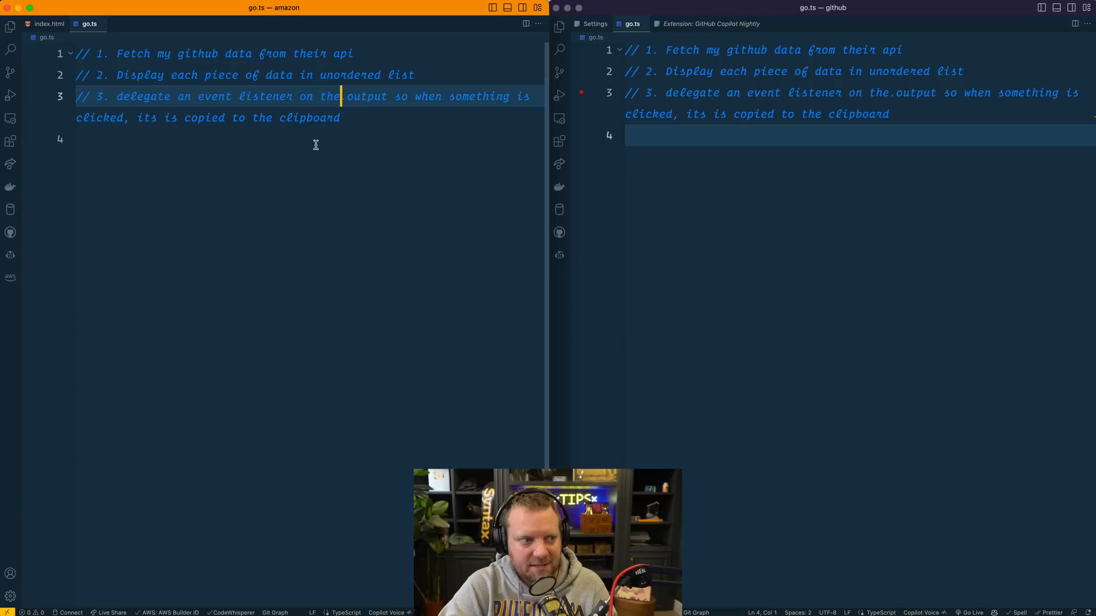
mouse_move(281, 120)
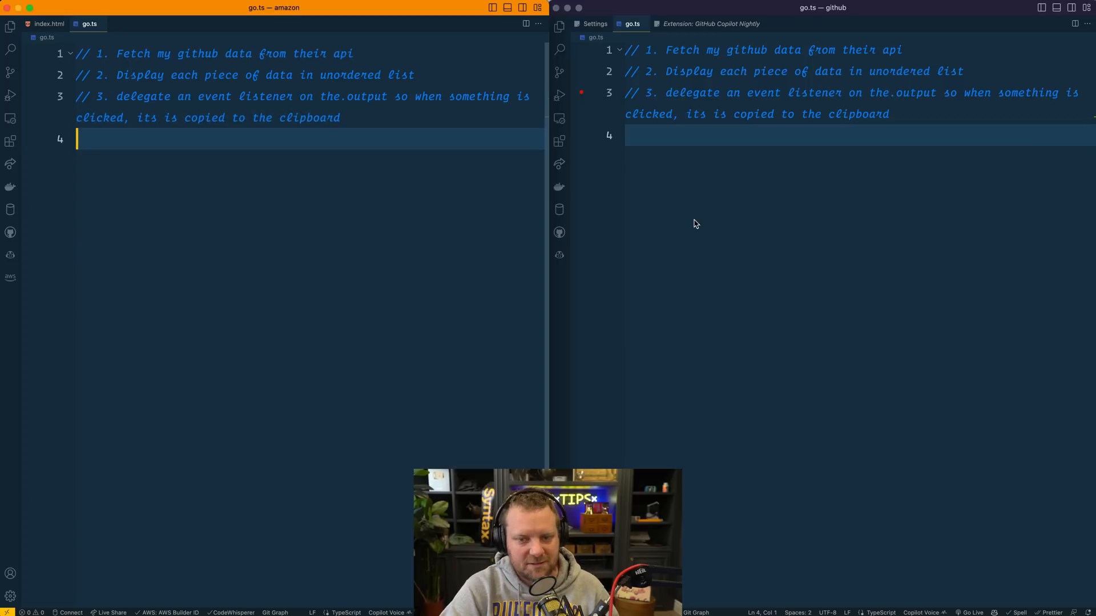
Under comment 1 in both go.ts files, add the suggested async GitHub user fetch function.
left_click(340, 117)
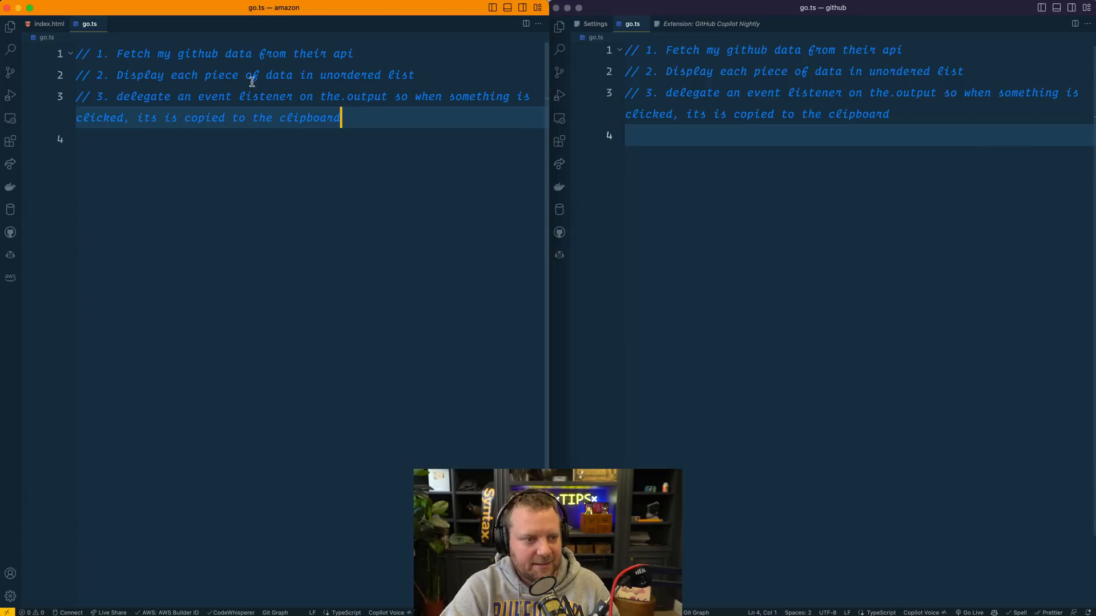
left_click(353, 54)
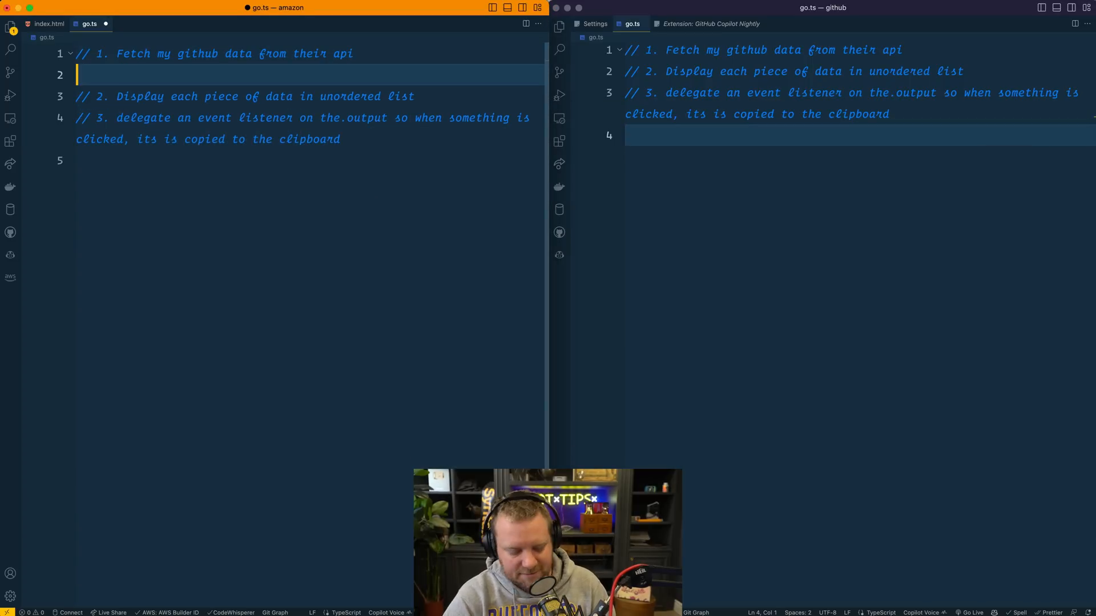
type("async function fetchGithubData() {")
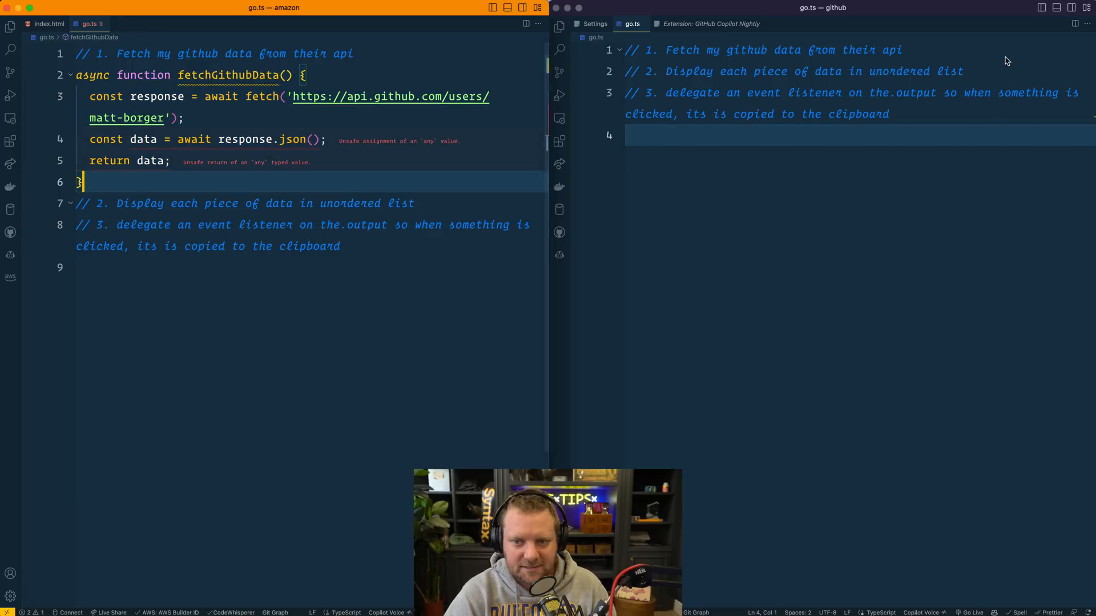
type("saync function getGithubData() {")
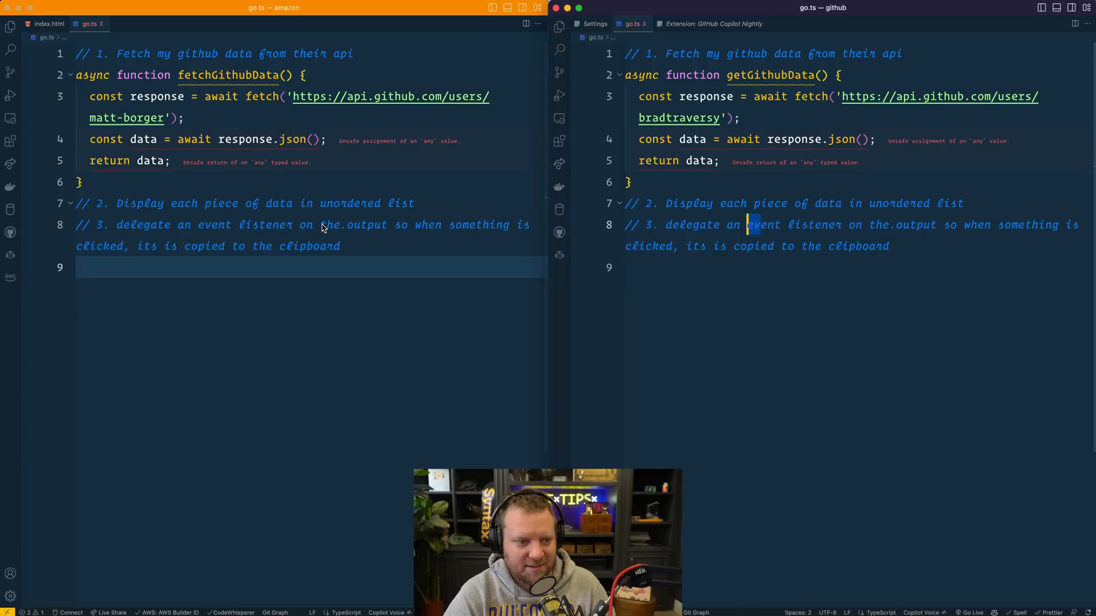
Accept CodeWhisperer's displayGithubData in the left go.ts, which appends the user's login as a list item.
left_click(415, 203)
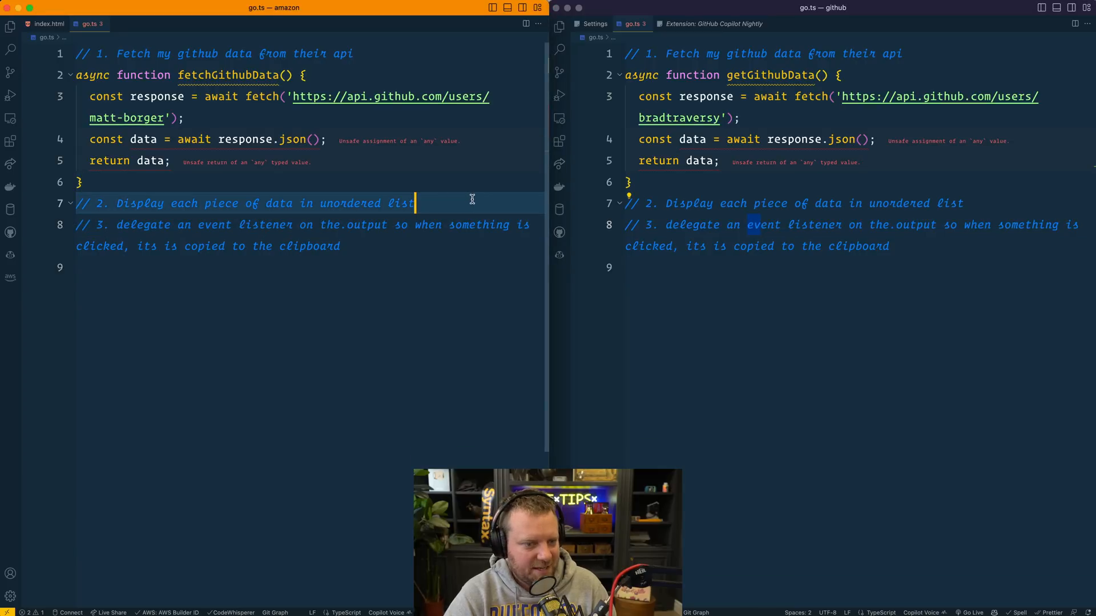
mouse_move(439, 52)
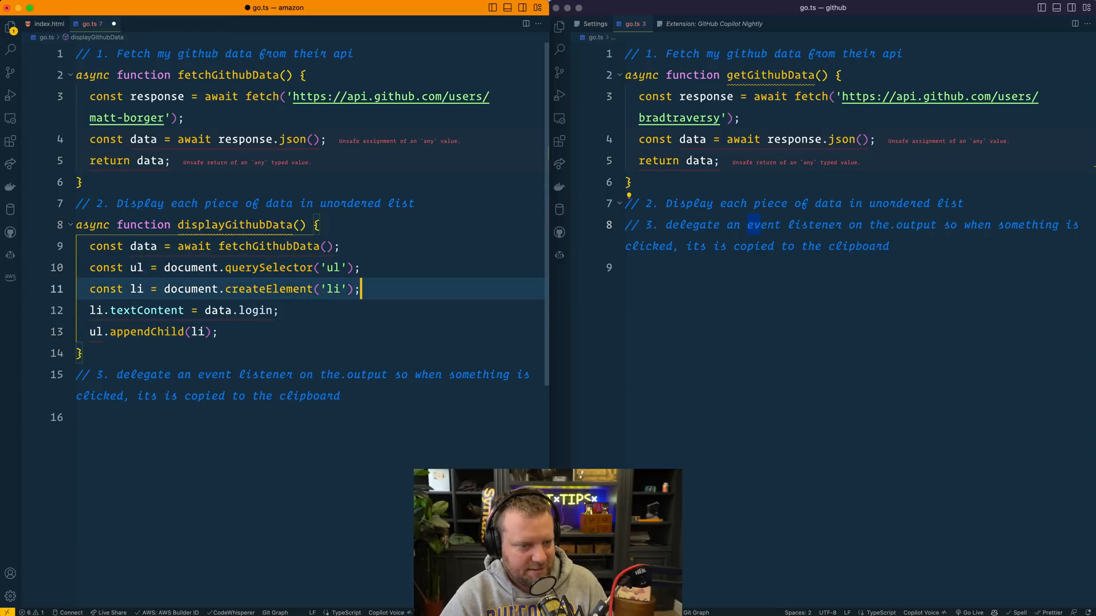
left_click(360, 203)
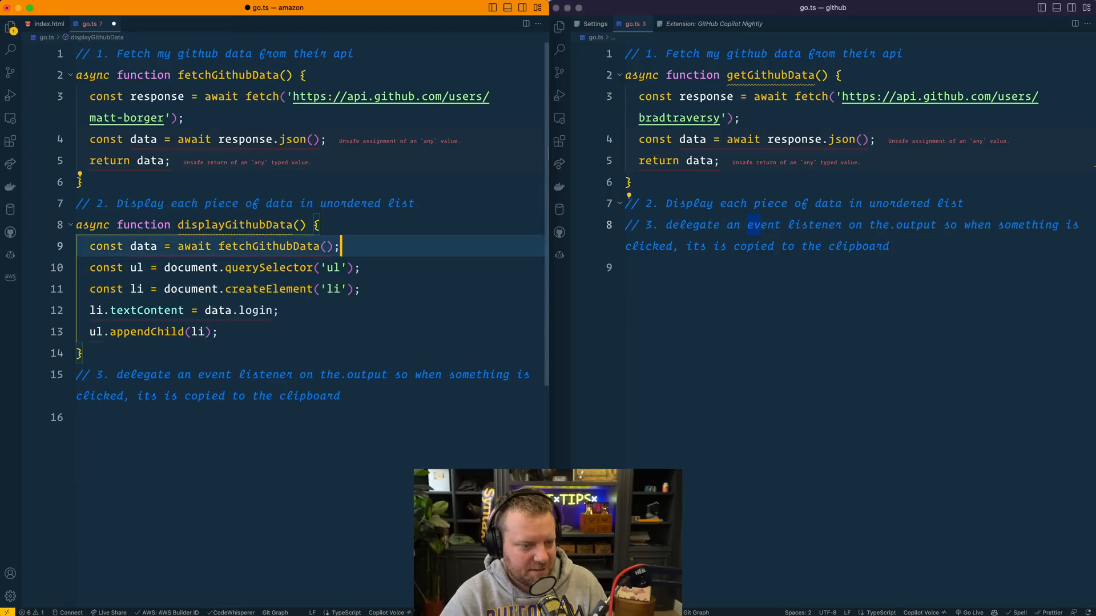
double_click(256, 310)
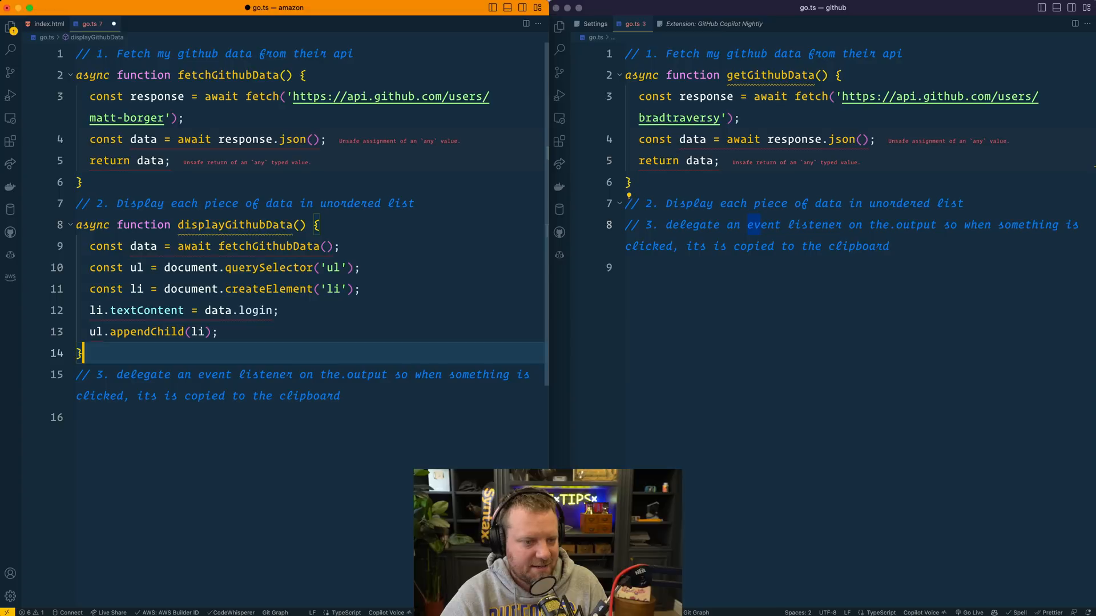
In the right go.ts, select .output and start an innerHTML template with a Username list item.
left_click(963, 203)
type("function displayGithubData(data) {")
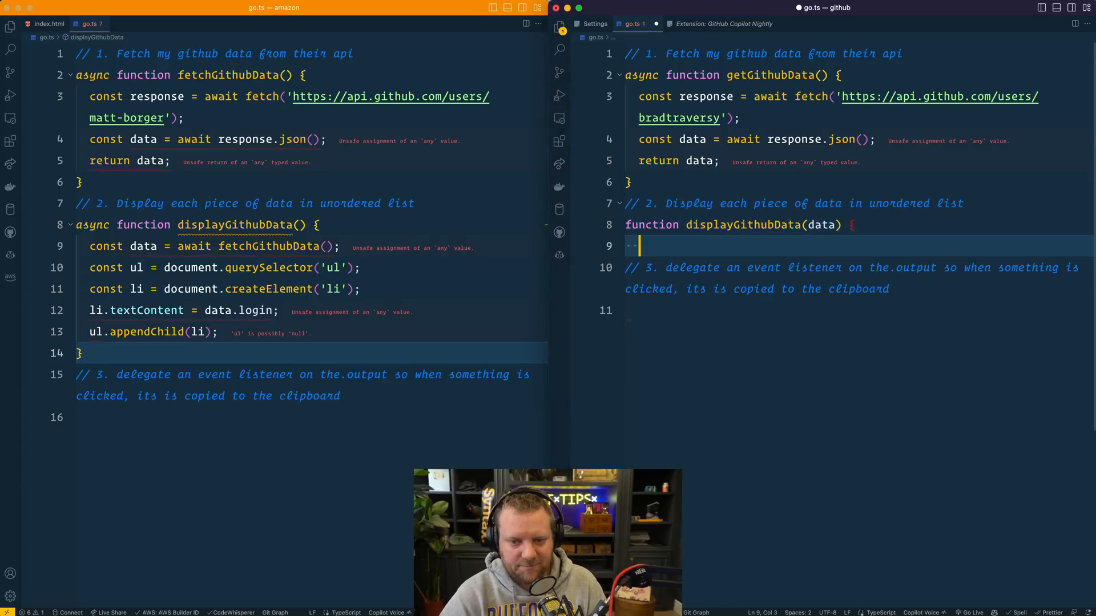
type("const output = document.querySelector('.output');")
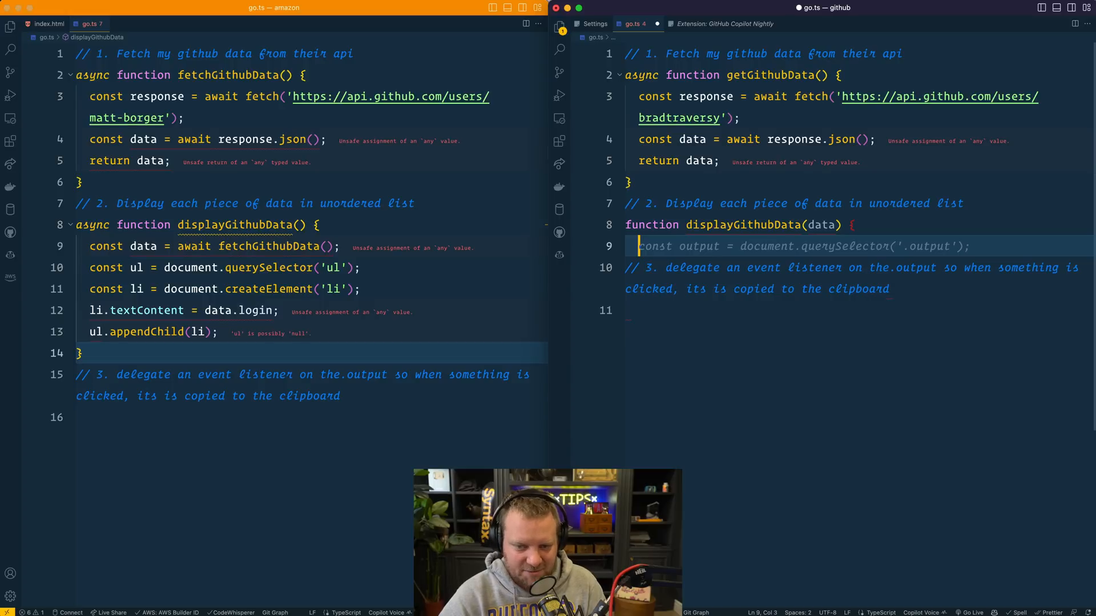
type("output.innerHTML = `")
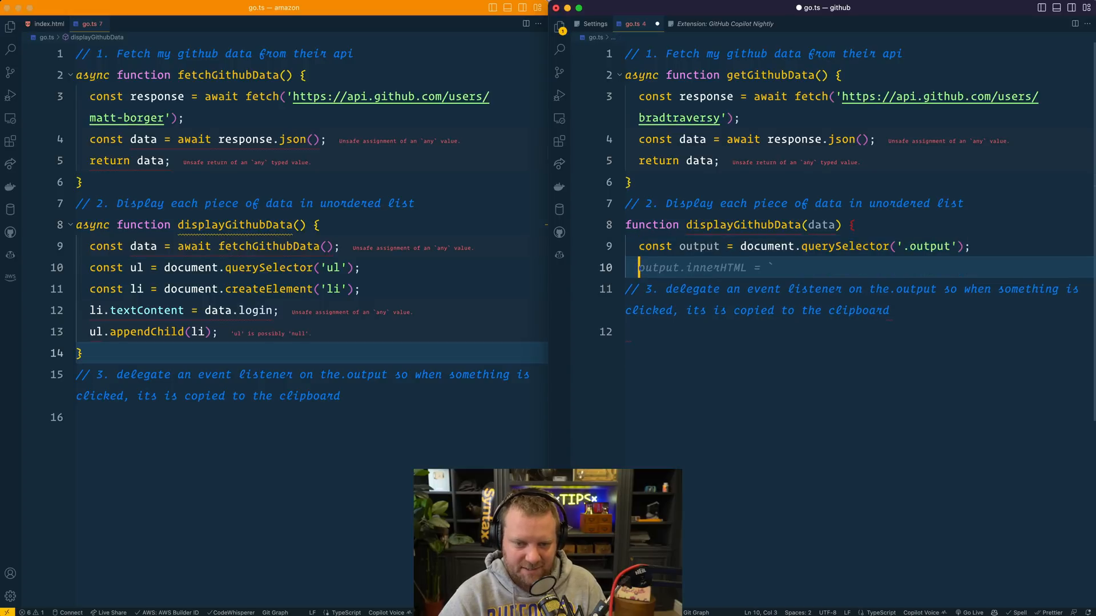
key("enter")
type("<ul>")
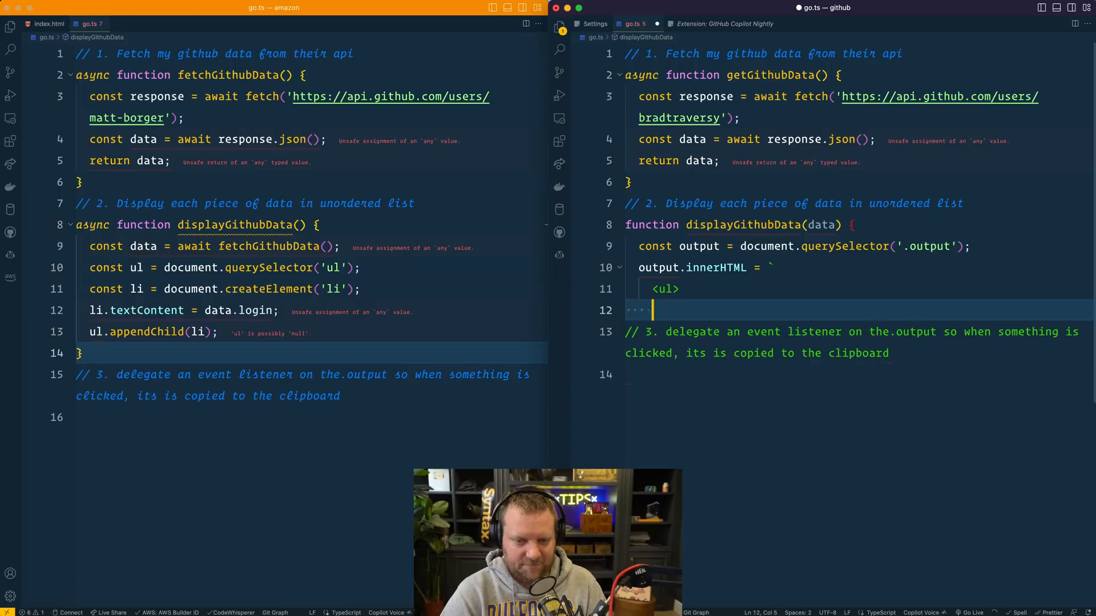
type("<li>Username: ${data.login}</li>")
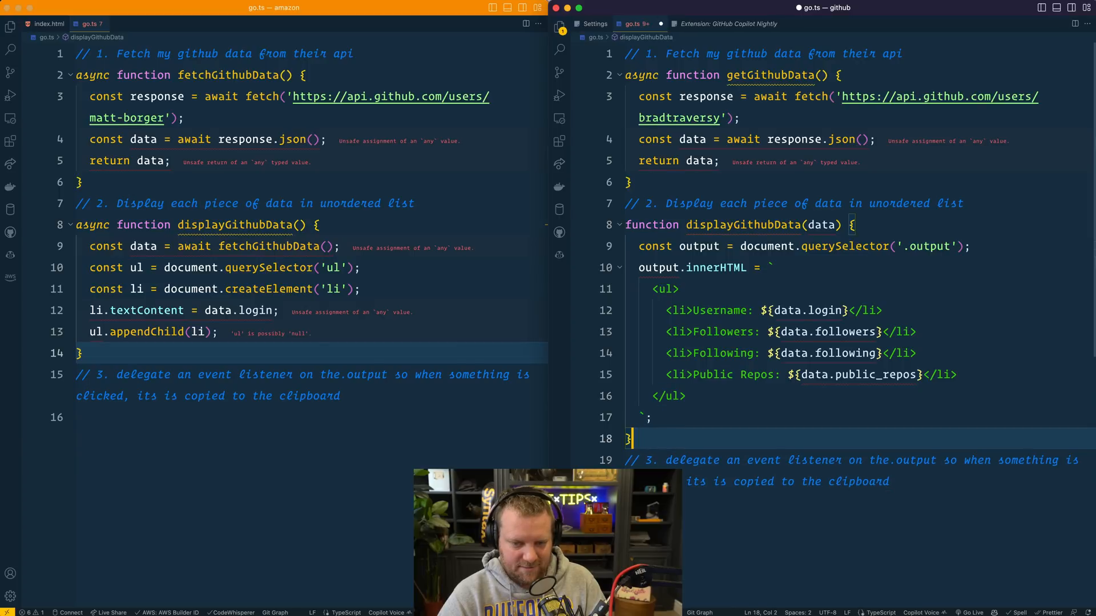
Accept Copilot's followers, following and public repos list-item completions.
left_click(650, 417)
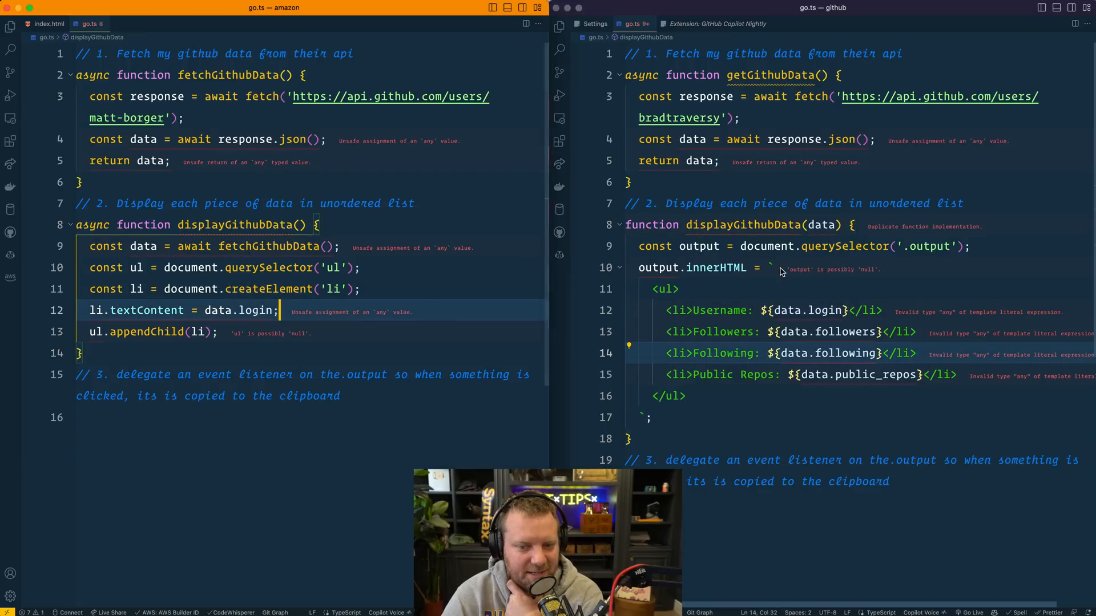
double_click(931, 246)
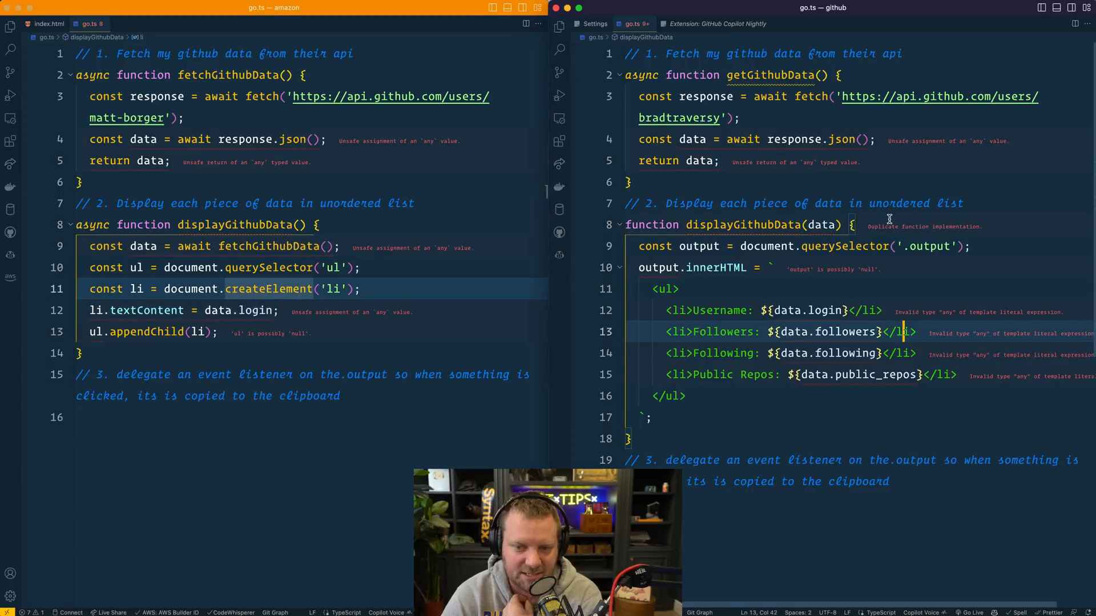
mouse_move(840, 262)
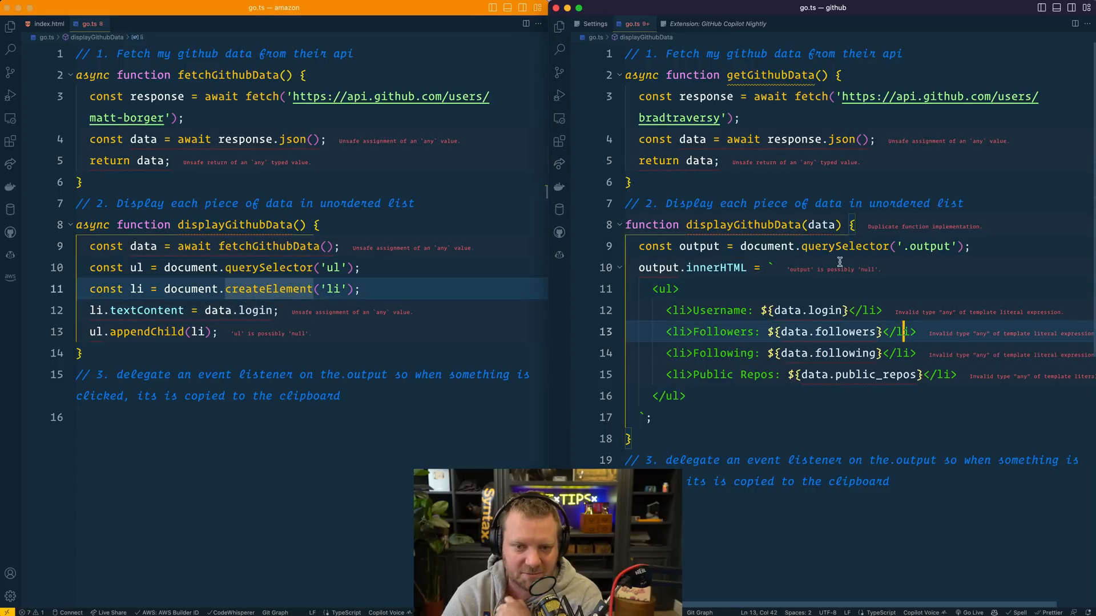
left_click(787, 202)
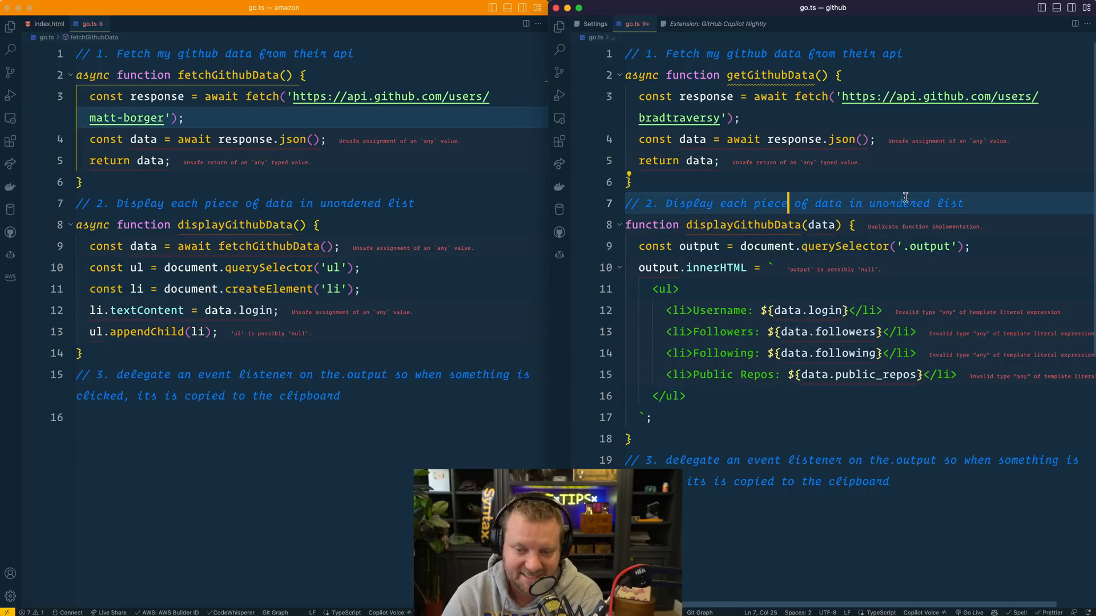
mouse_move(818, 250)
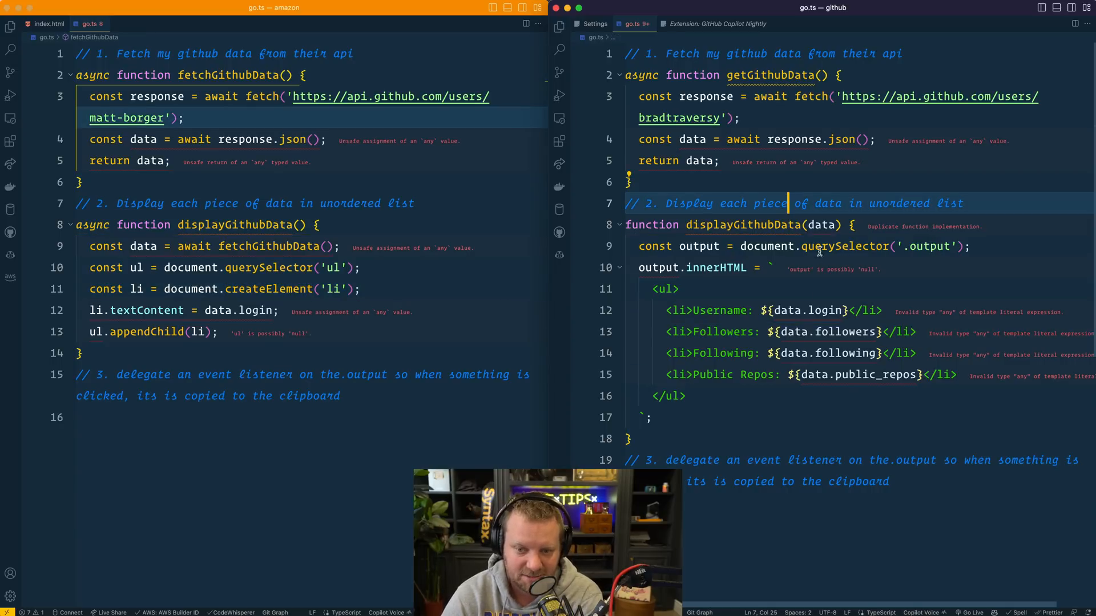
left_click(287, 289)
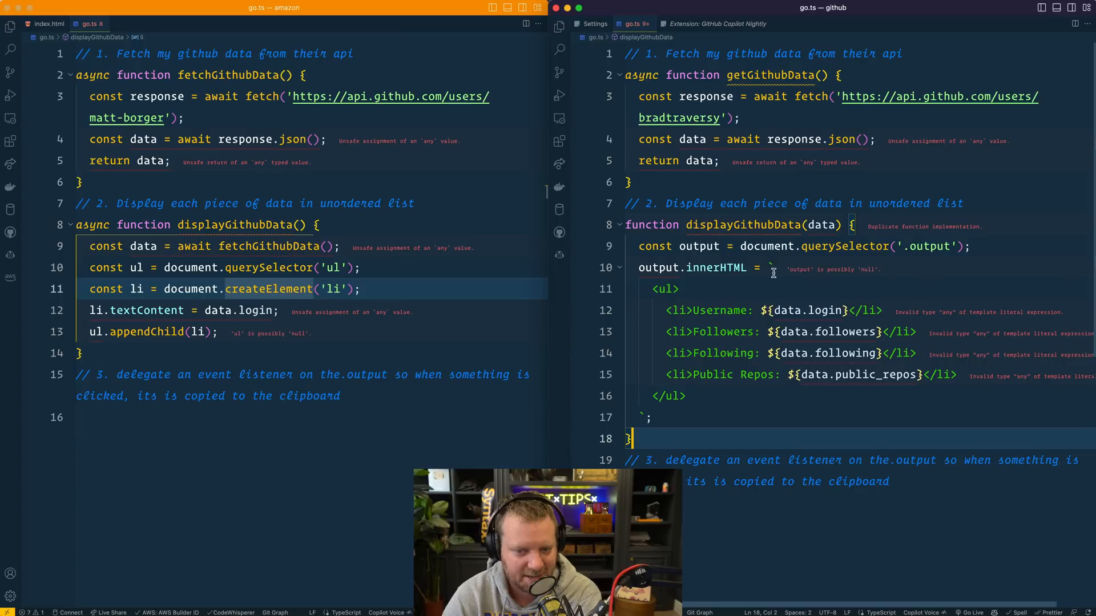
Type the output query as HTMLUListElement, build an html string of li items, and assign it to innerHTML.
left_click(875, 246)
type("<")
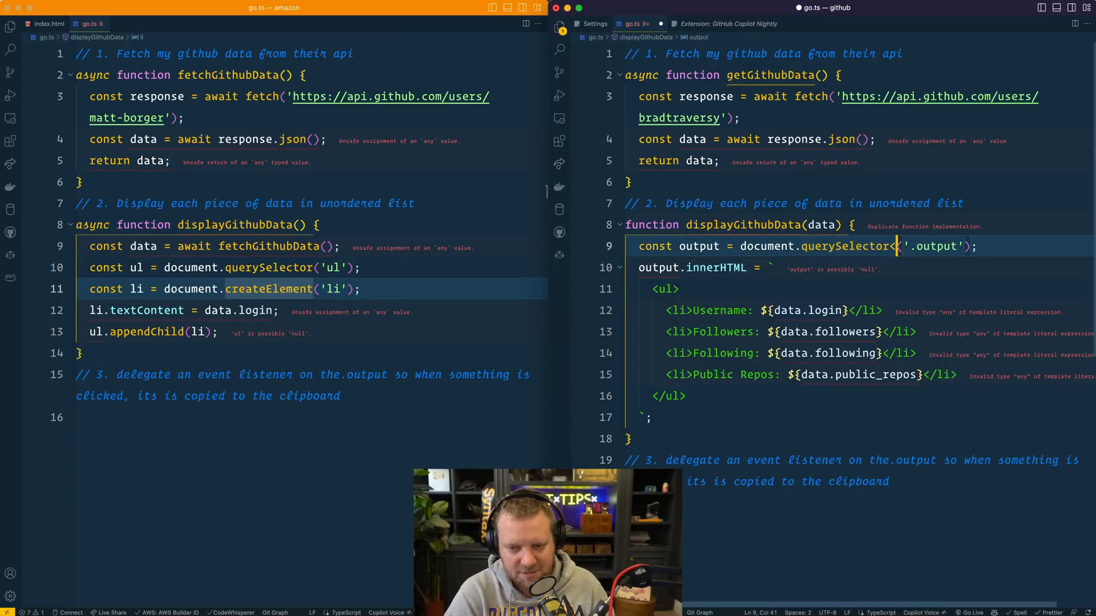
type("HTML")
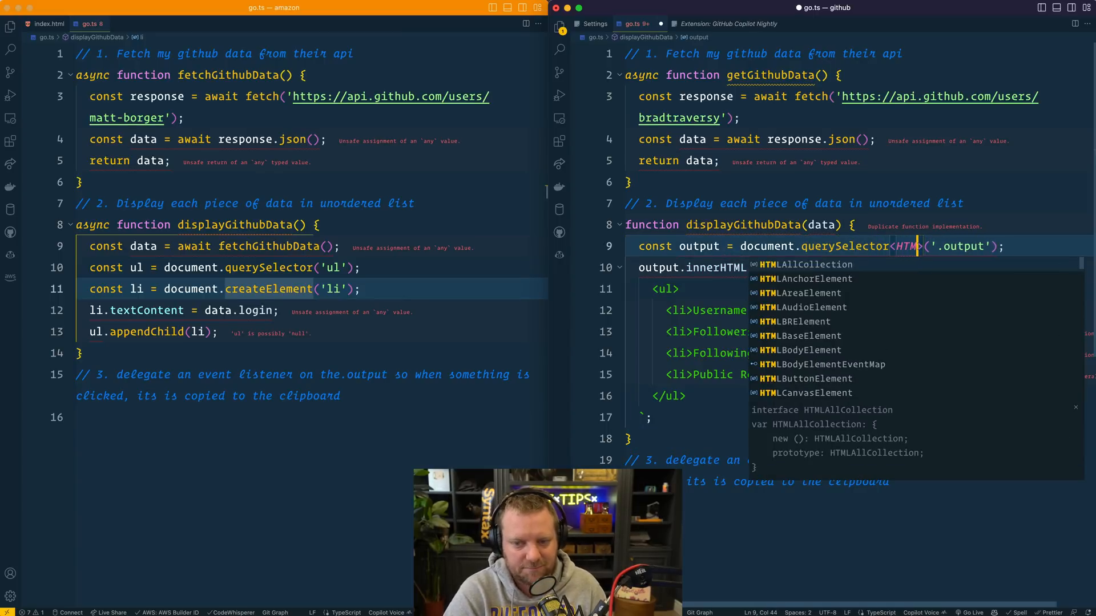
type("Un")
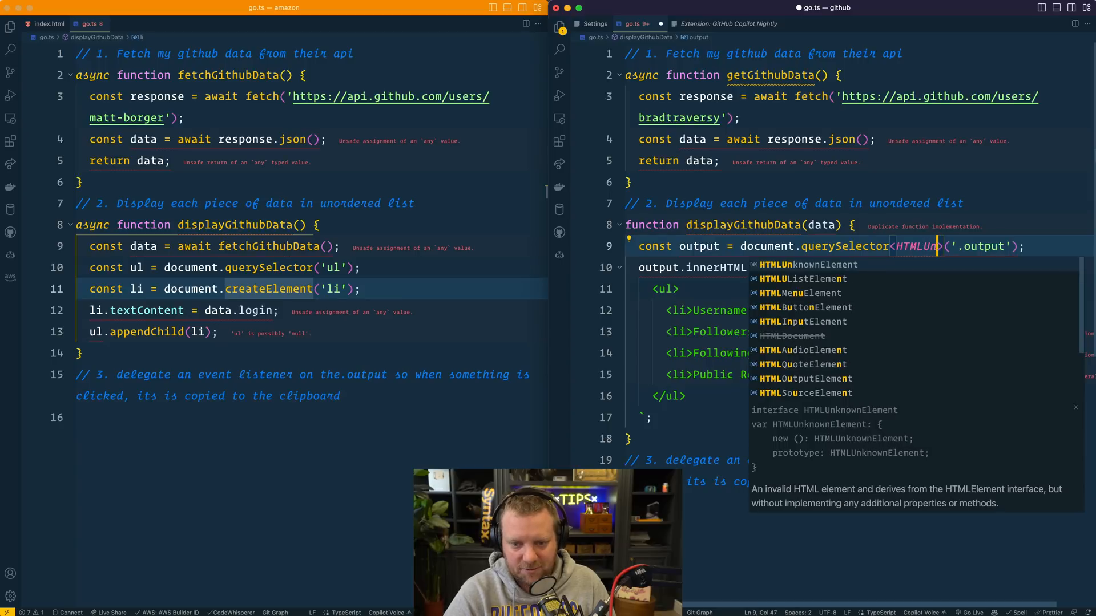
left_click(800, 279)
type("const html")
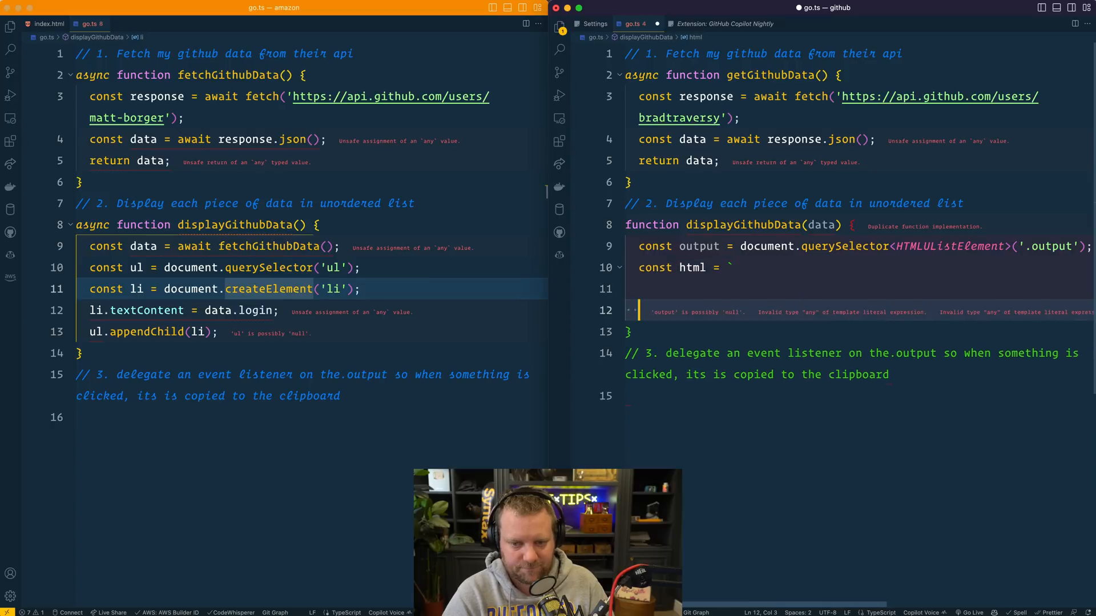
type("<li>Username: ${data.login}</li>")
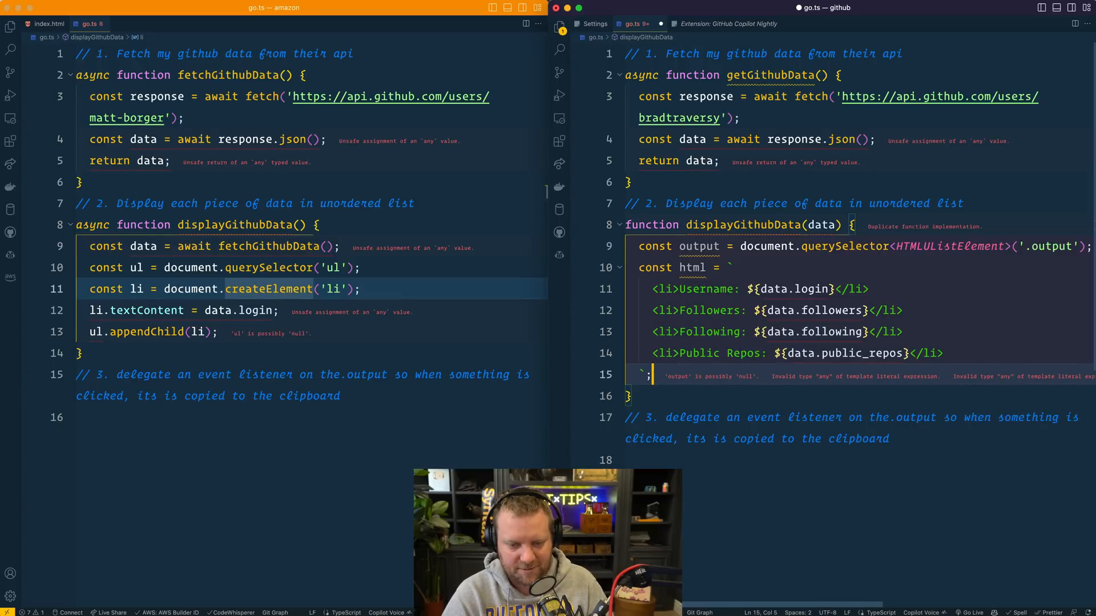
type("output.innerHTML = html;")
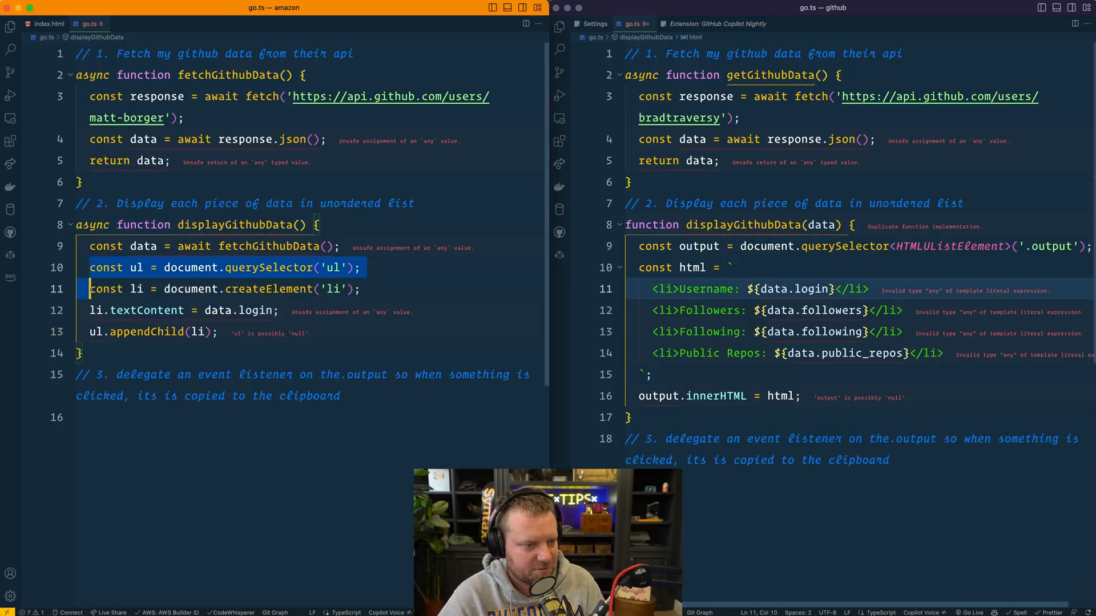
Prompt CodeWhisperer with comments, accept the for-in loop over data, and delete the commented extras.
type("// Select the ul.output")
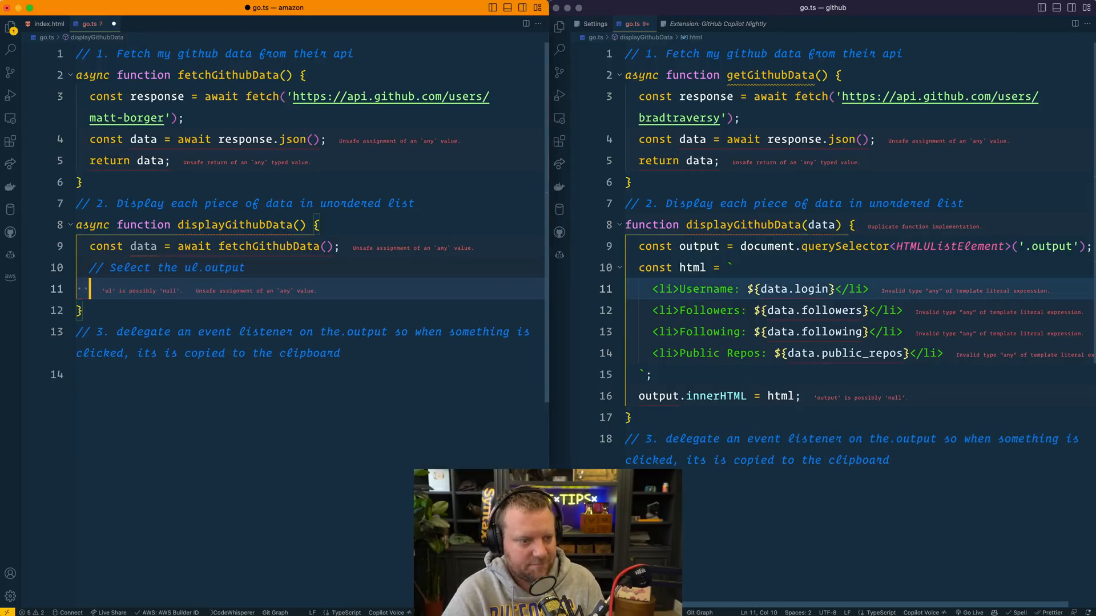
type("// Create a new li element")
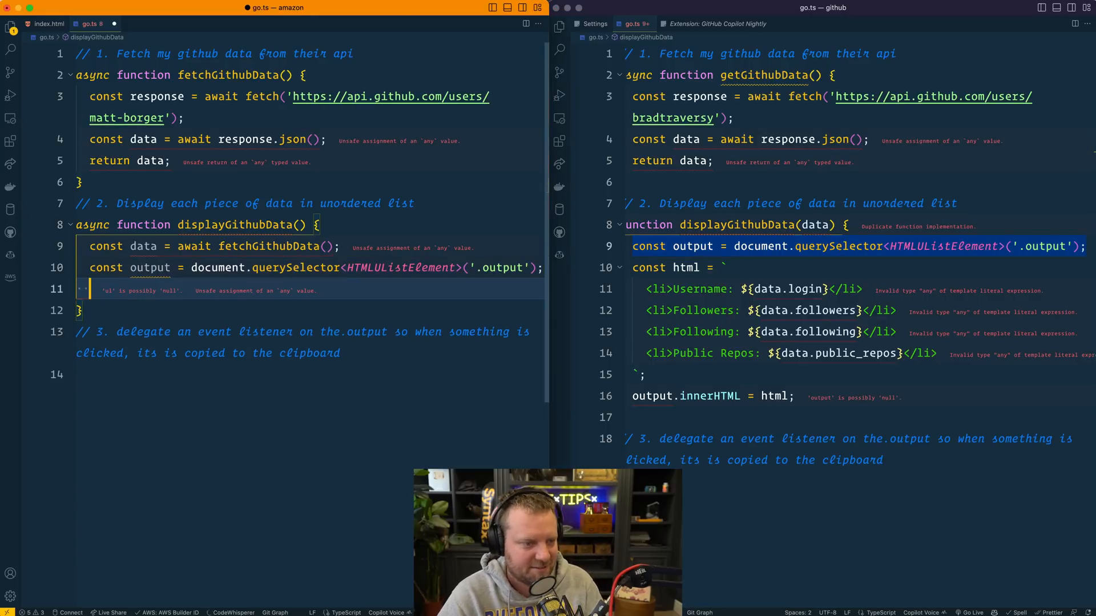
type("for (const key in data) {")
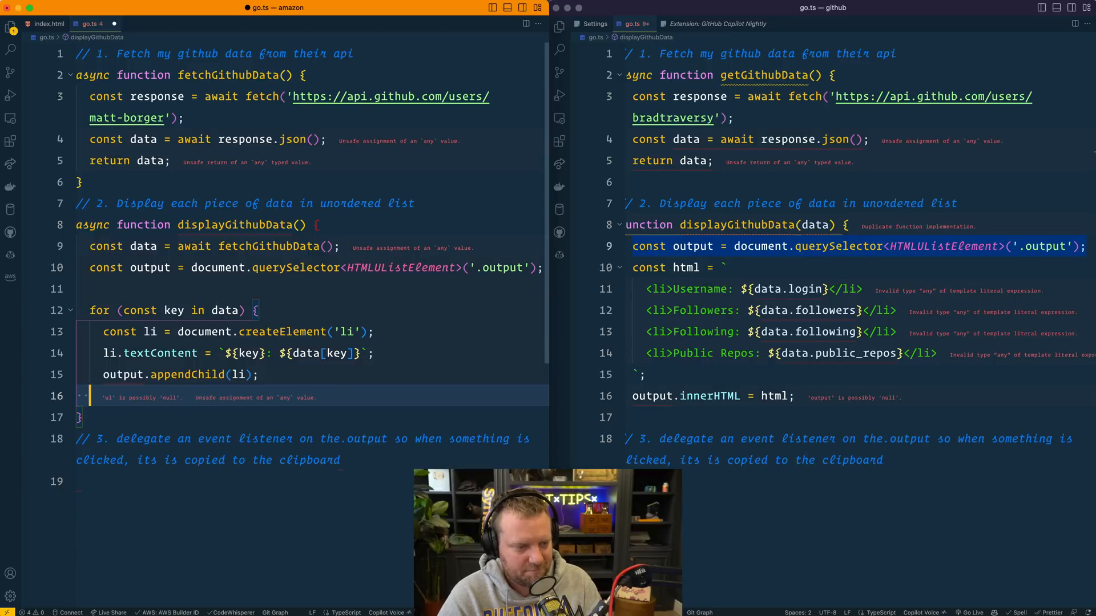
type("// if (key === 'name') {")
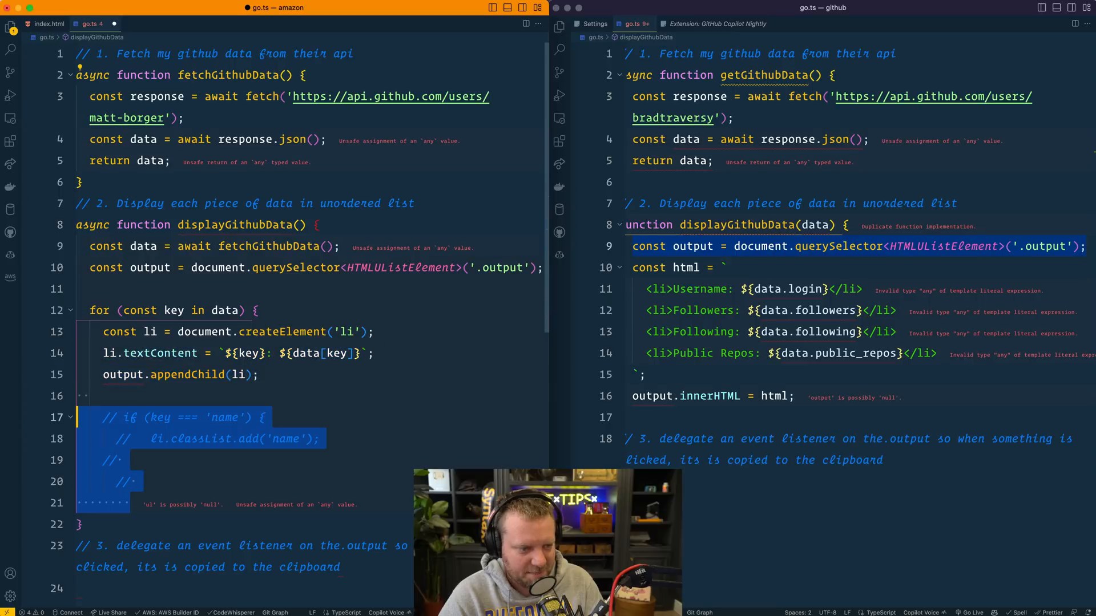
key("Delete")
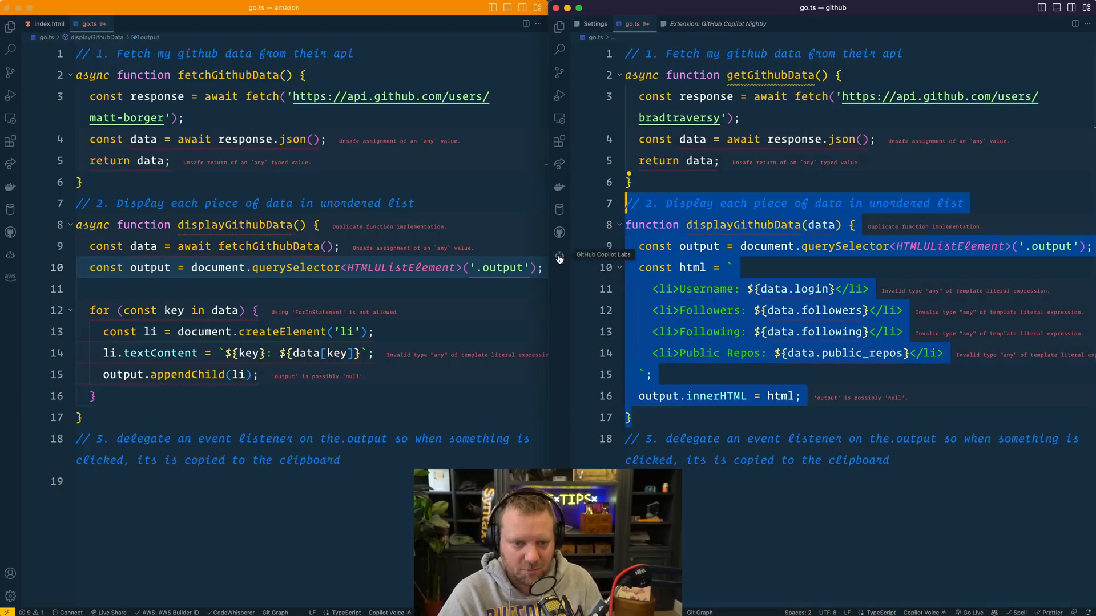
Try a Copilot Labs rewrite on the right-hand display function, then discard it.
left_click(558, 255)
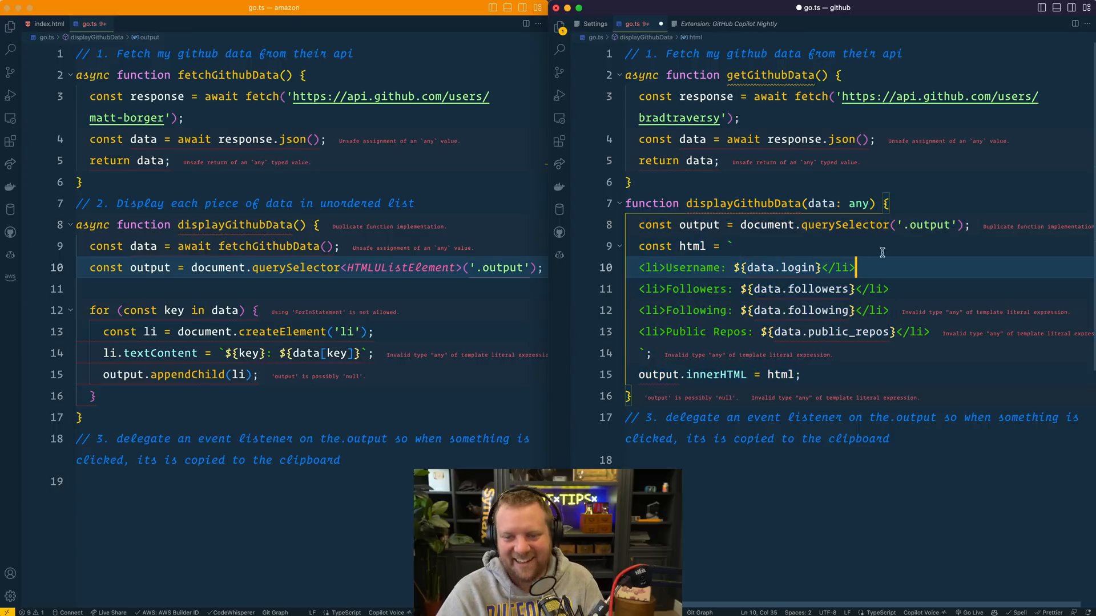
left_click(887, 288)
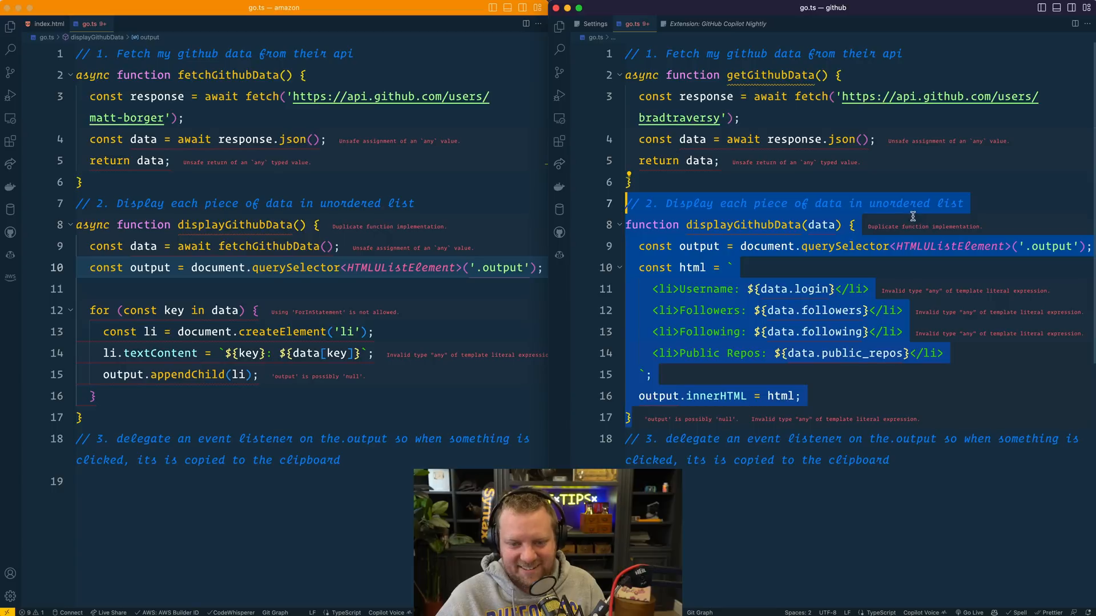
left_click(209, 417)
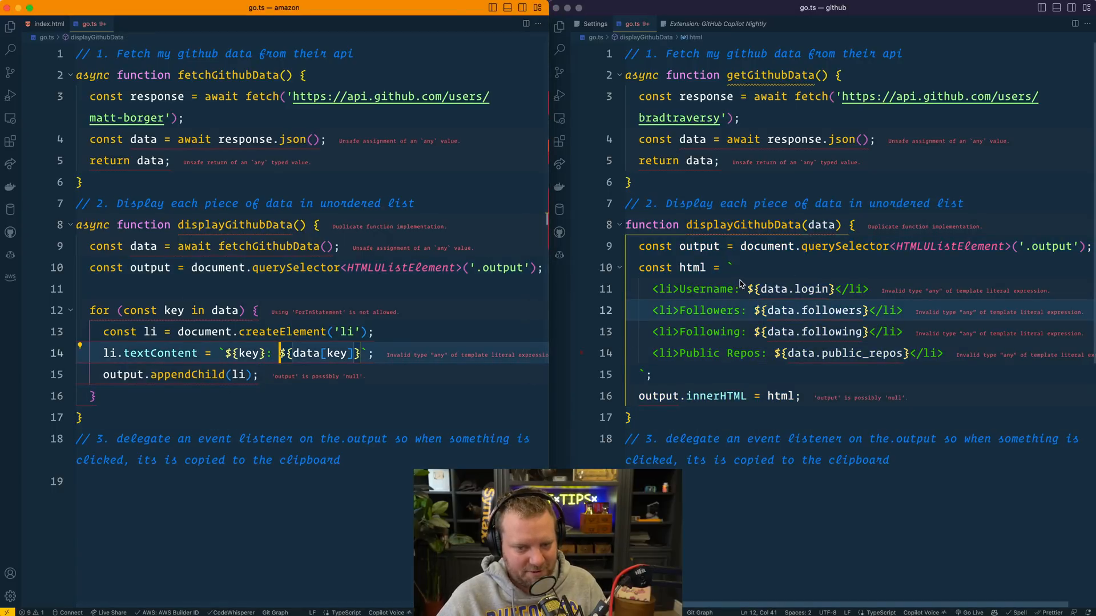
left_click(337, 353)
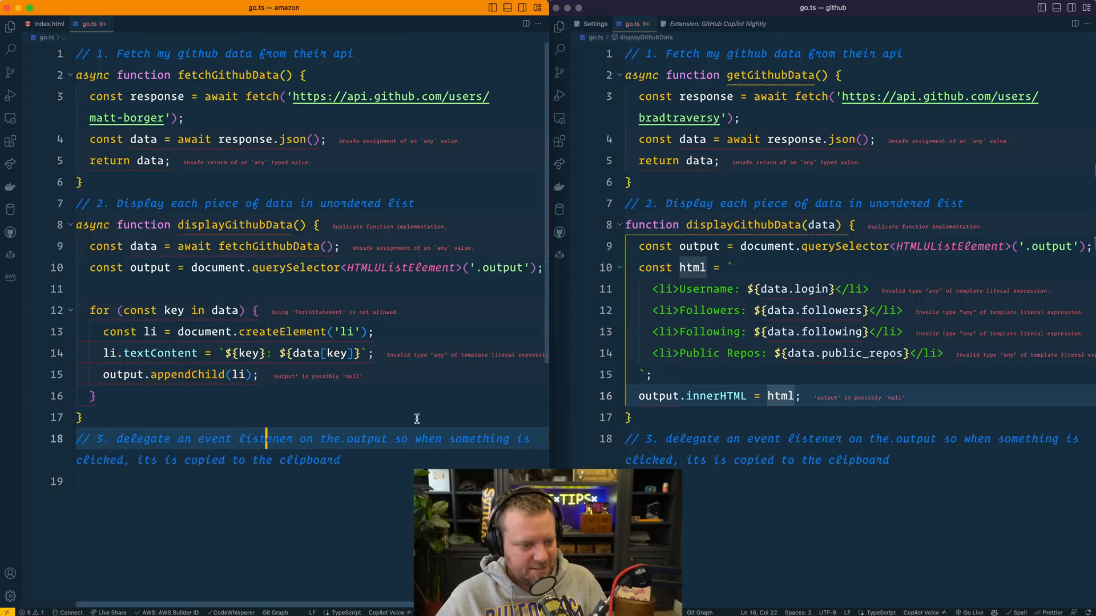
Add a '// Run it on page load' comment and a displayGithubData() call after the function.
left_click(81, 417)
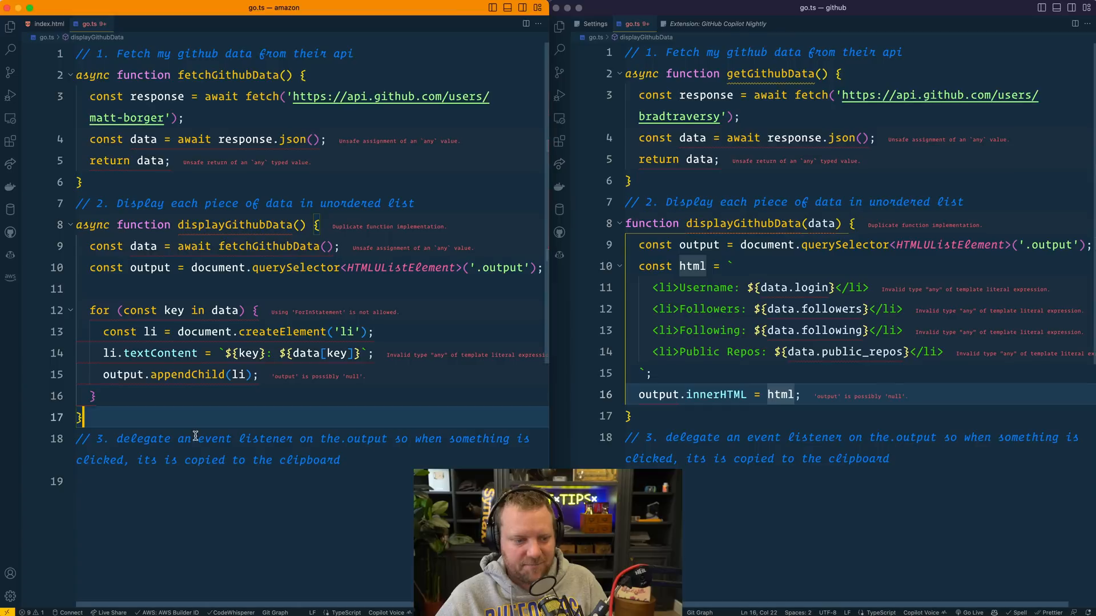
key("enter")
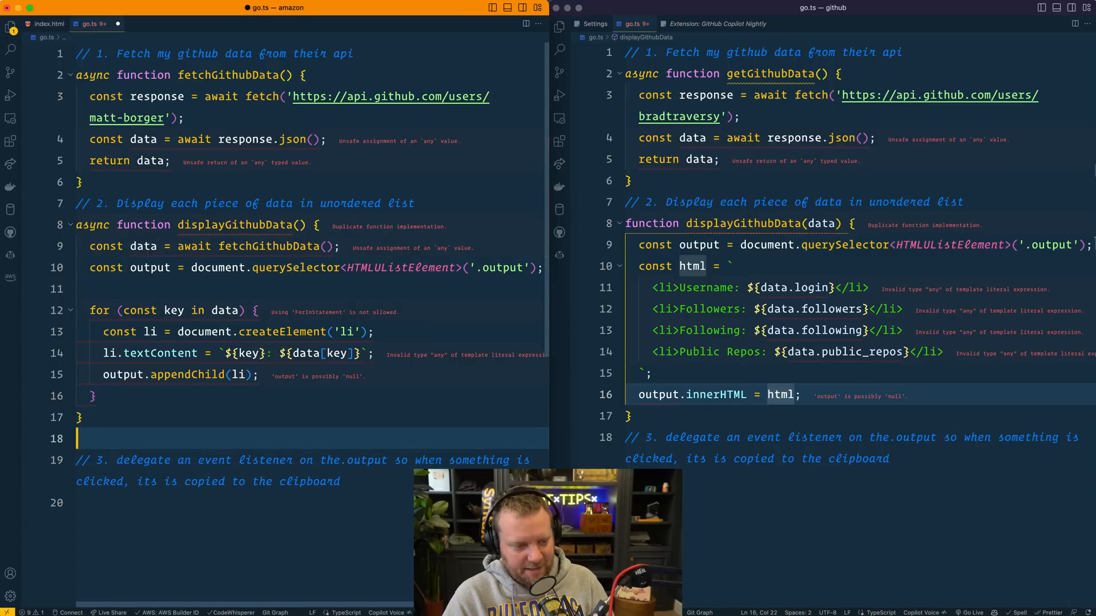
type("// Run it o")
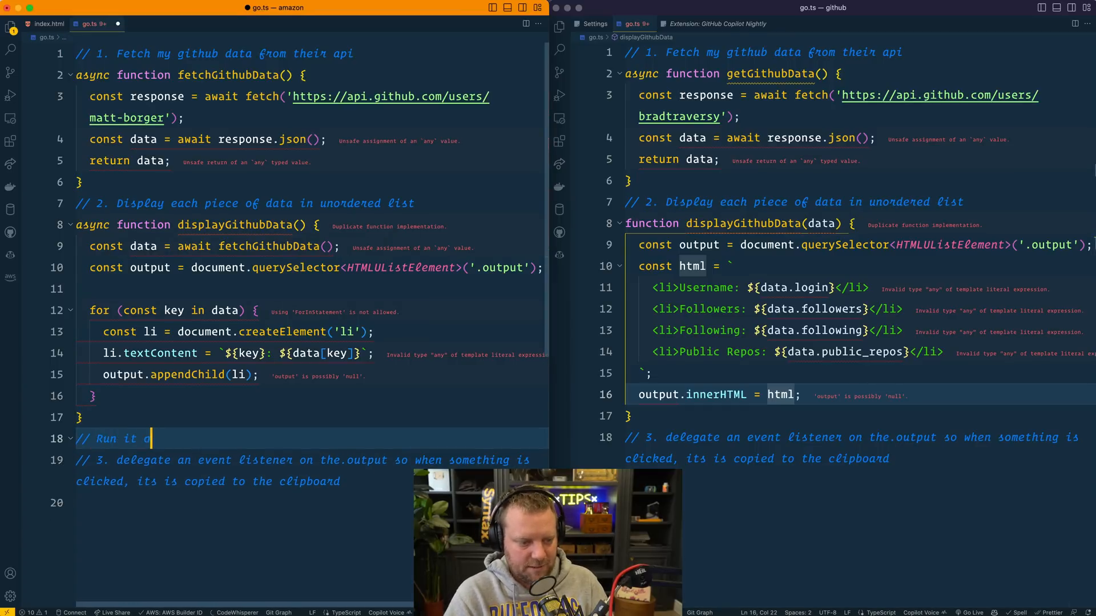
type("n pag loa")
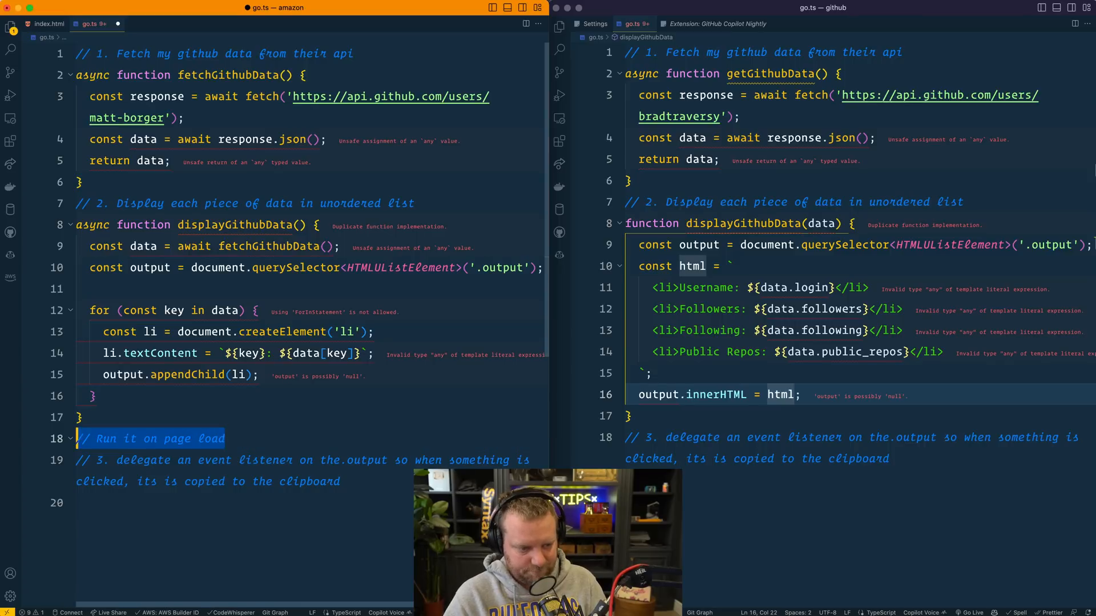
type("displayGithubData();")
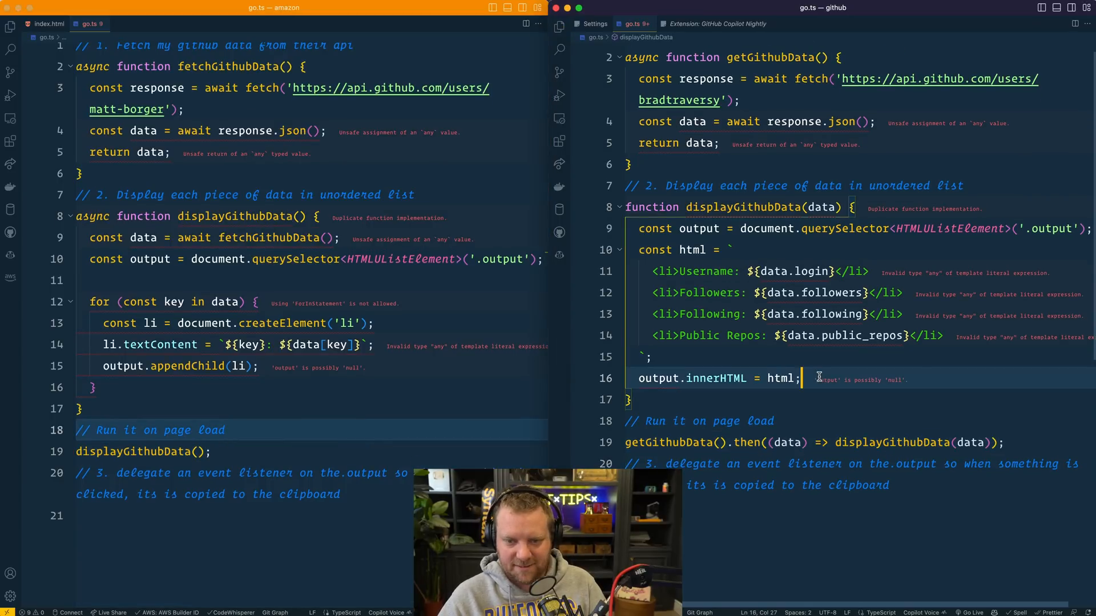
Highlight the data parameter in the right function to inspect its uses.
left_click(822, 206)
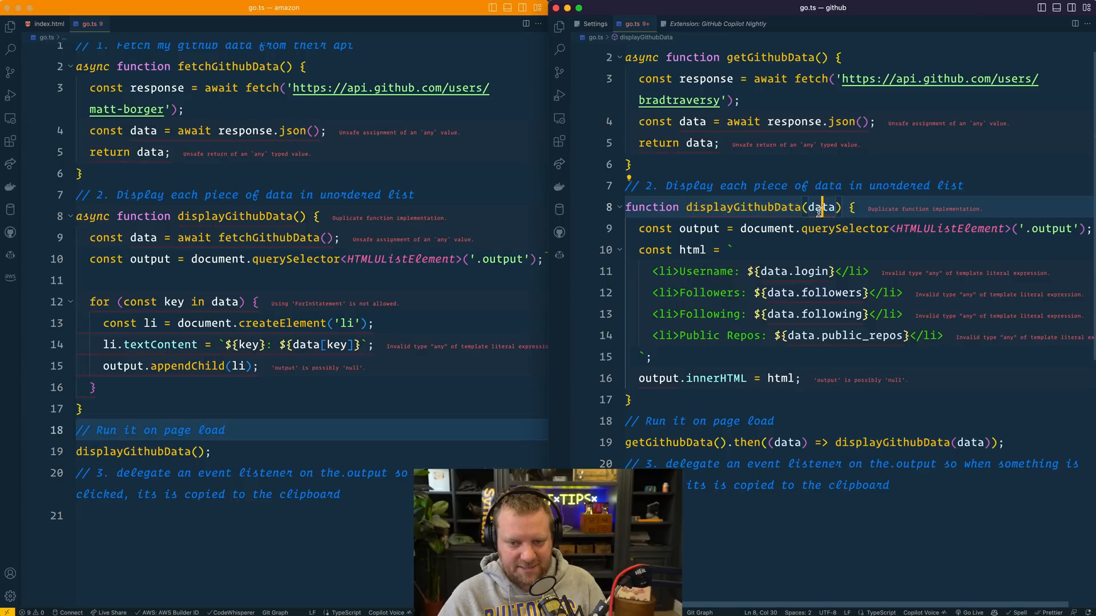
double_click(269, 237)
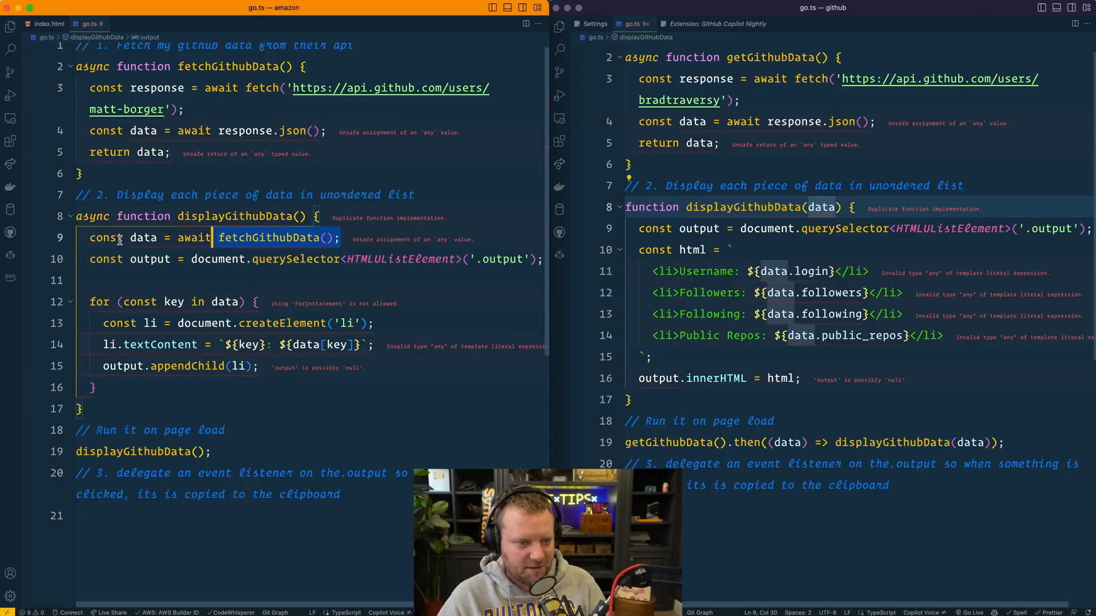
left_click(355, 365)
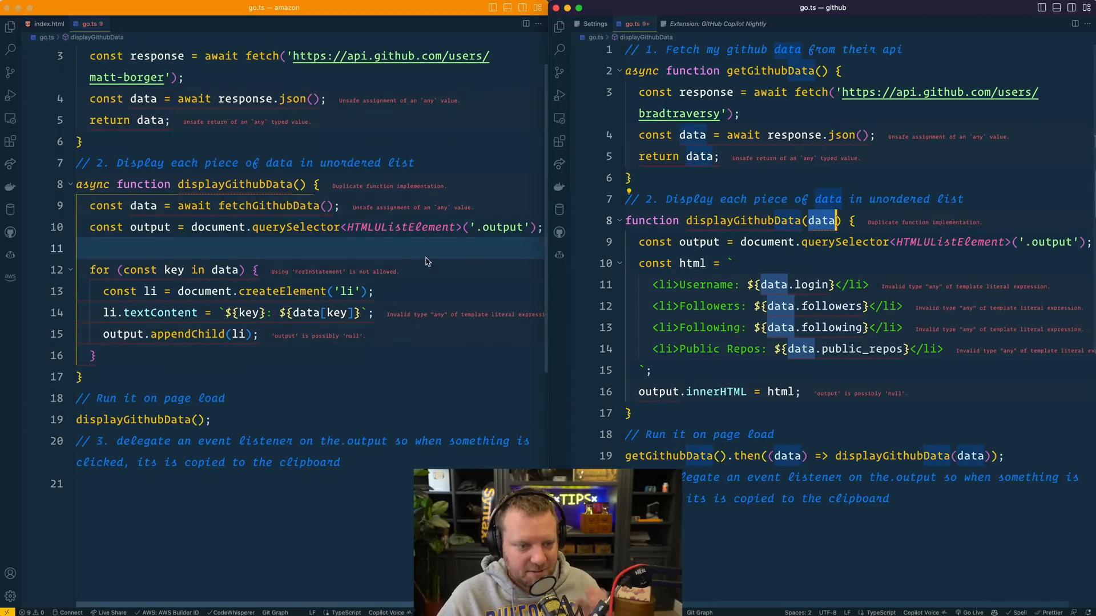
mouse_move(295, 222)
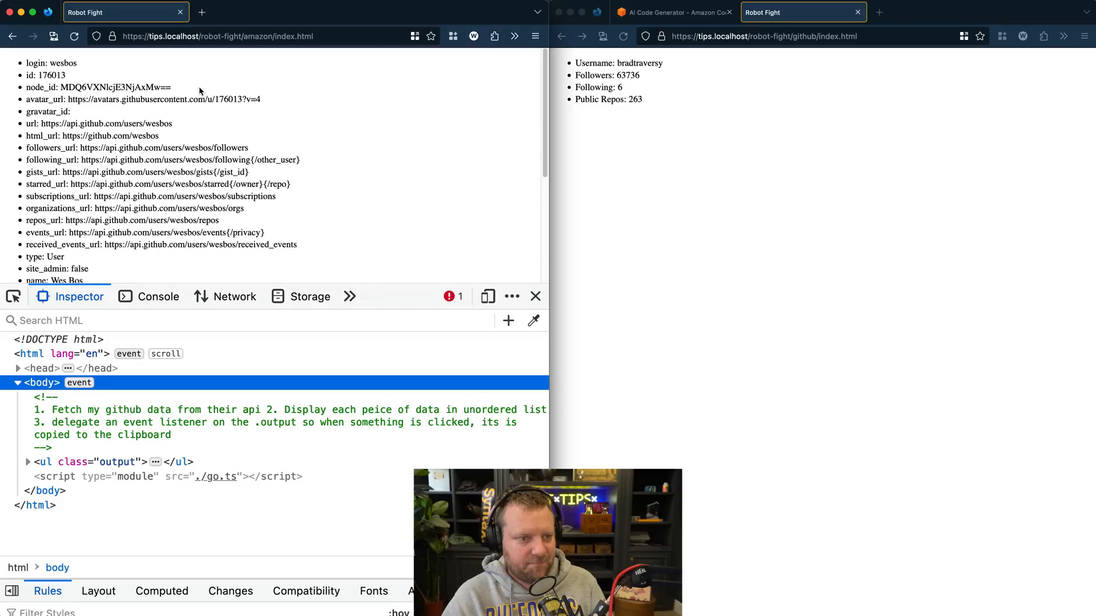
Scroll through both rendered pages in Firefox to compare the GitHub output, then return to VS Code.
scroll("down", 3)
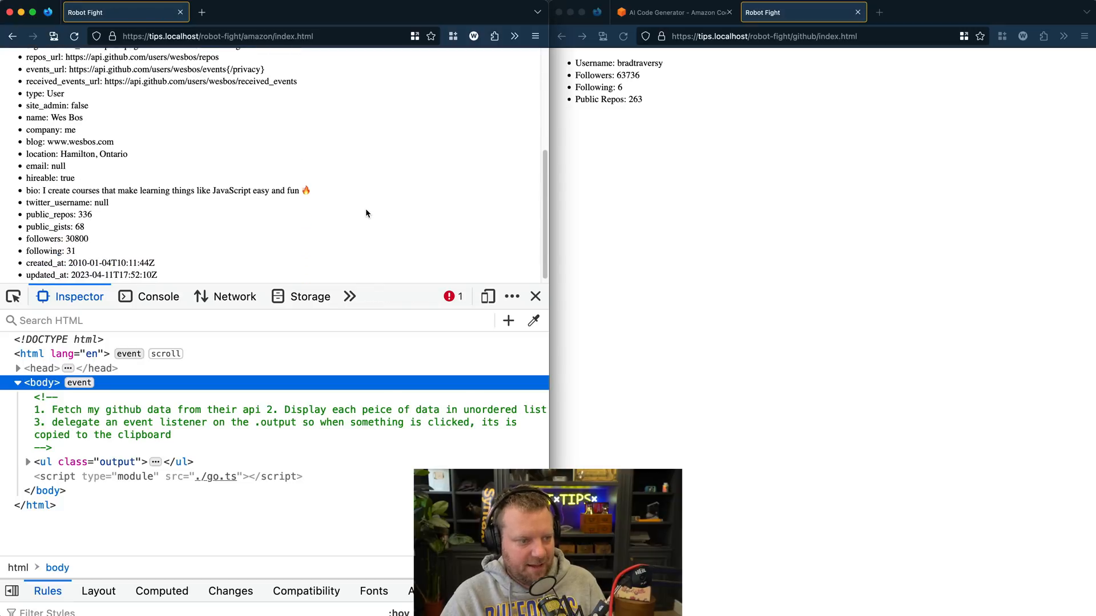
scroll("up", 3)
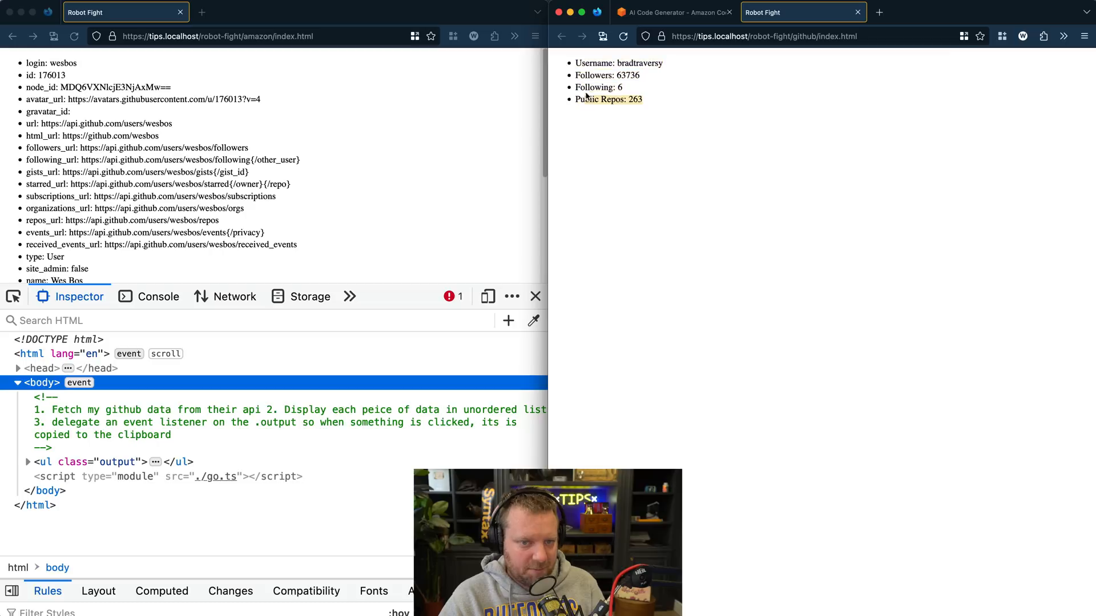
left_click(536, 296)
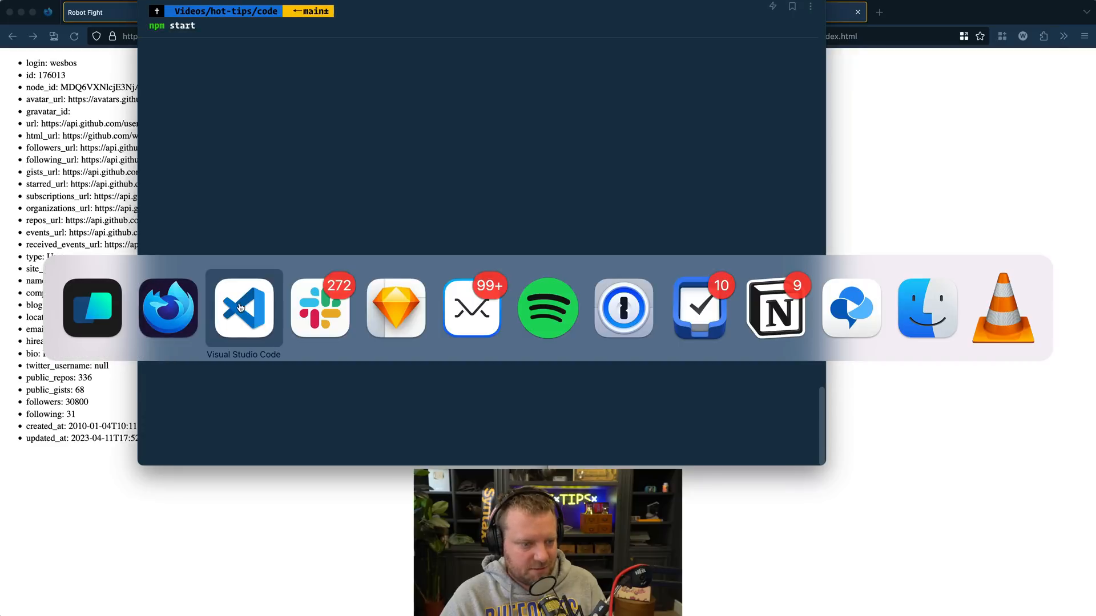
In the amazon go.ts, query .output as HTMLDivElement and add a click listener copying text to the clipboard.
left_click(243, 307)
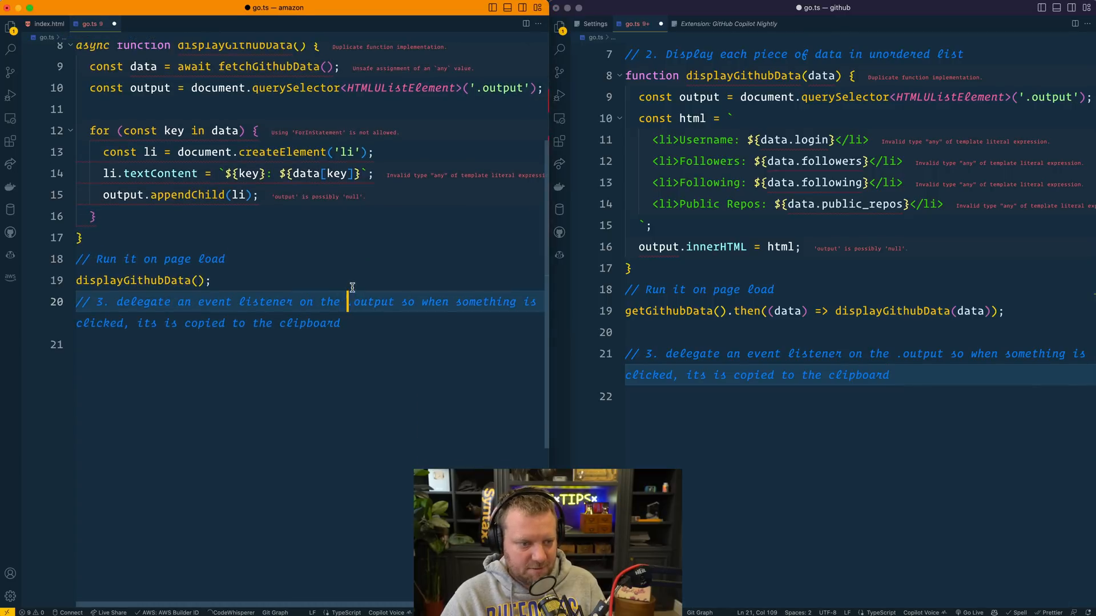
key("enter")
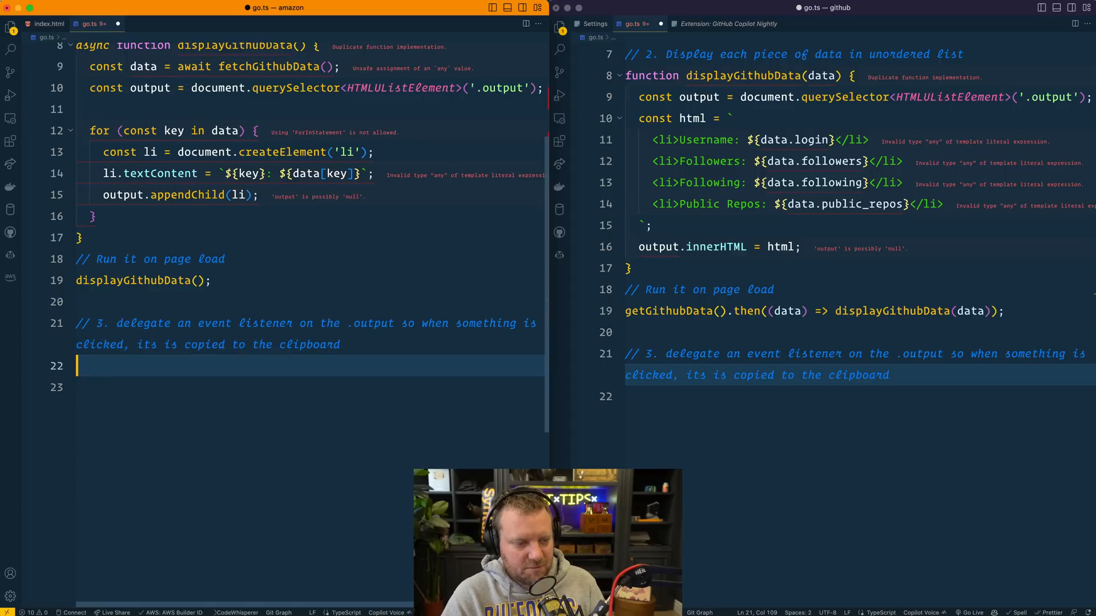
type("const output = document.querySelector<HTMLDivElement>('.output');")
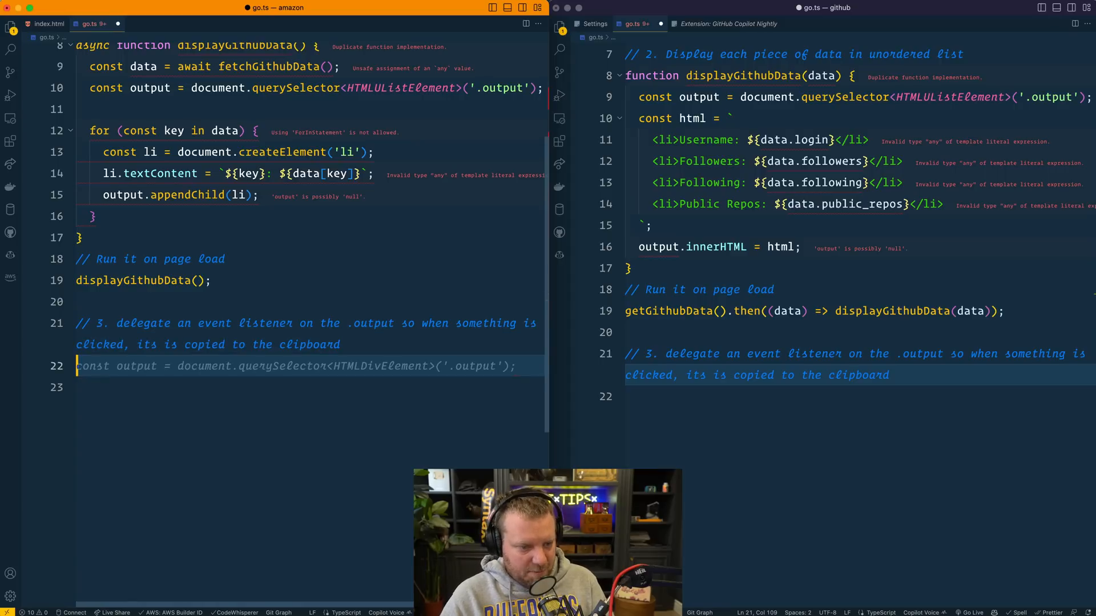
key("enter")
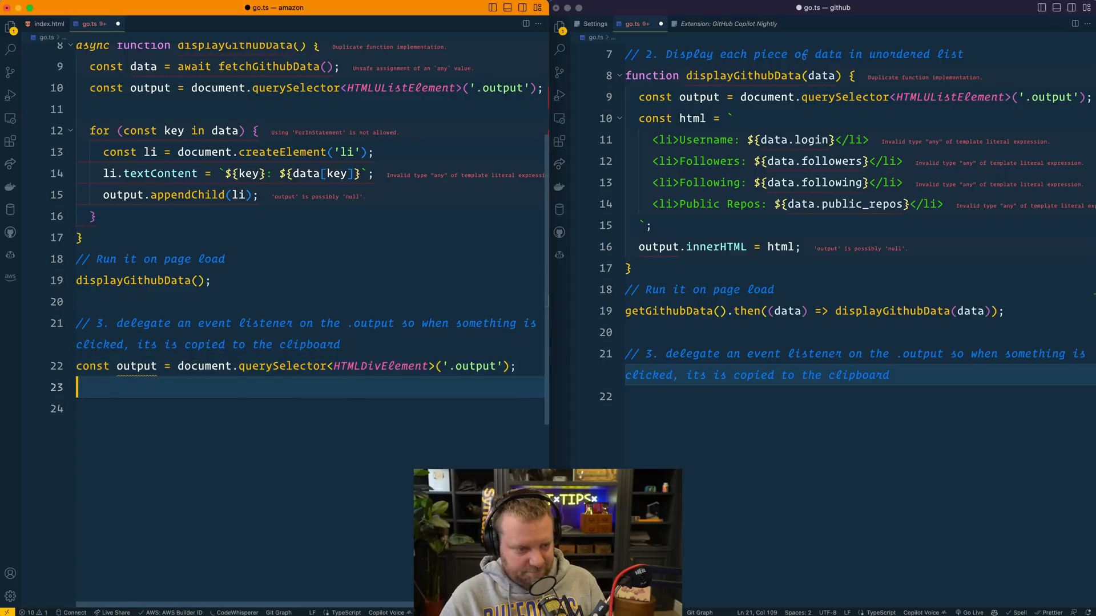
type("output.addEventListener('click', (e) => {")
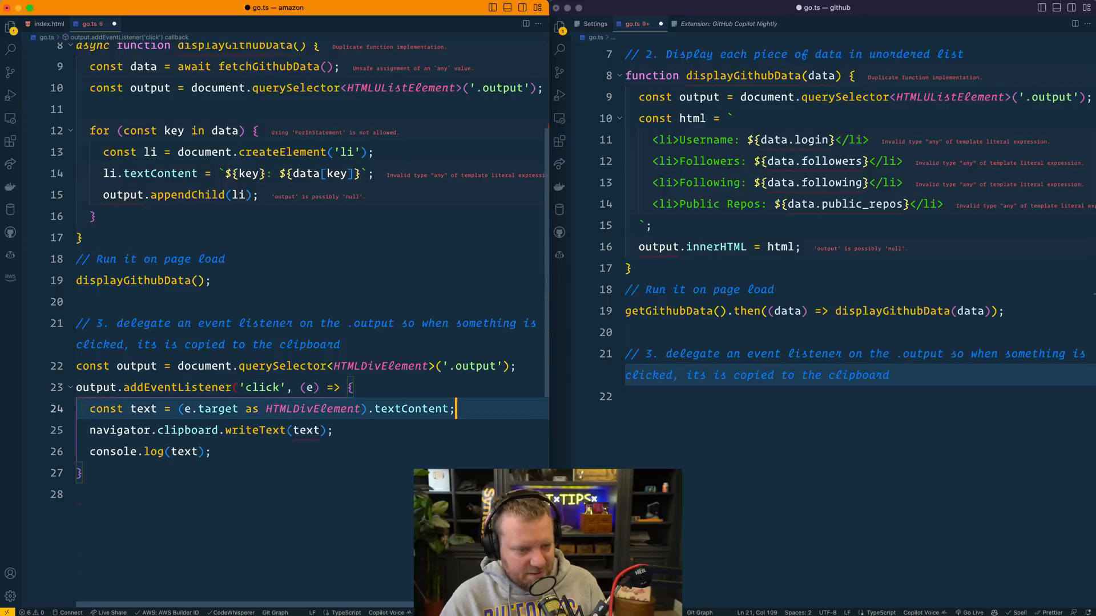
double_click(212, 408)
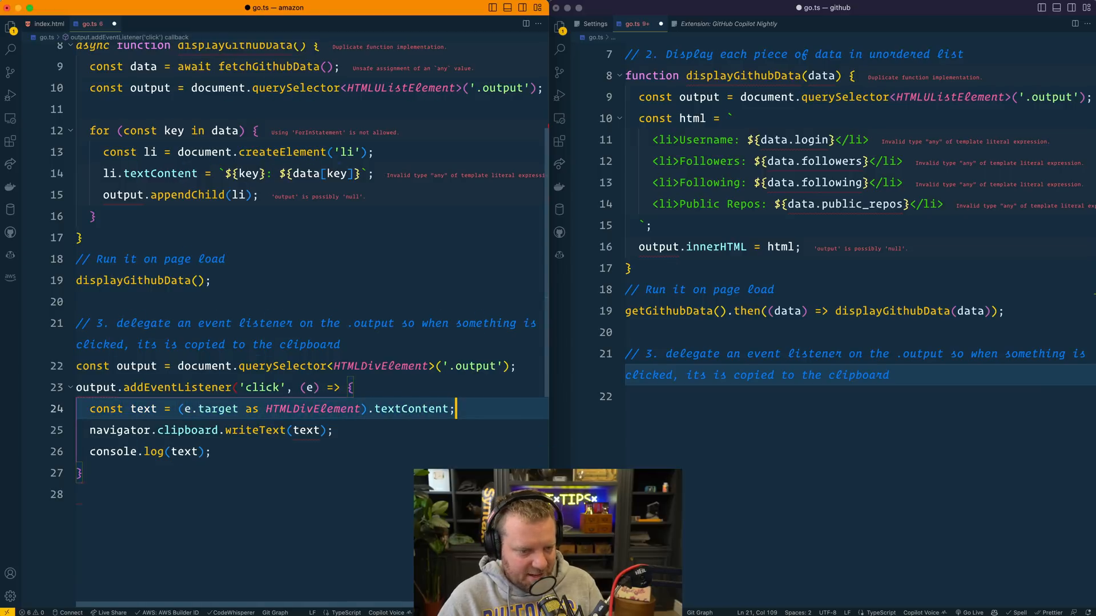
left_click(334, 430)
type(")")
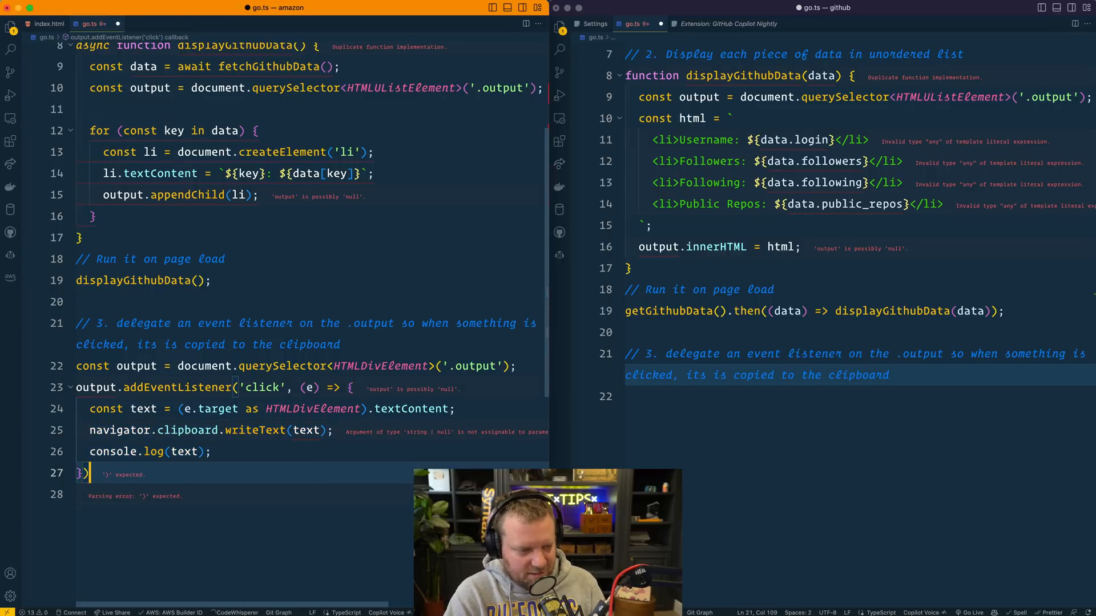
left_click(865, 396)
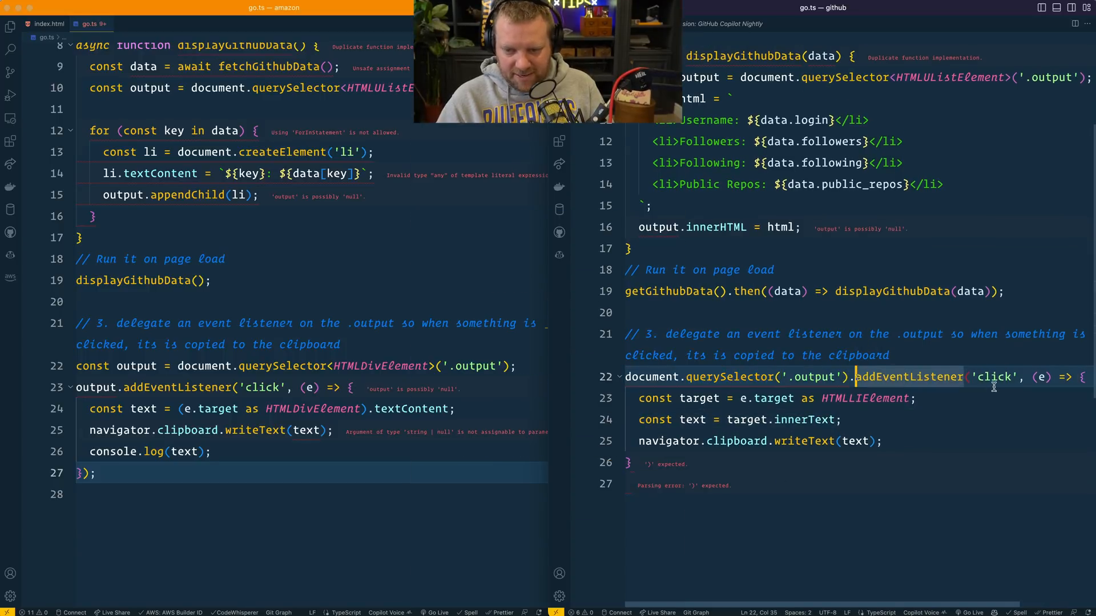
Accept Copilot's clipboard click listener in the github go.ts and close the amazon listener with ');'.
left_click(775, 399)
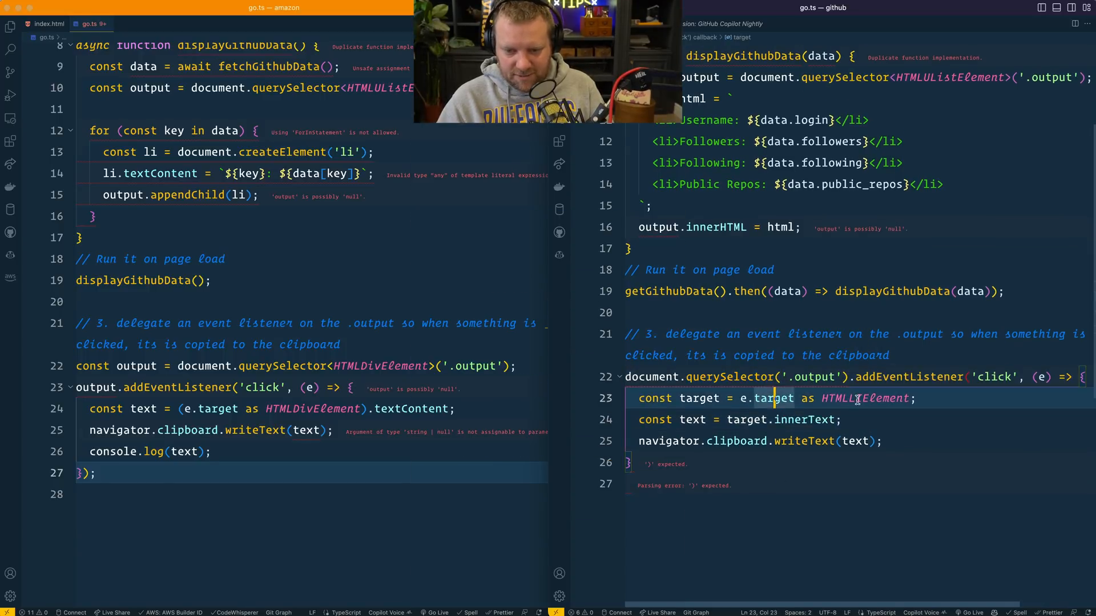
double_click(865, 398)
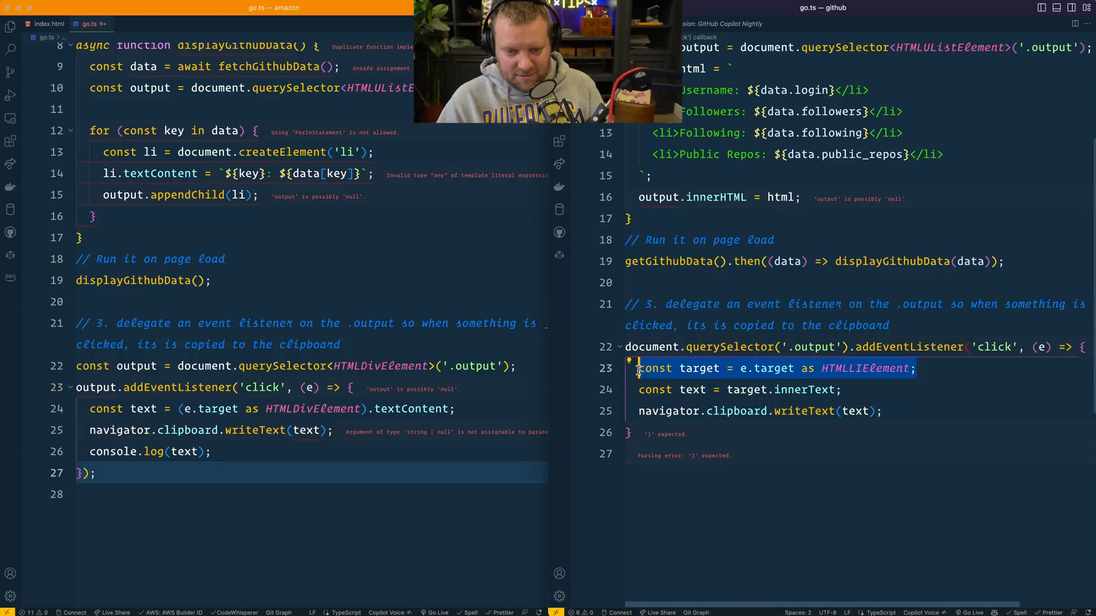
left_click(794, 368)
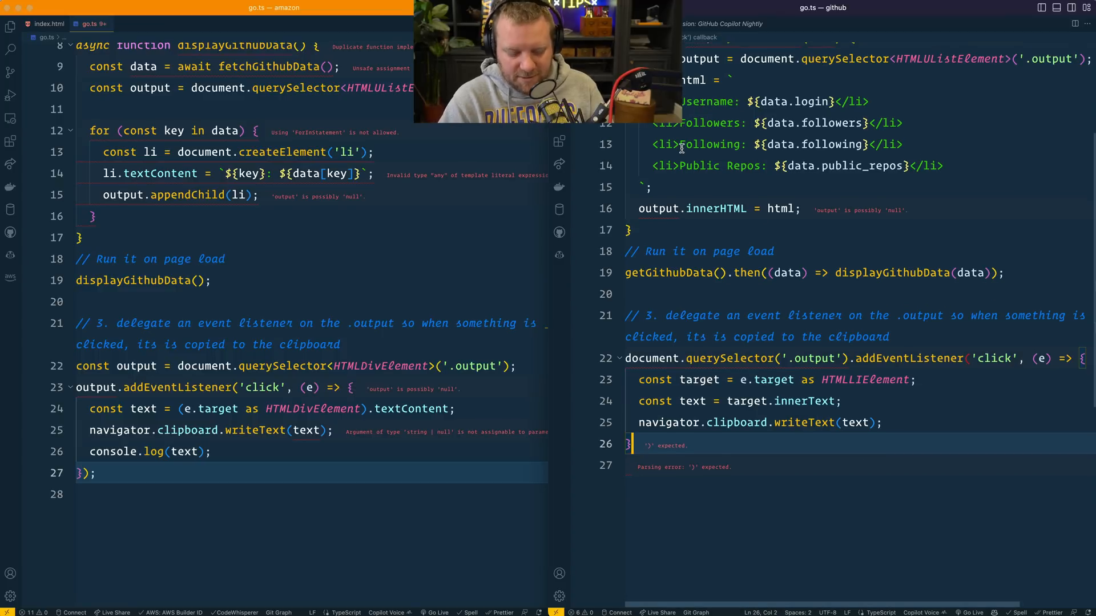
left_click(688, 23)
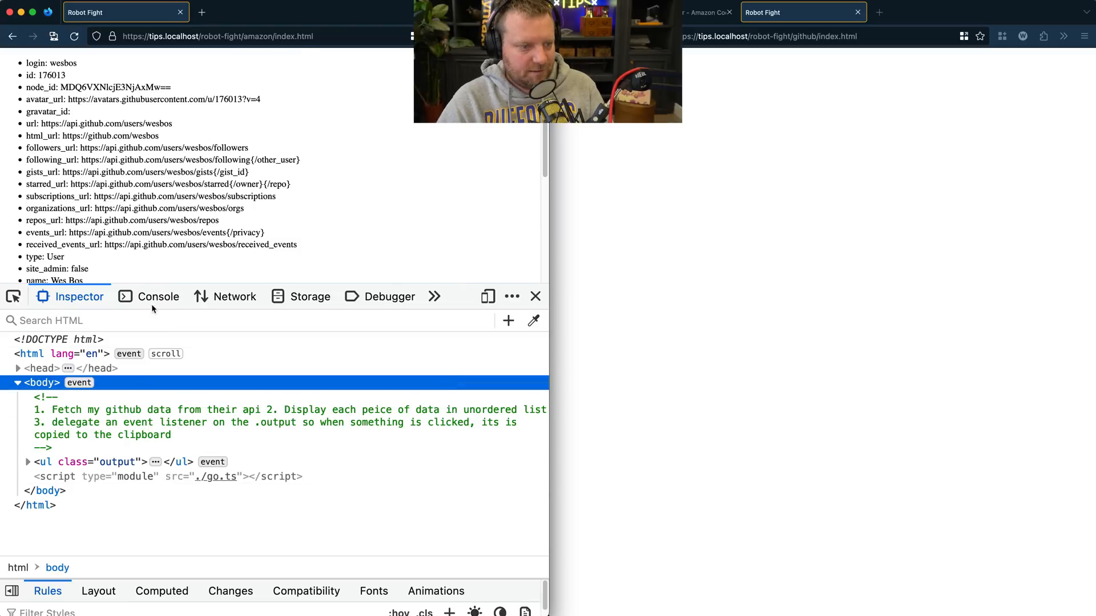
Open the amazon page's console and paste the copied list-item text.
left_click(158, 296)
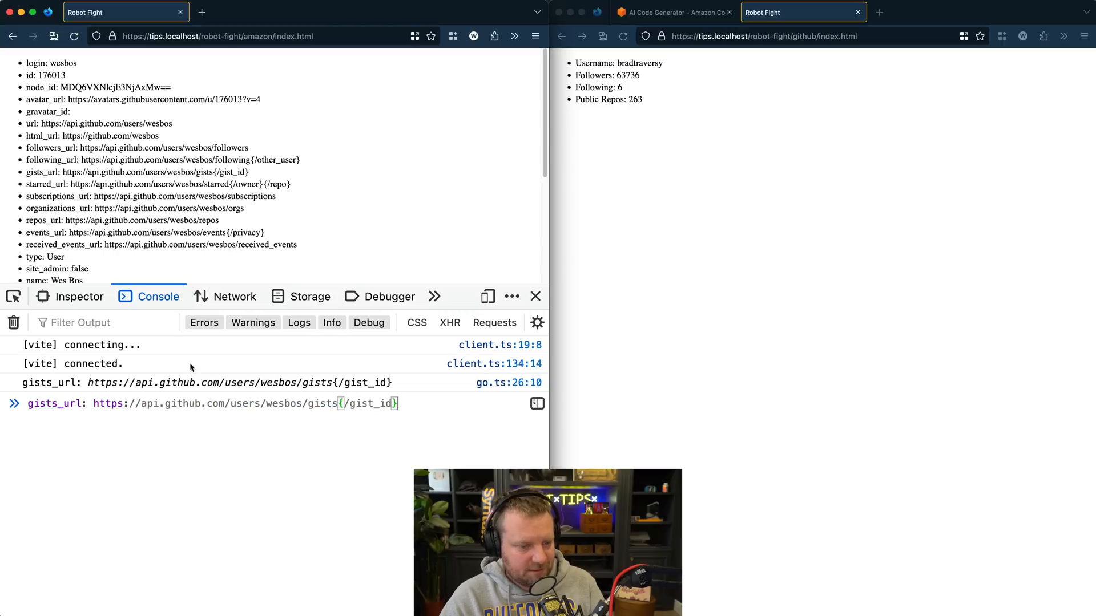
key("Return")
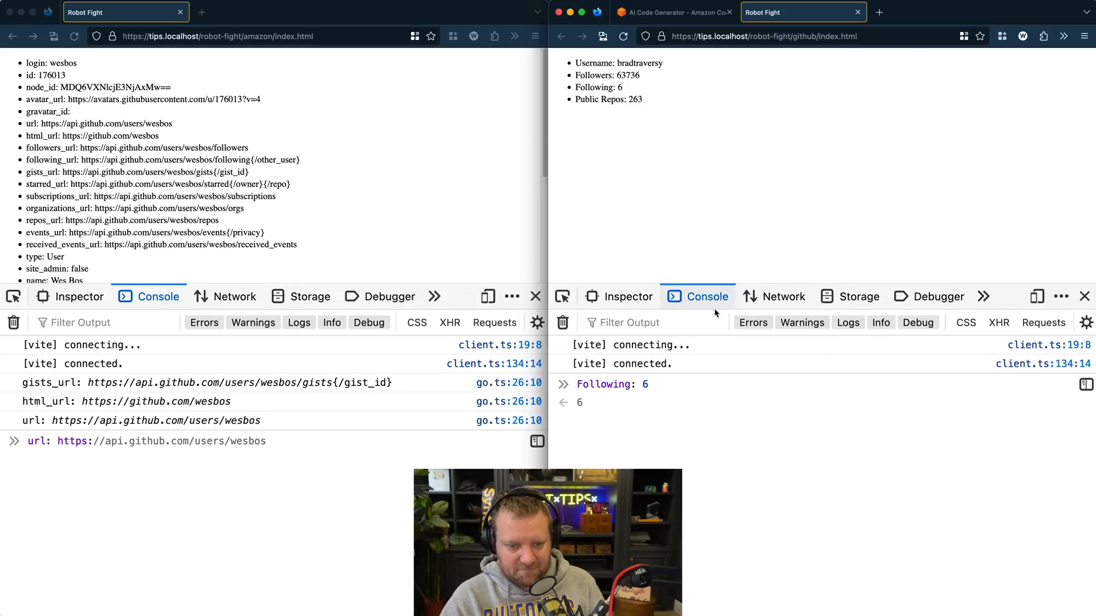
mouse_move(643, 75)
type("Username: bradtraversy")
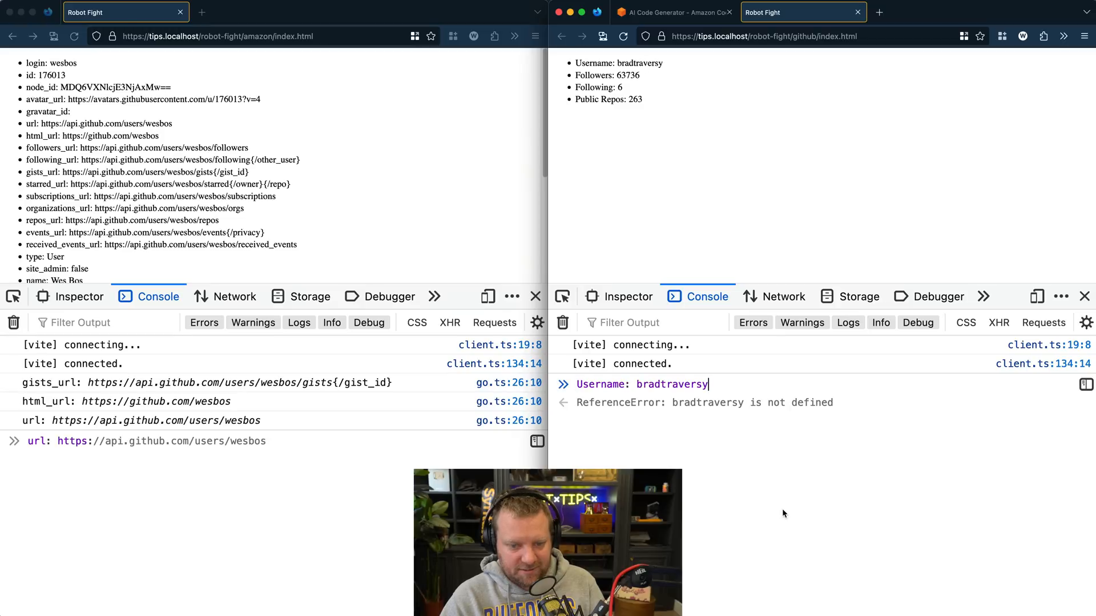
mouse_move(517, 246)
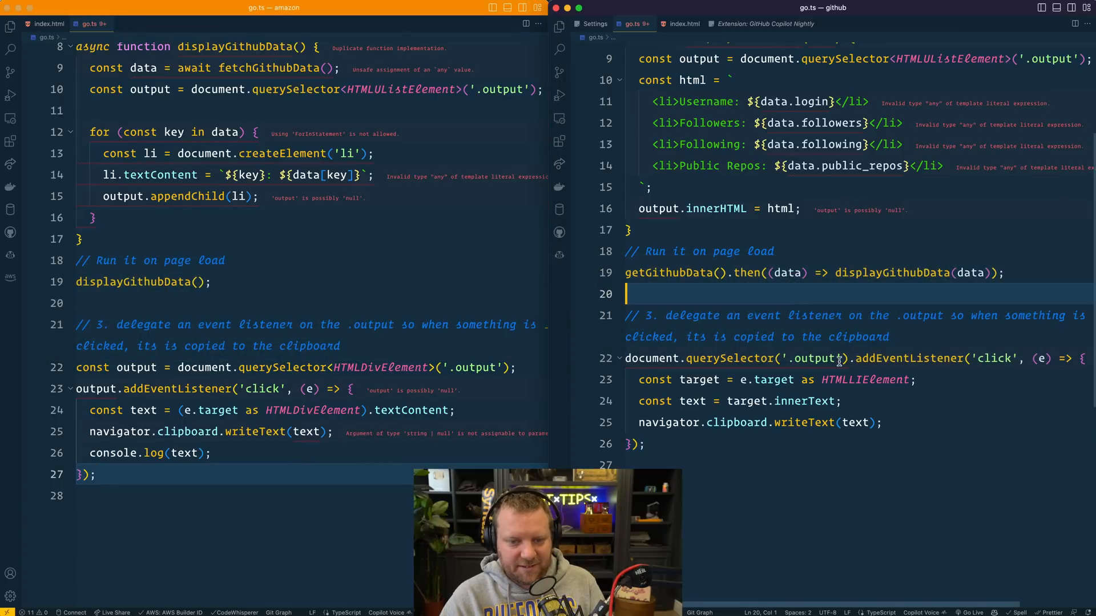
Place the cursor in the Copilot github go.ts and scroll to the step 2 comment.
left_click(877, 378)
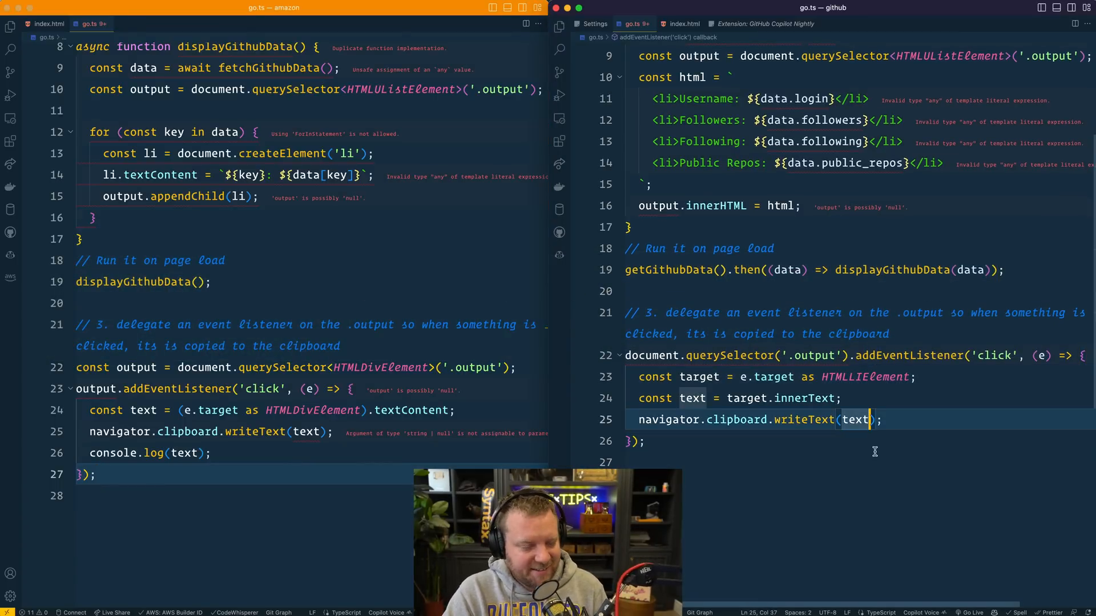
scroll("up", 3)
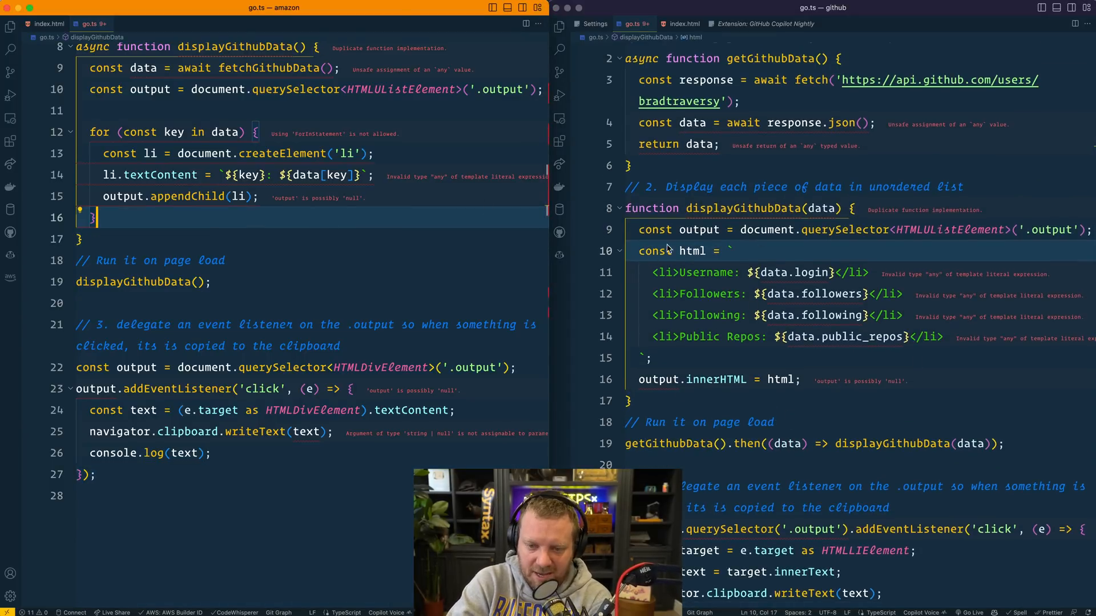
scroll("up", 3)
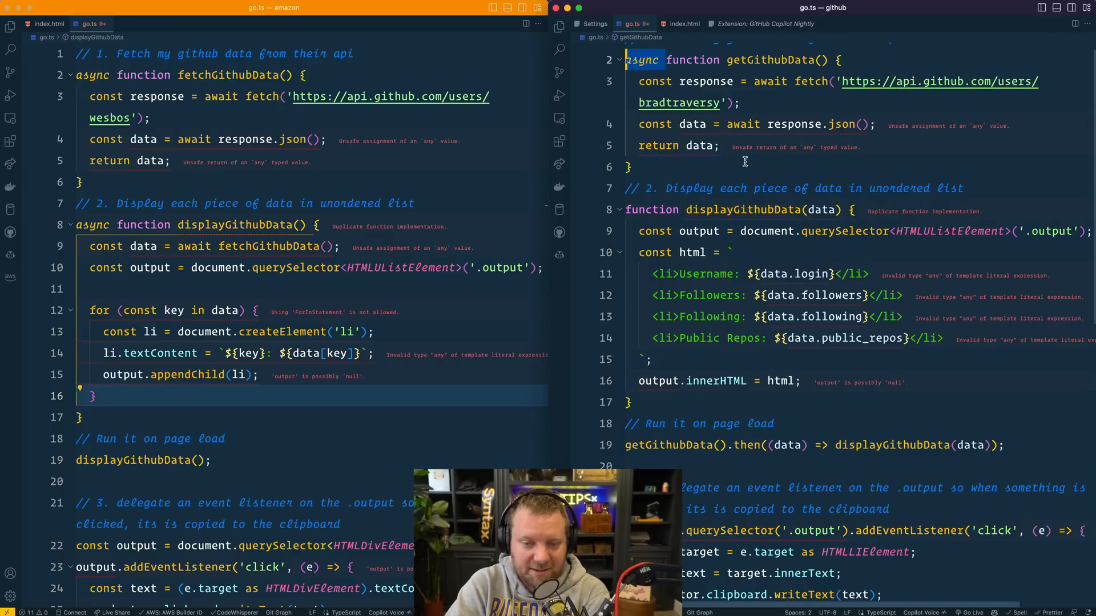
mouse_move(726, 208)
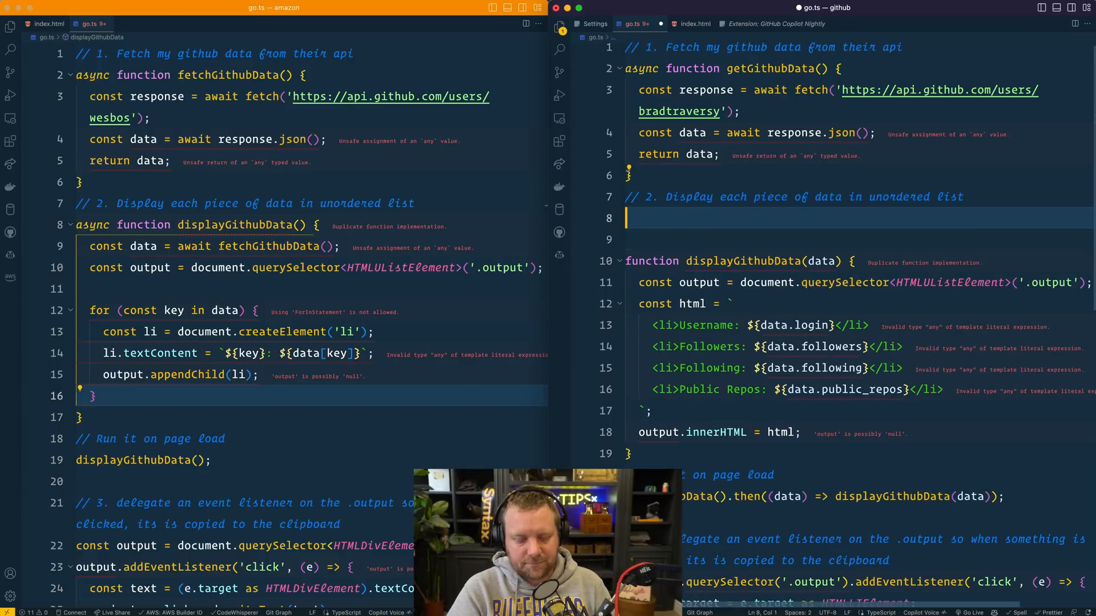
Add a GithubData type (login, followers, following, public_repos) typing displayGithubData's data parameter.
type("type GithubData = {")
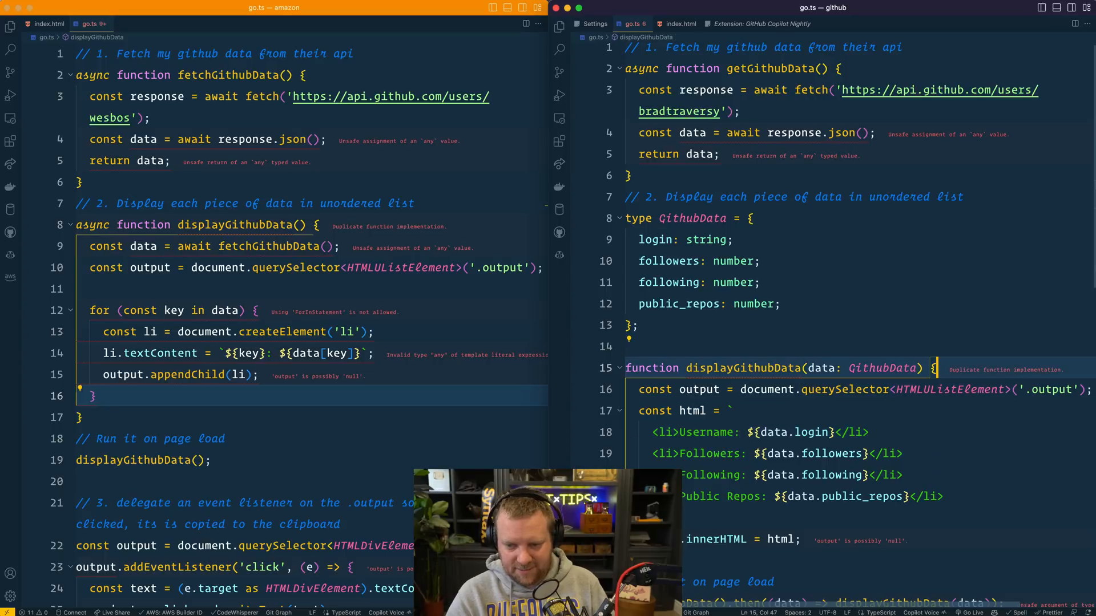
scroll("down", 3)
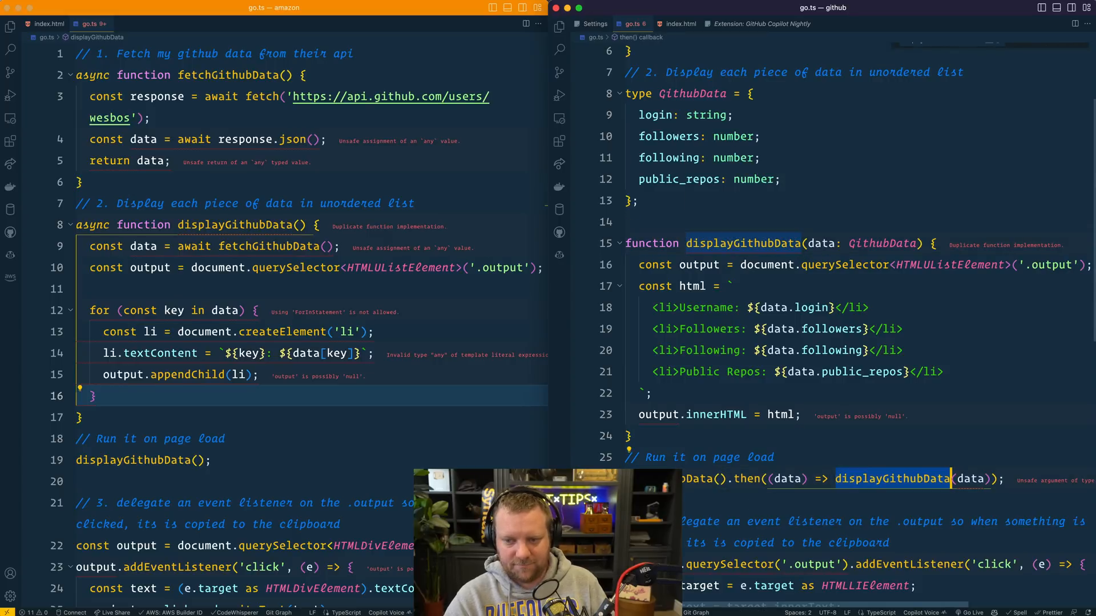
Append an empty 'export {};' statement to the end of the github go.ts.
left_click(788, 307)
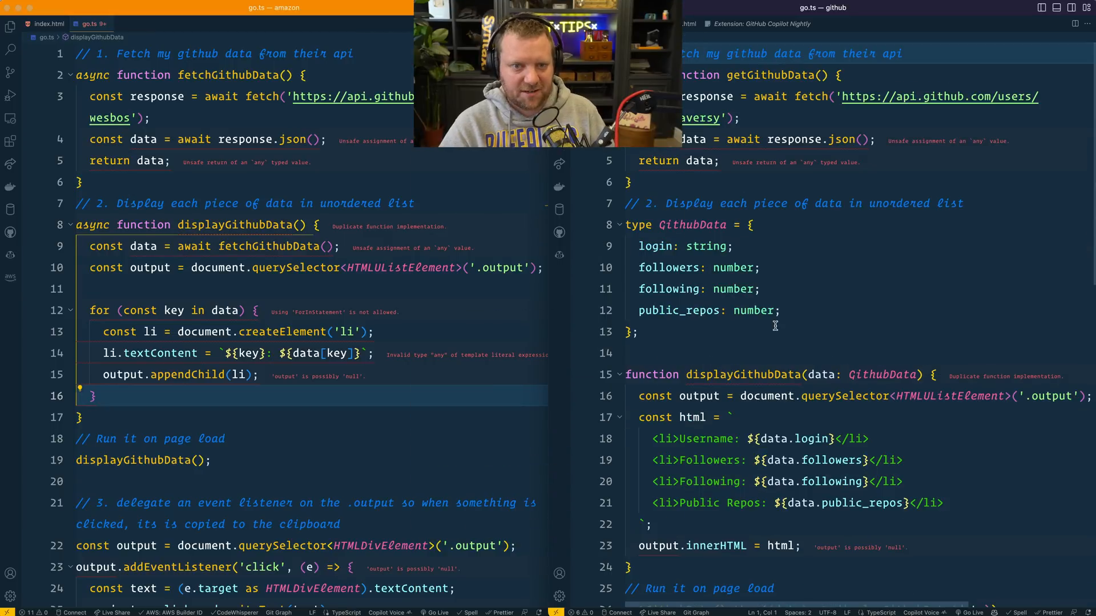
type("export {};")
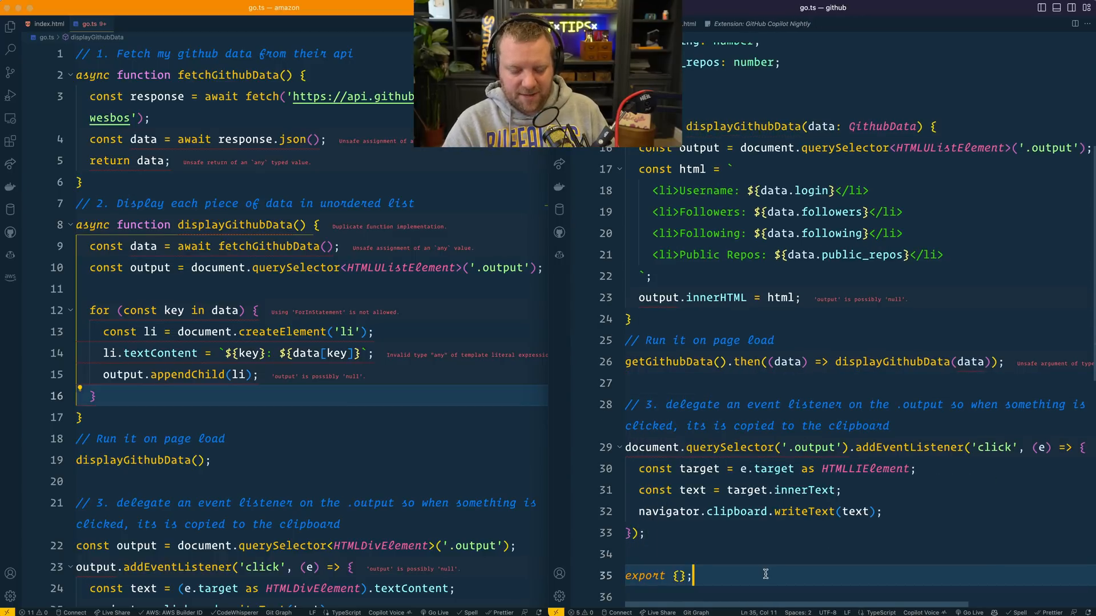
type("e")
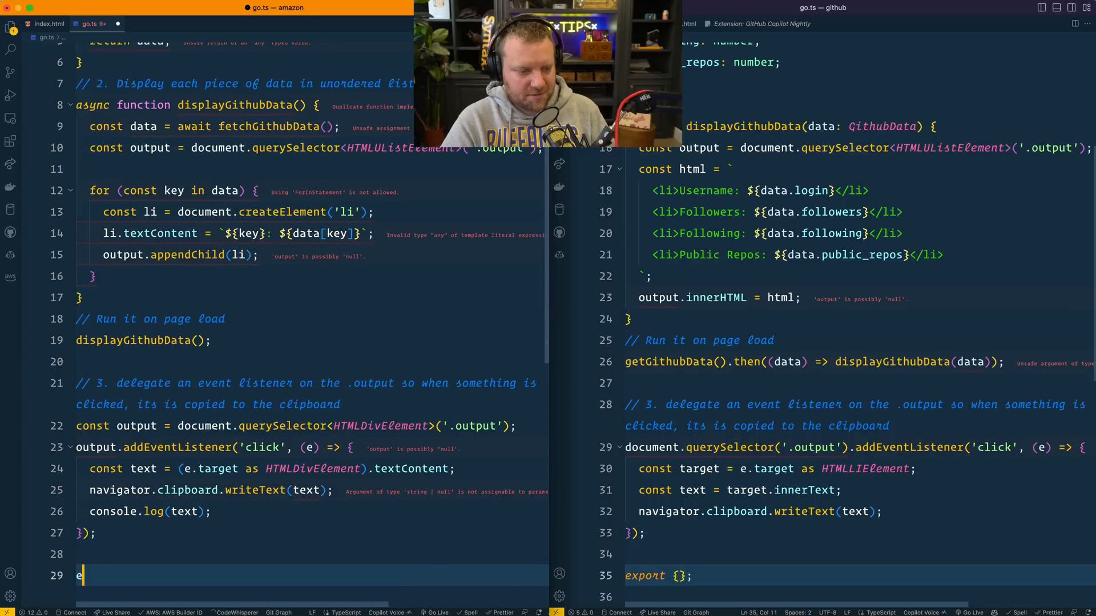
type("export {};")
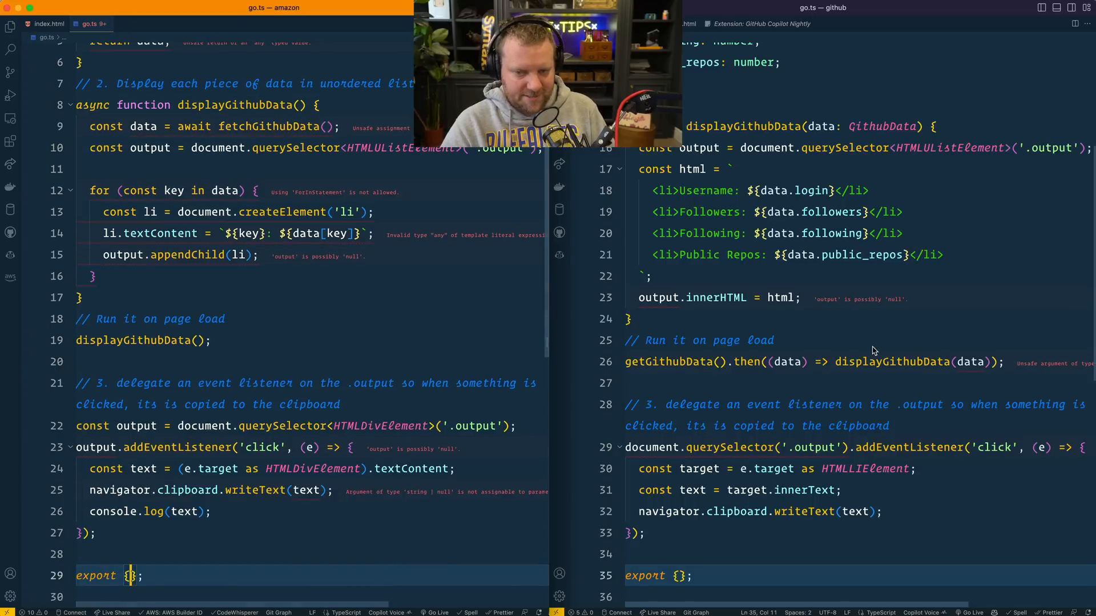
scroll("up", 3)
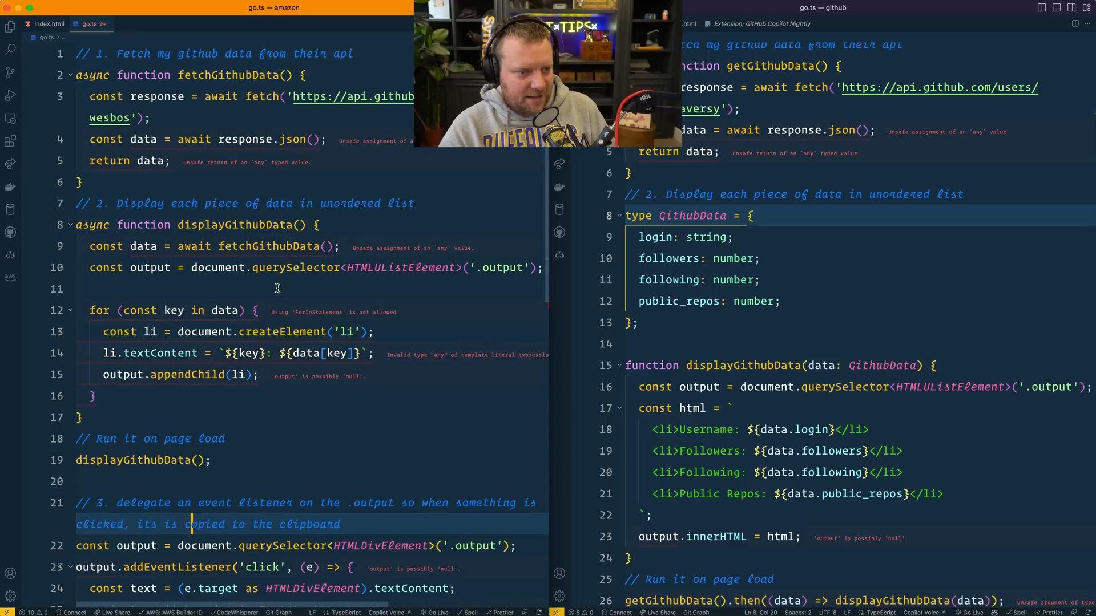
Add 'export {};' to the amazon go.ts and return to its top.
left_click(276, 289)
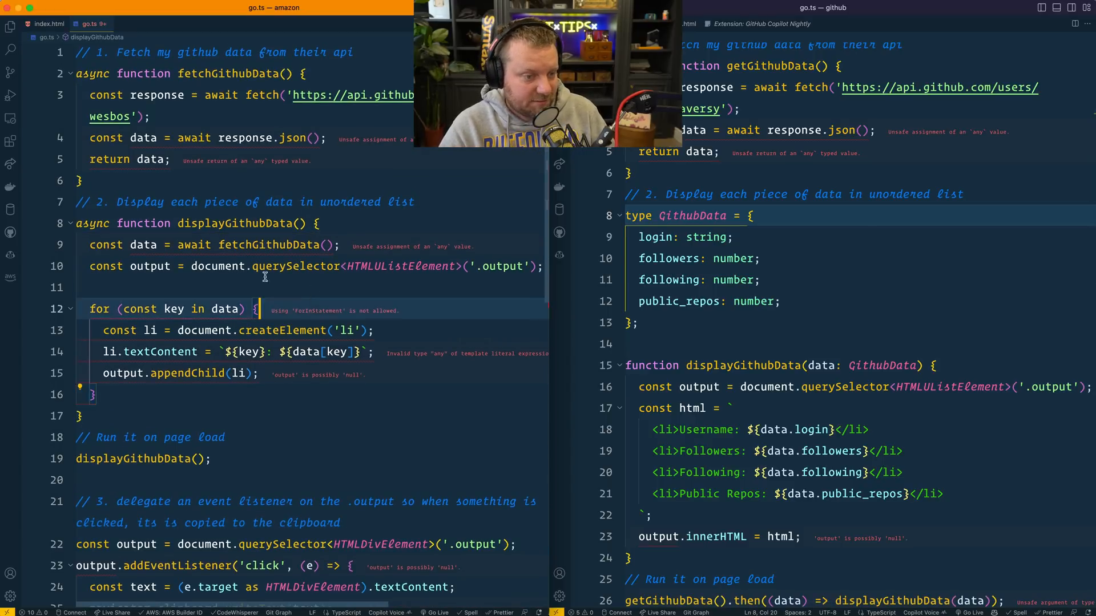
double_click(144, 245)
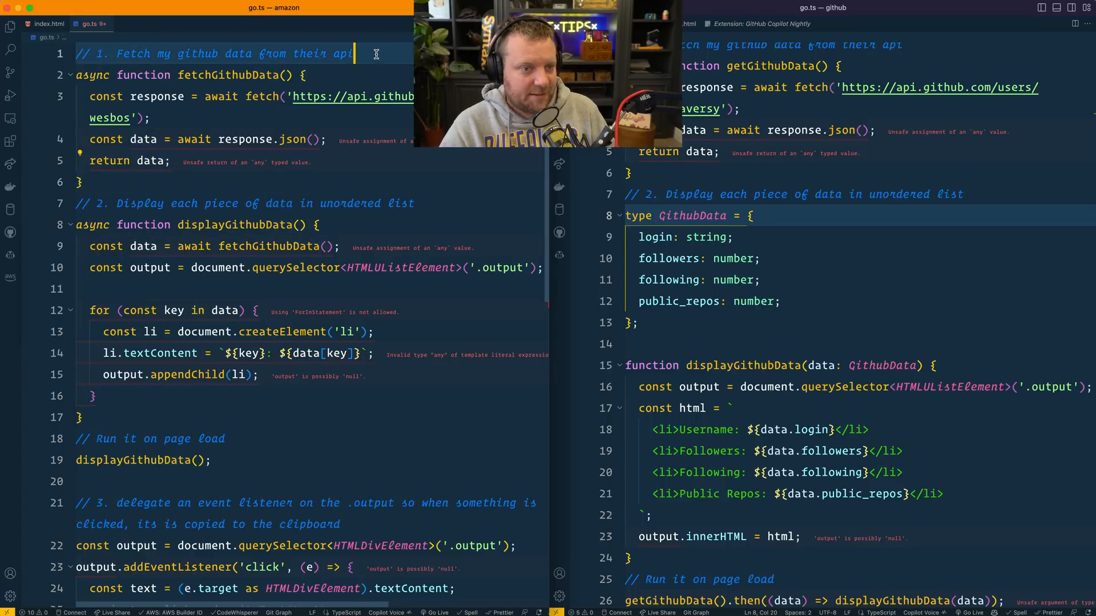
Open a line below the fetch comment and start GithubData with login, id, node_id.
key("enter")
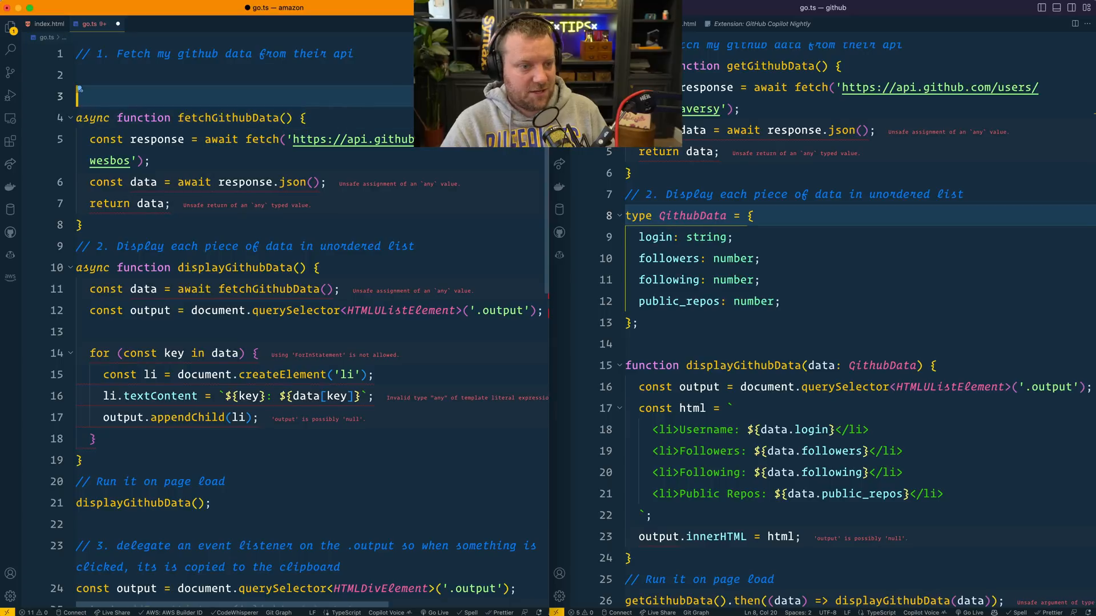
type("type githubData = {")
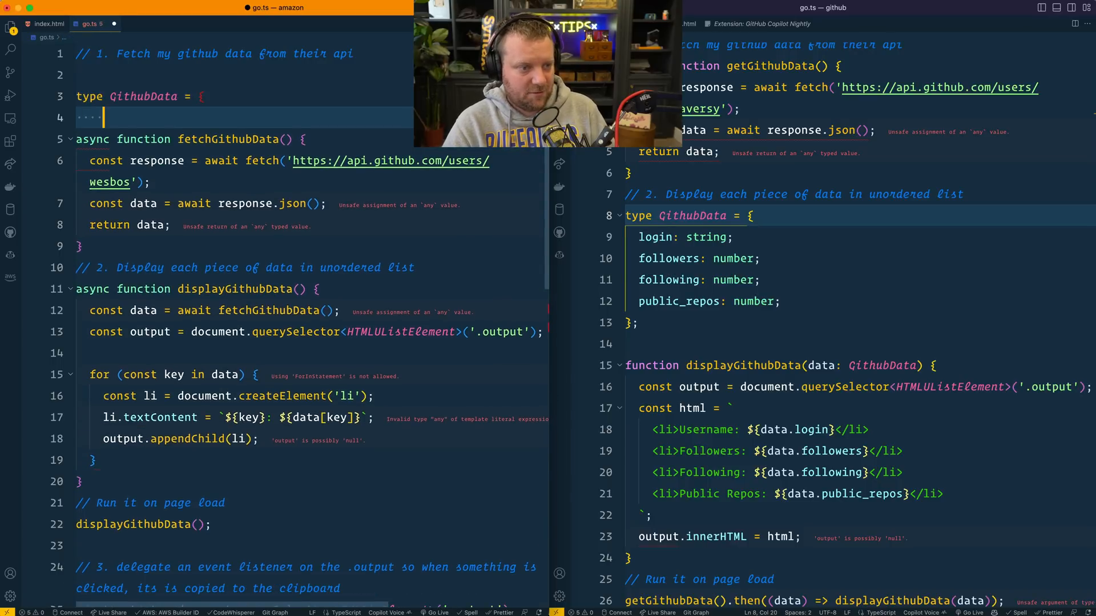
type("login: string;")
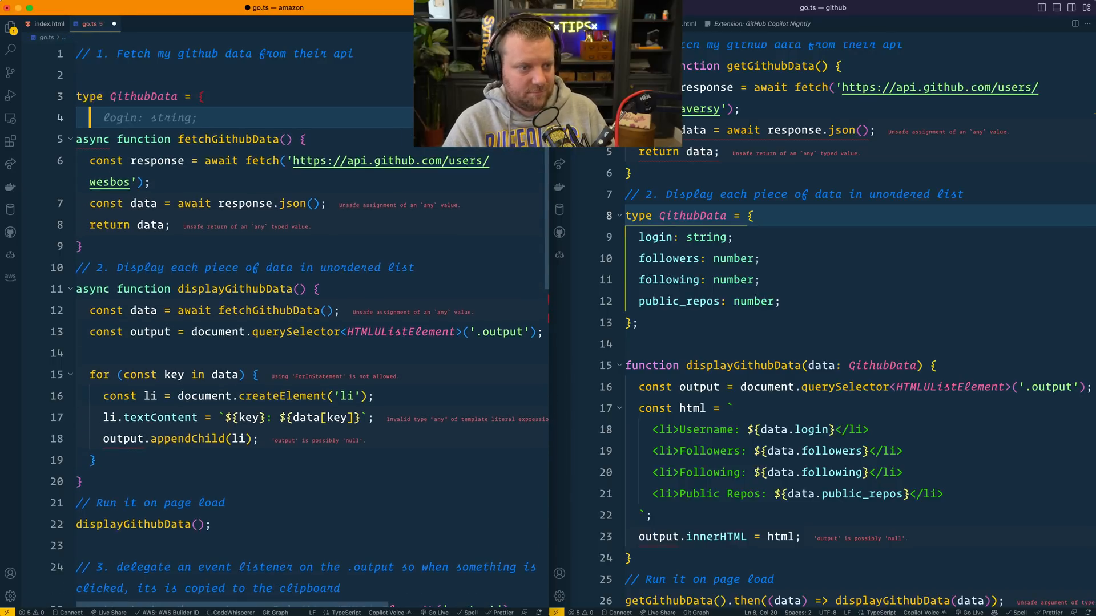
type("id: number;")
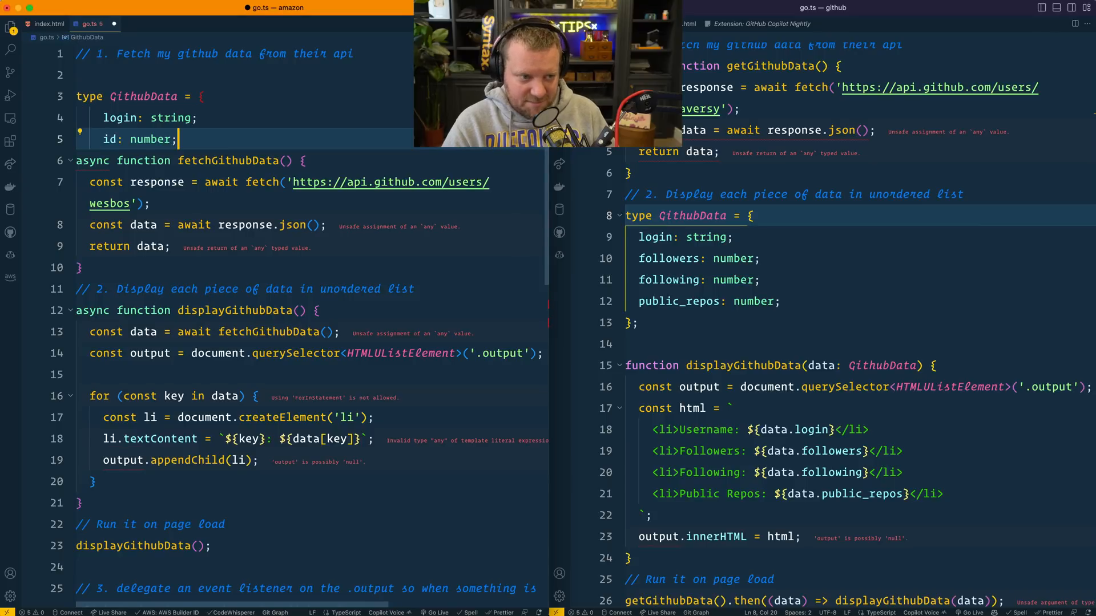
type("node_id: string;")
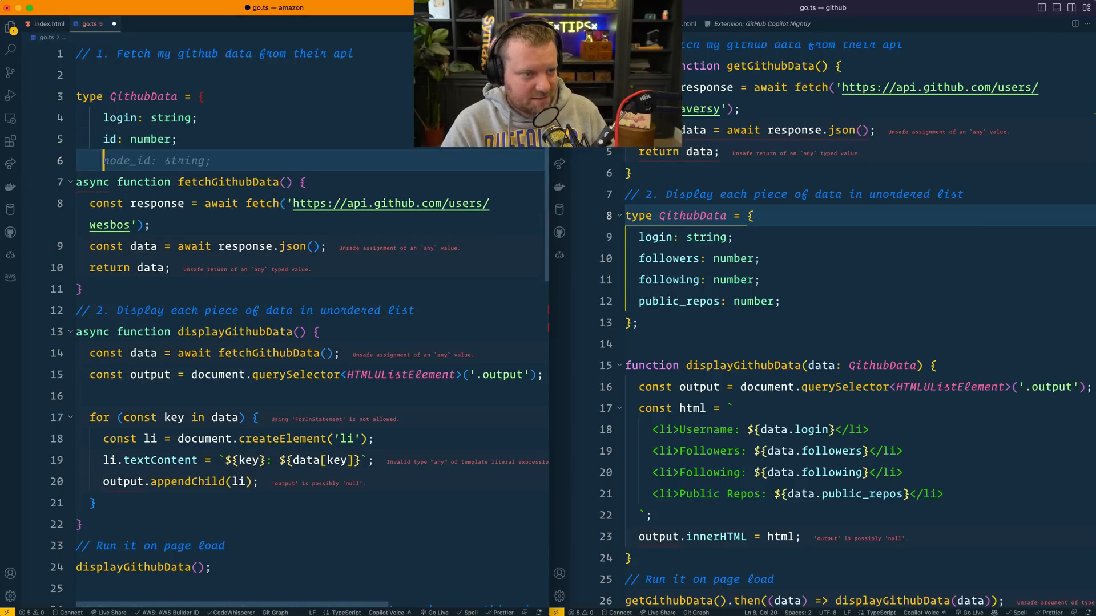
Continue the GithubData fields from avatar_url through updated_at.
key("enter")
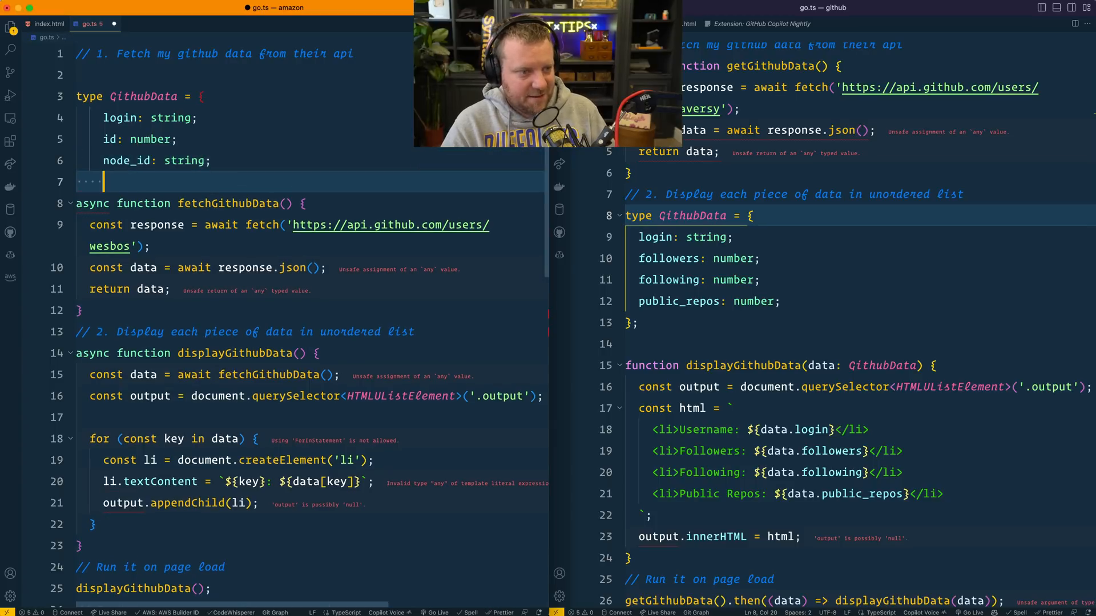
type("avatar_url: string;")
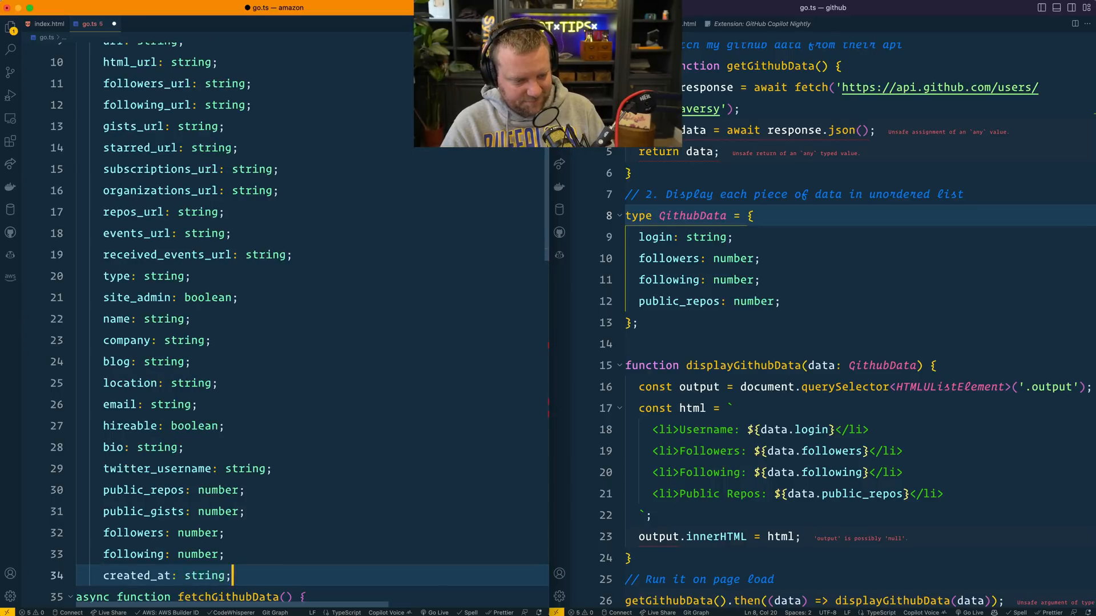
type("updated_at: string;")
type("};")
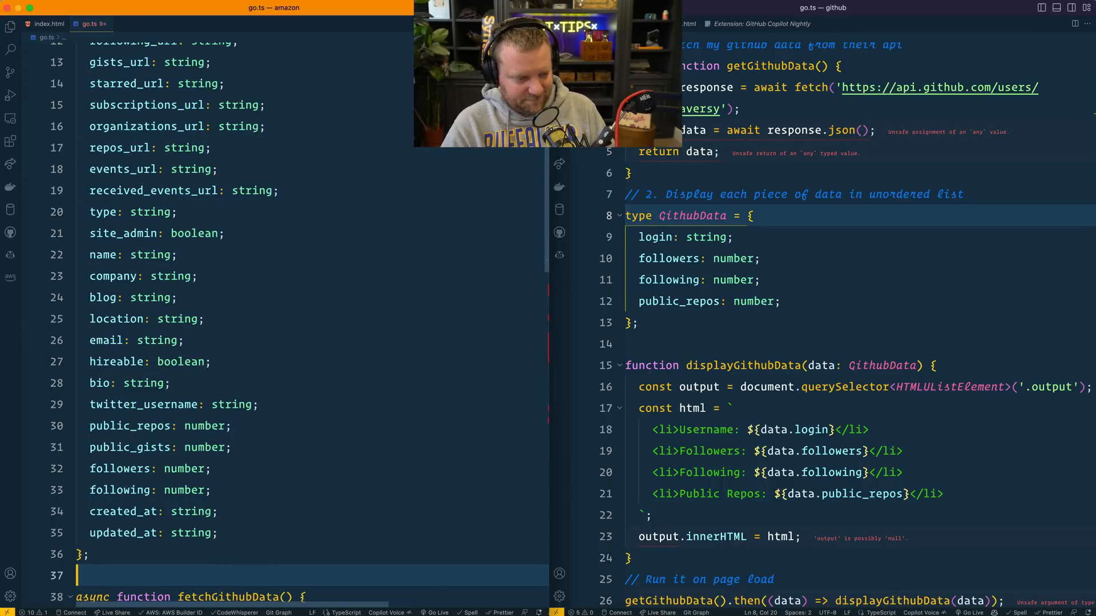
scroll("up", 3)
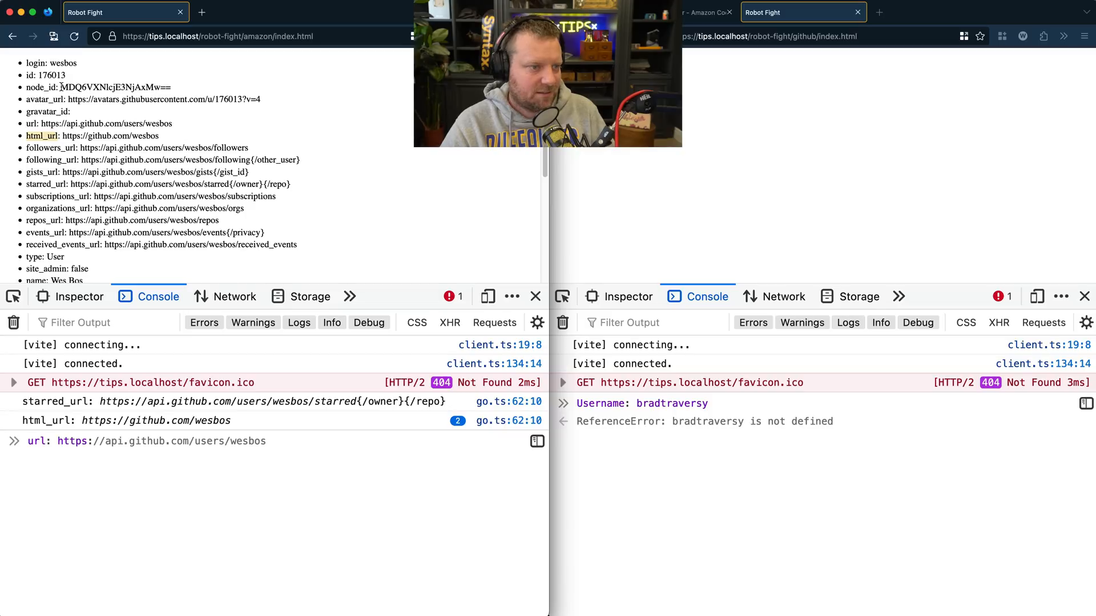
scroll("down", 3)
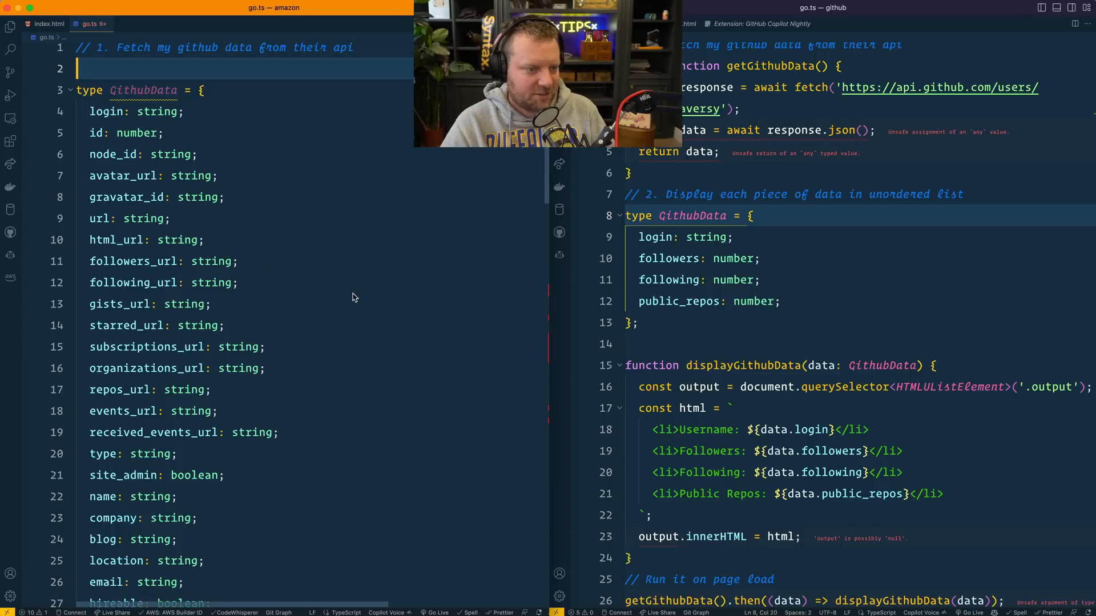
Give fetchGithubData a username = 'wesbos' parameter and Promise<GithubData> return type.
scroll("down", 3)
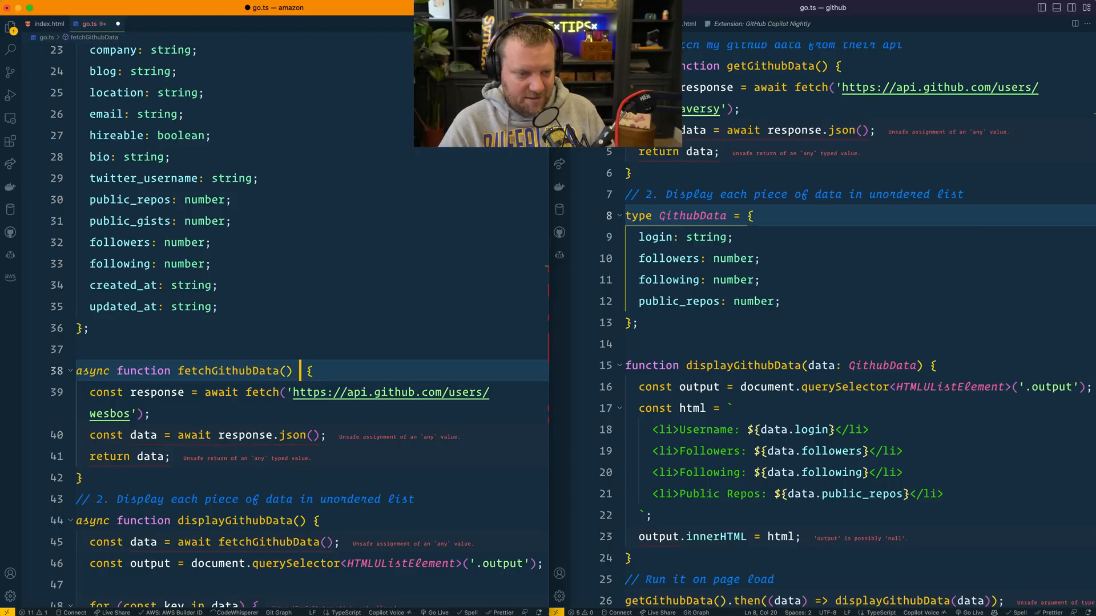
left_click(286, 370)
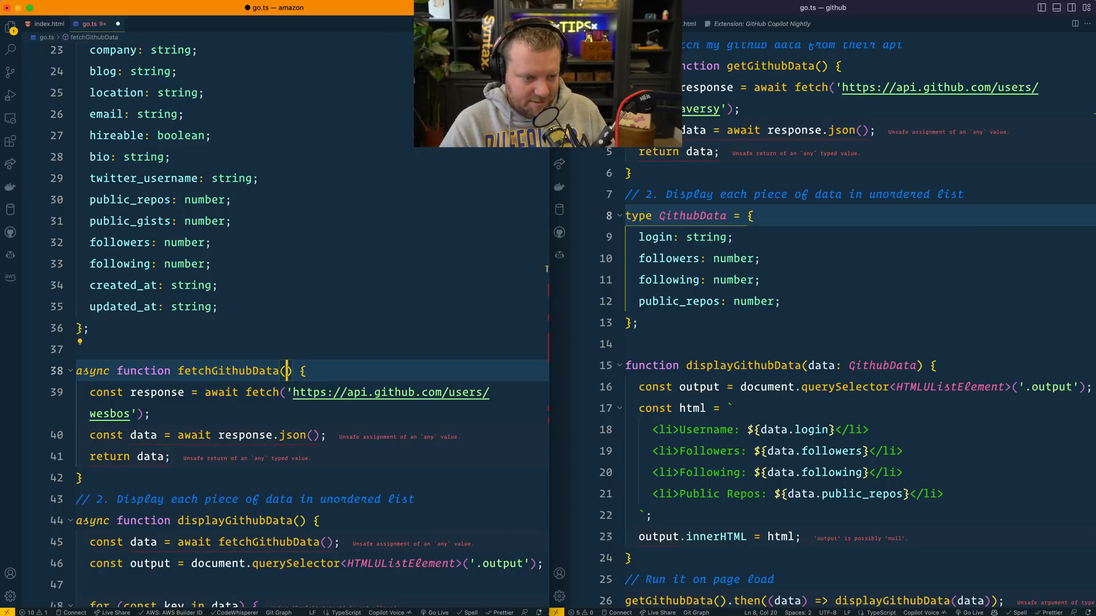
scroll("down", 3)
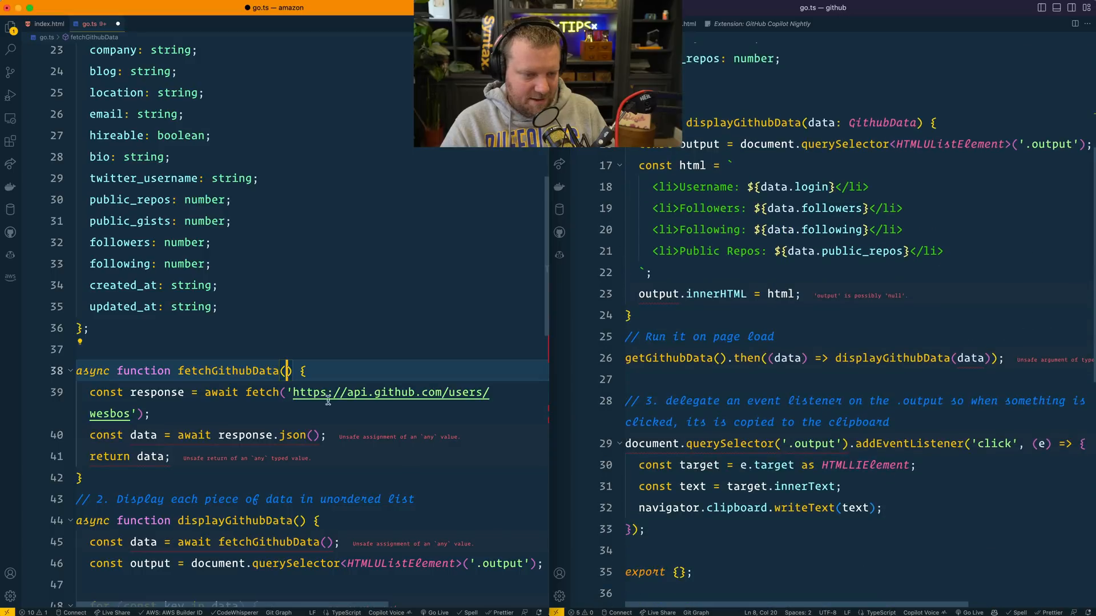
scroll("down", 3)
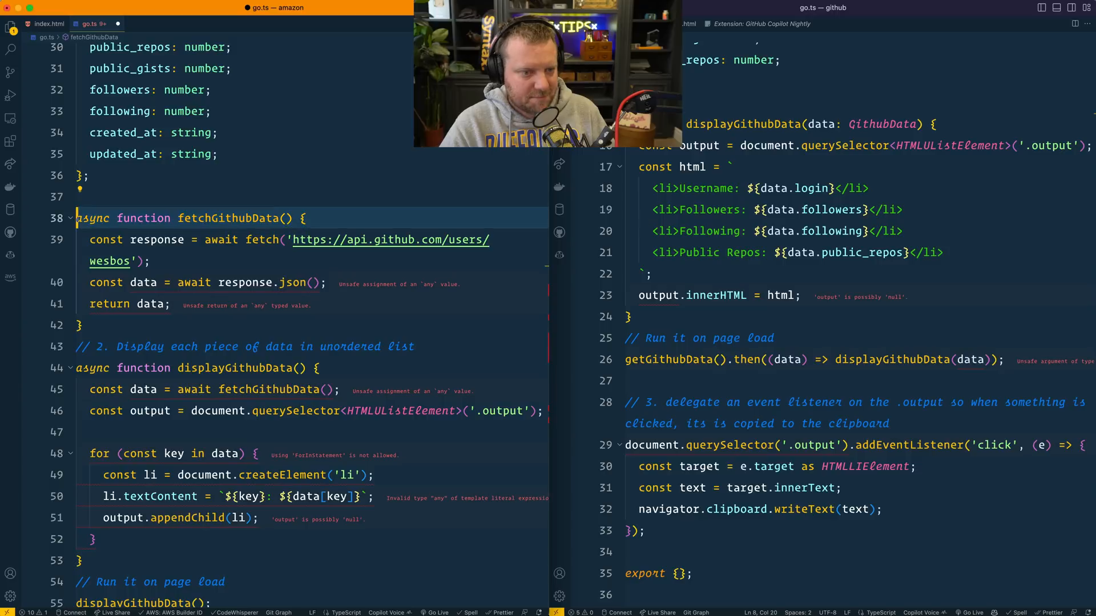
left_click(285, 218)
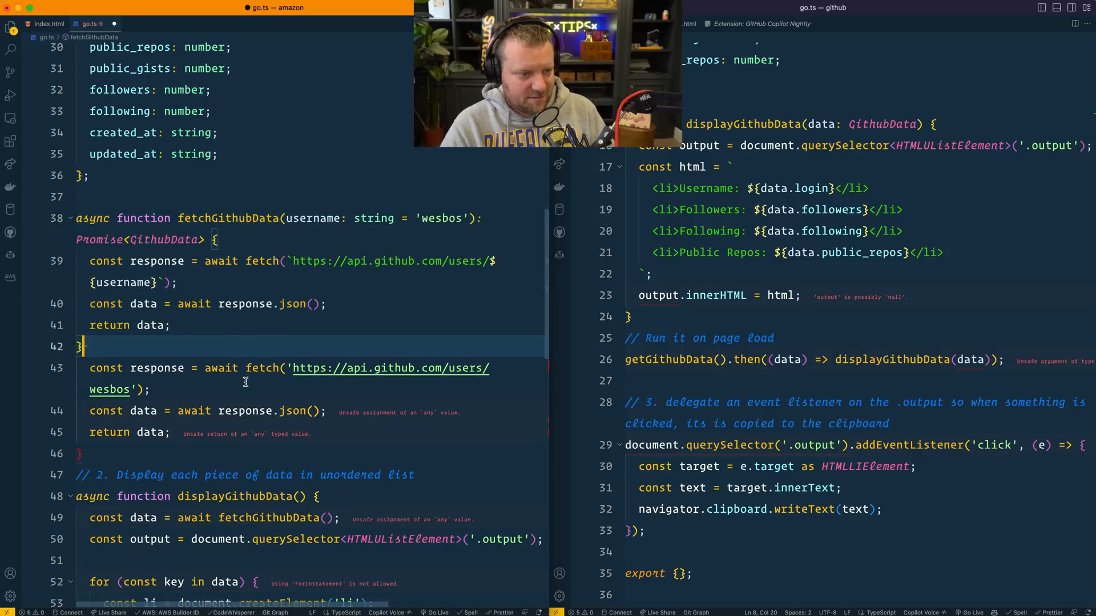
scroll("up", 3)
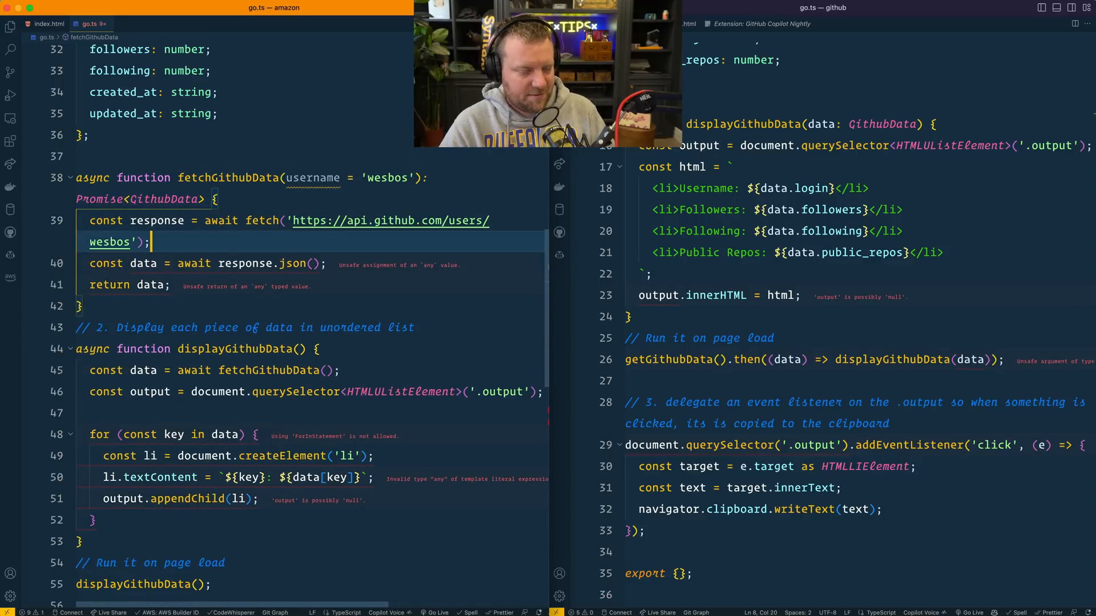
left_click(135, 242)
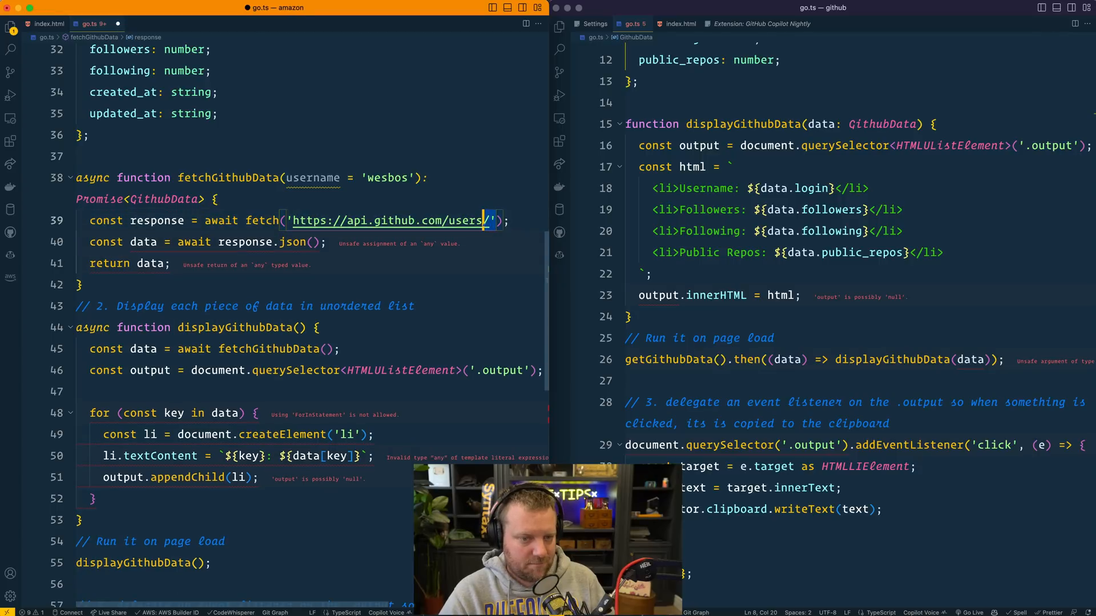
key("Backspace")
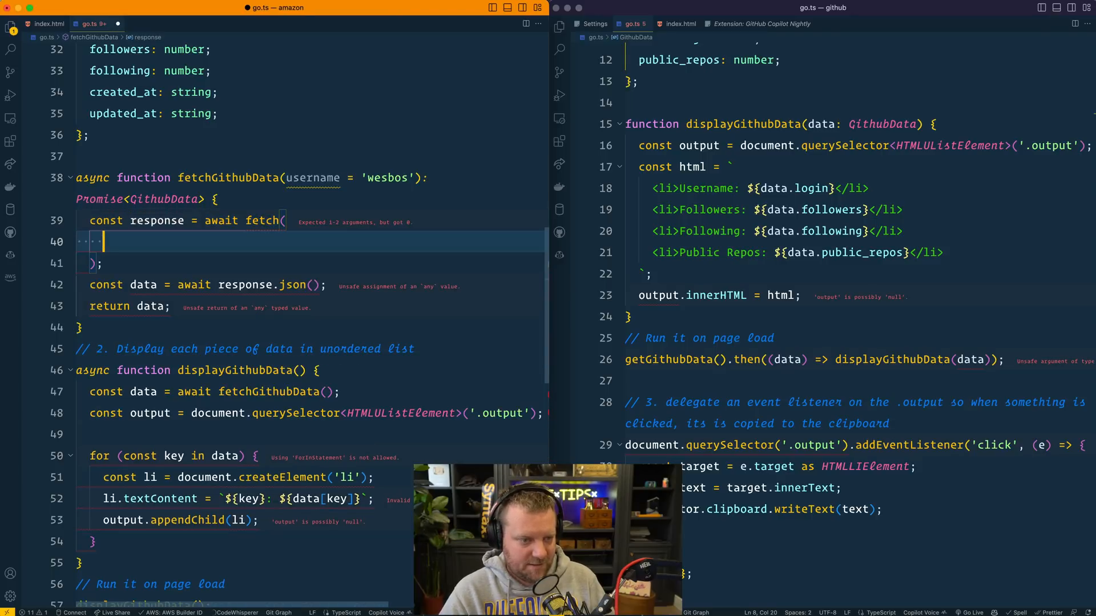
type("`https://api.github.com/users/${username}`);")
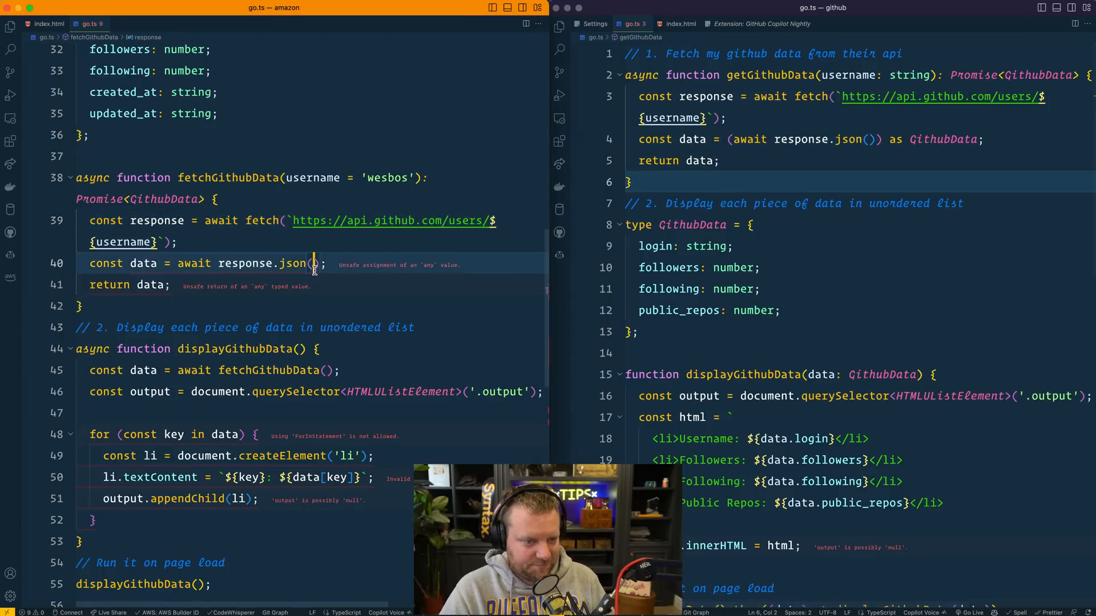
Cast the awaited response.json() result 'as GithubData', then compare both scripts.
type("as GithubData")
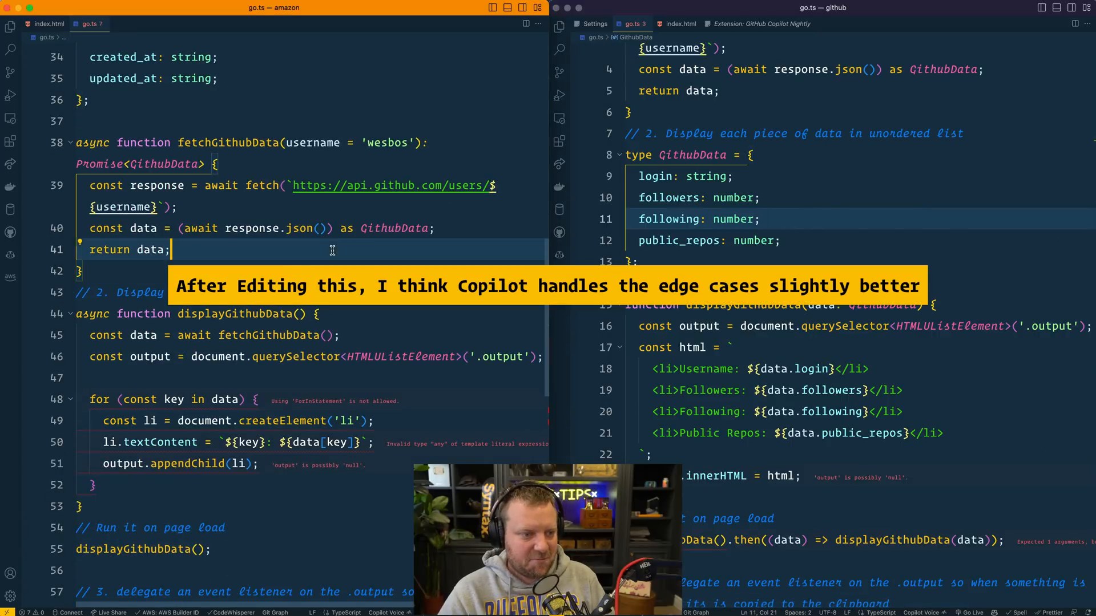
scroll("down", 3)
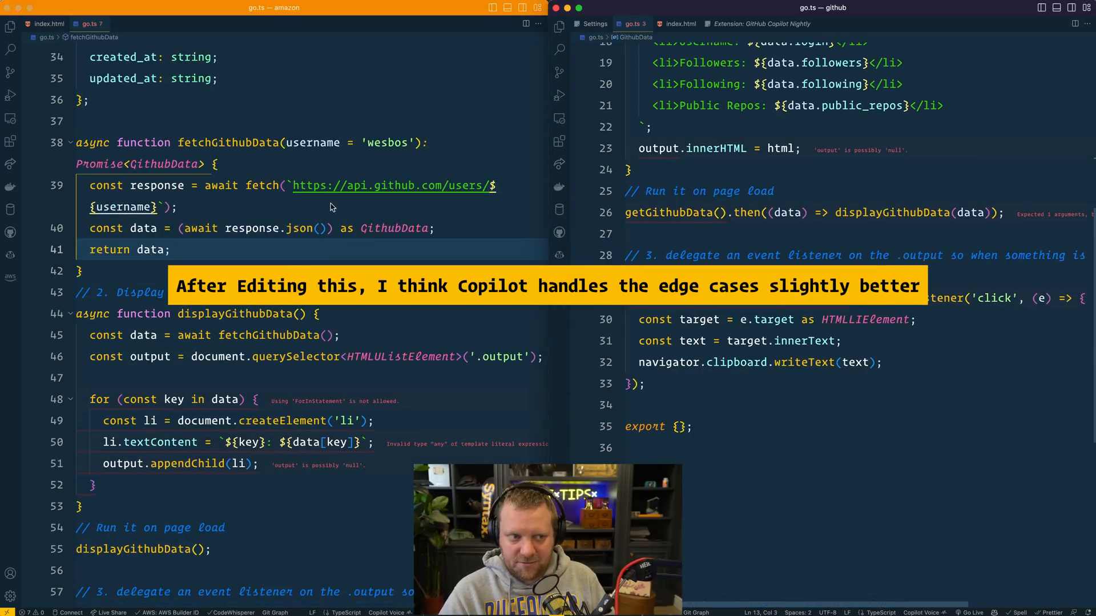
scroll("down", 3)
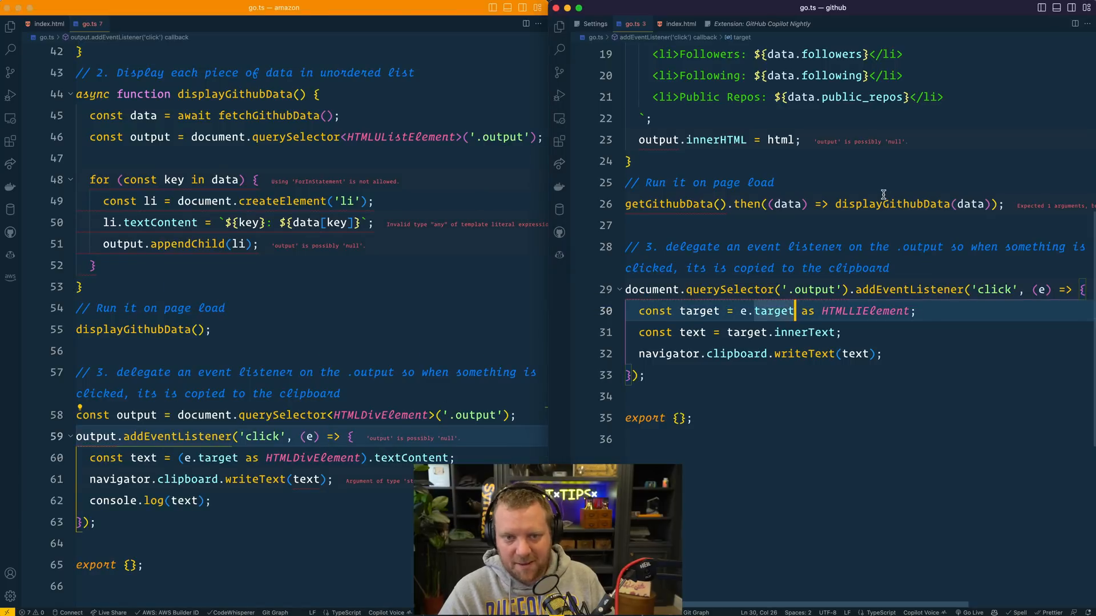
scroll("up", 3)
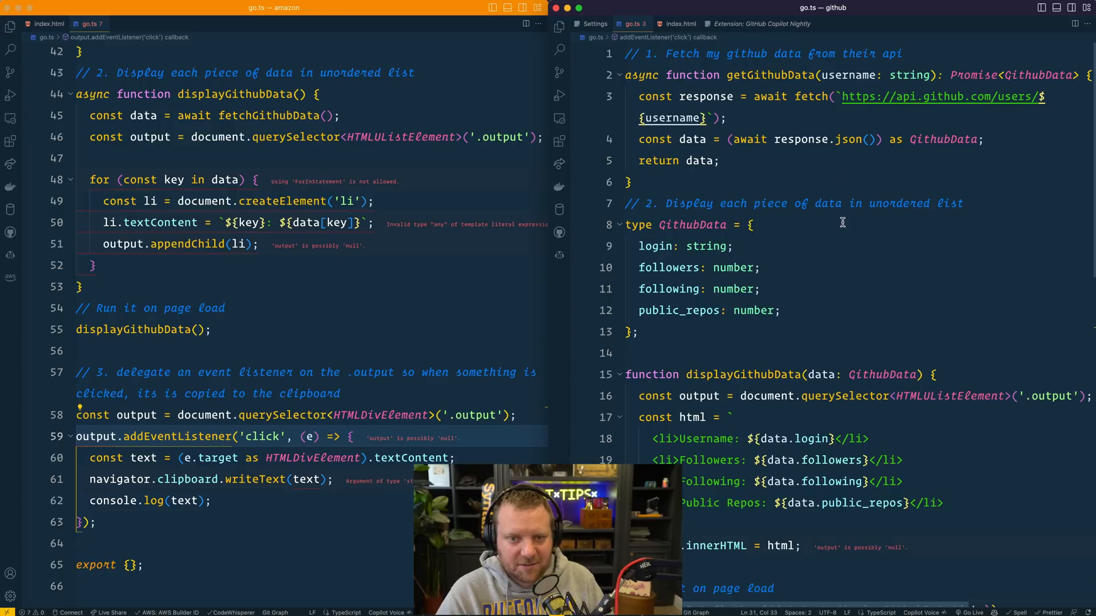